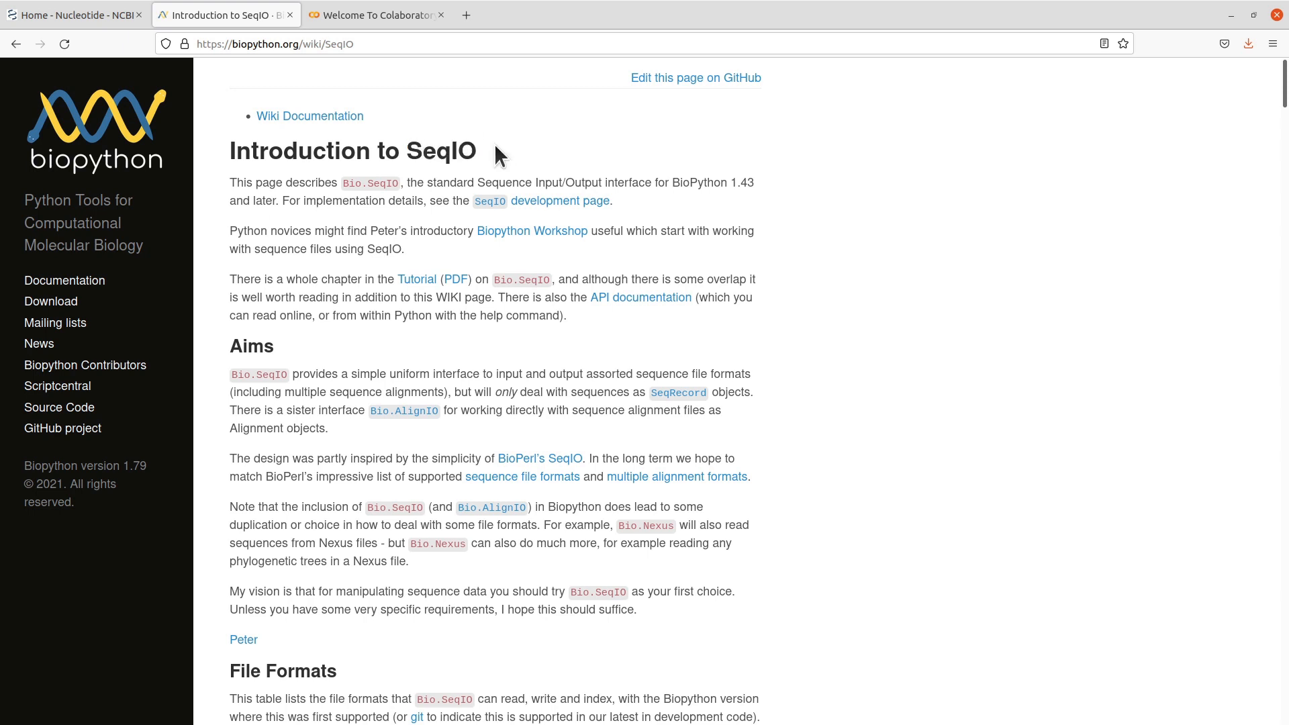
{"action": "mouse_move", "coordinate": [352, 362]}
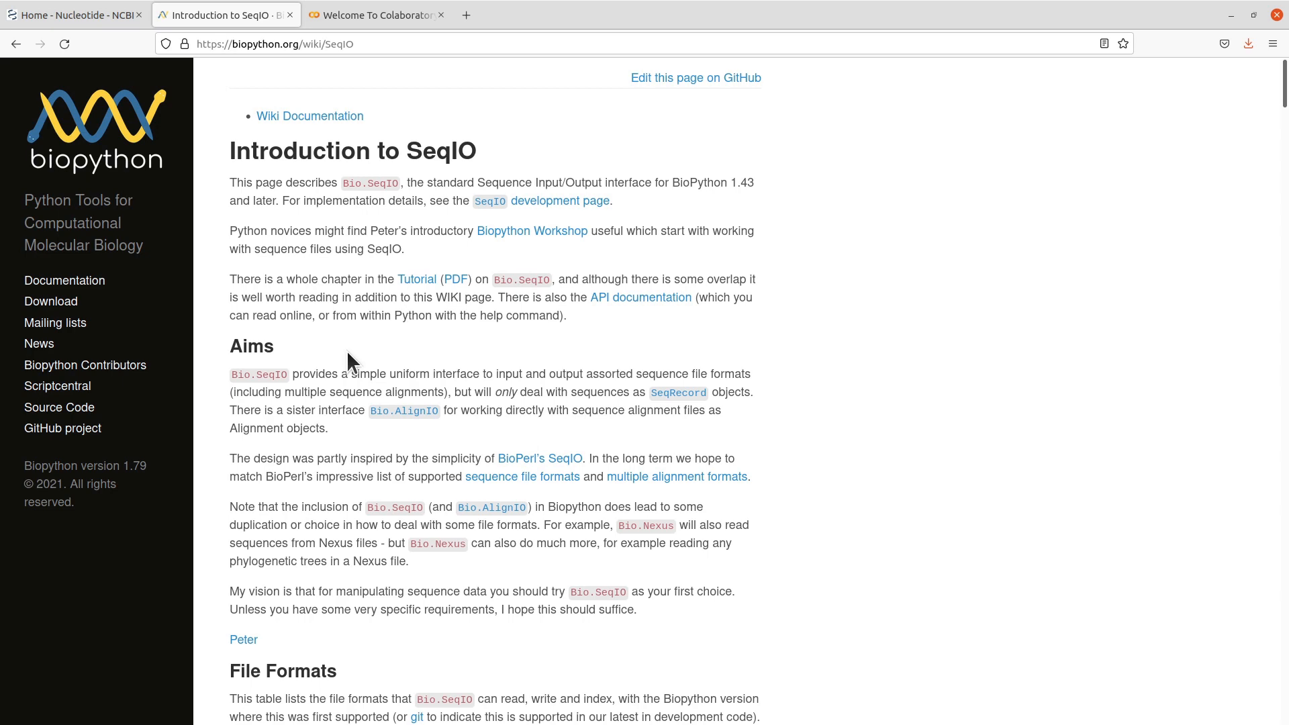
{"action": "mouse_move", "coordinate": [349, 283]}
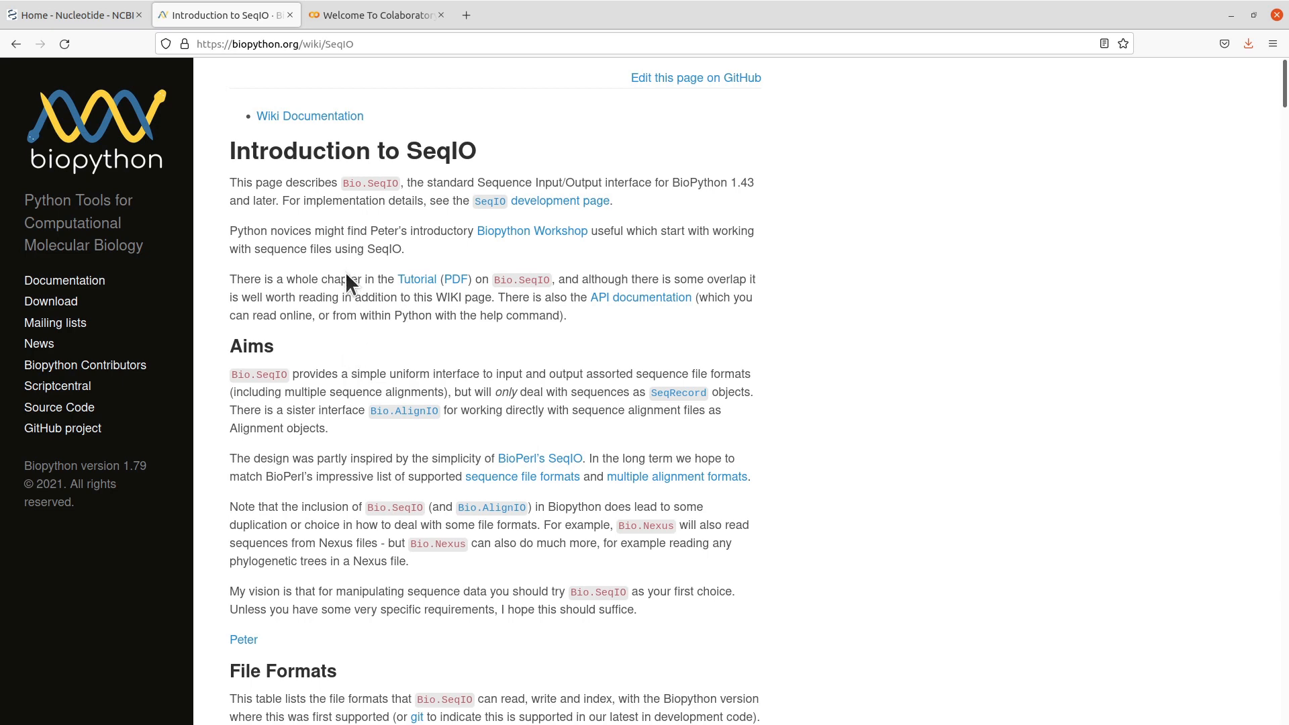
Search the NCBI Nucleotide database for BRCA after checking the database dropdown.
{"action": "left_click", "coordinate": [74, 15]}
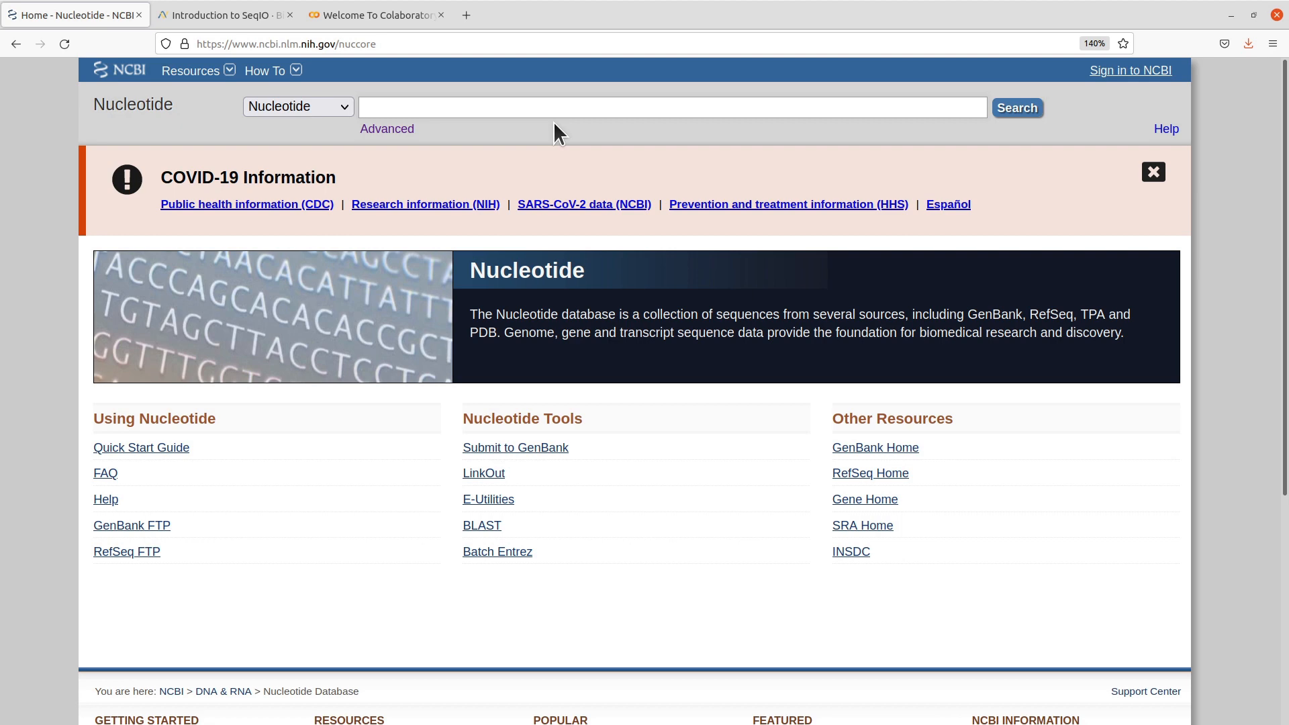
{"action": "mouse_move", "coordinate": [462, 135]}
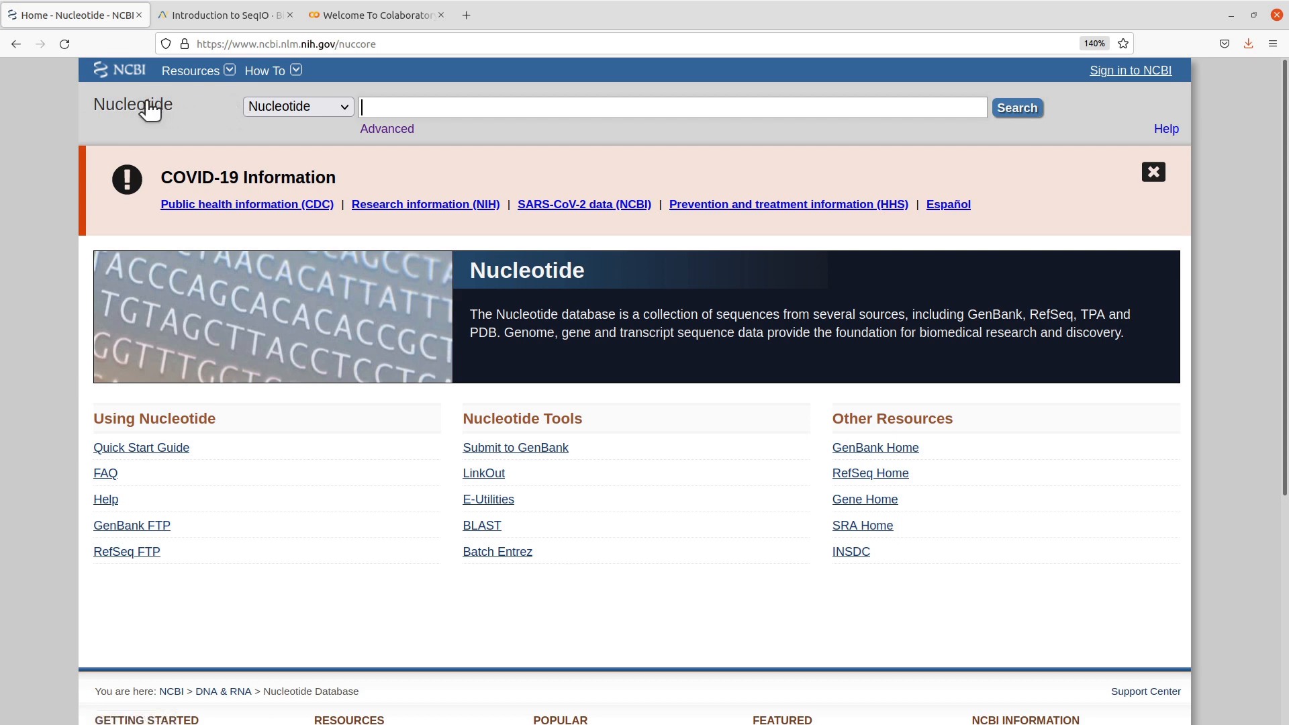
{"action": "left_click", "coordinate": [298, 107]}
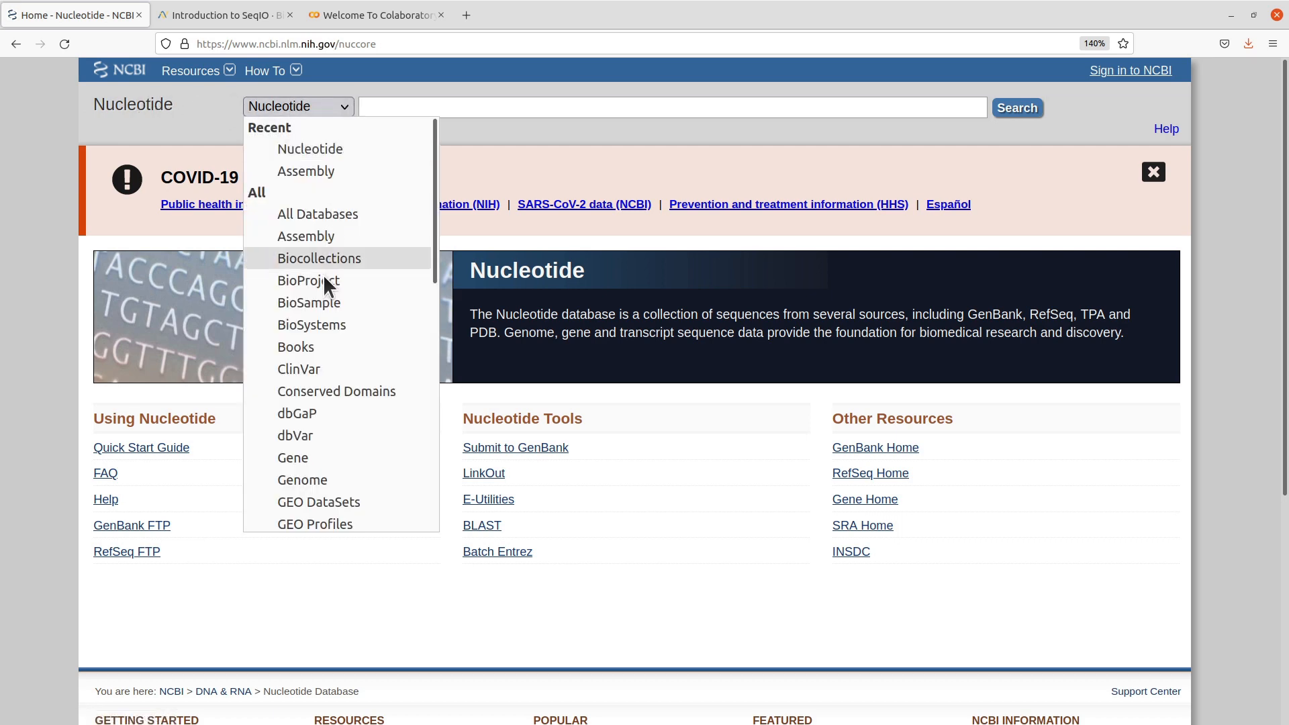
{"action": "scroll", "scroll_direction": "down", "scroll_amount": 3}
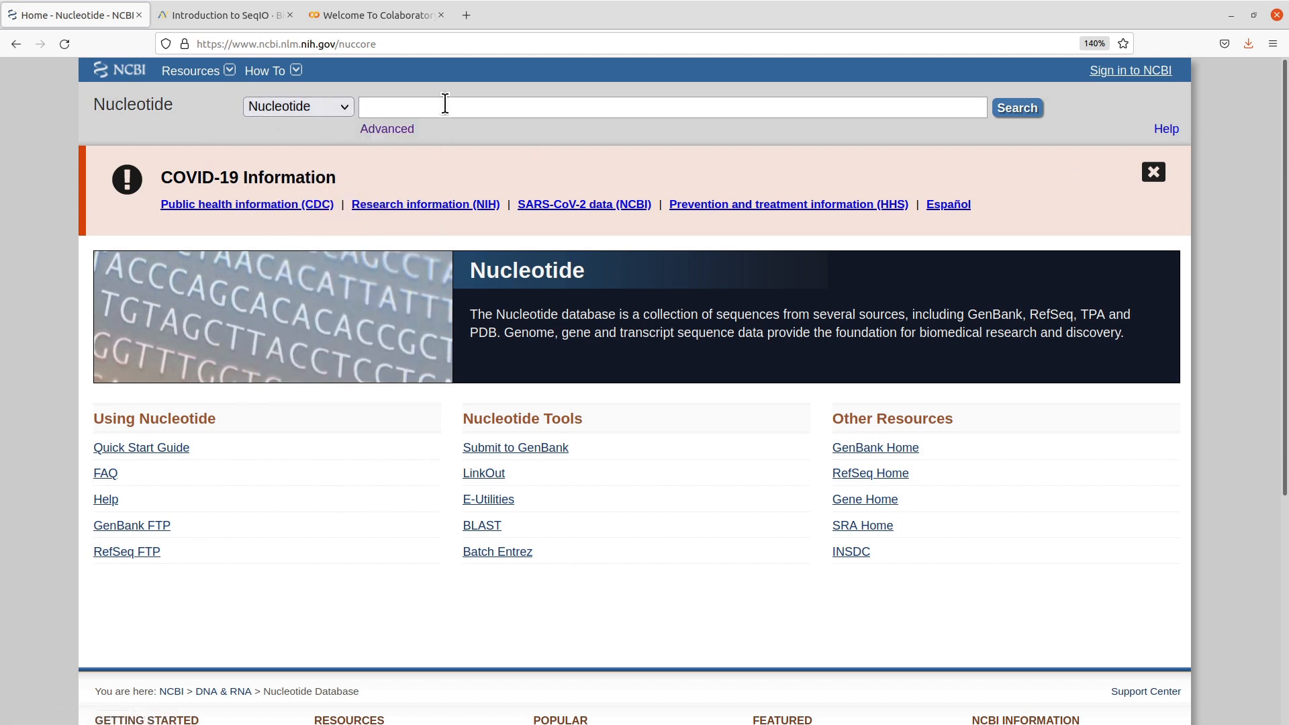
{"action": "type", "text": "BRA"}
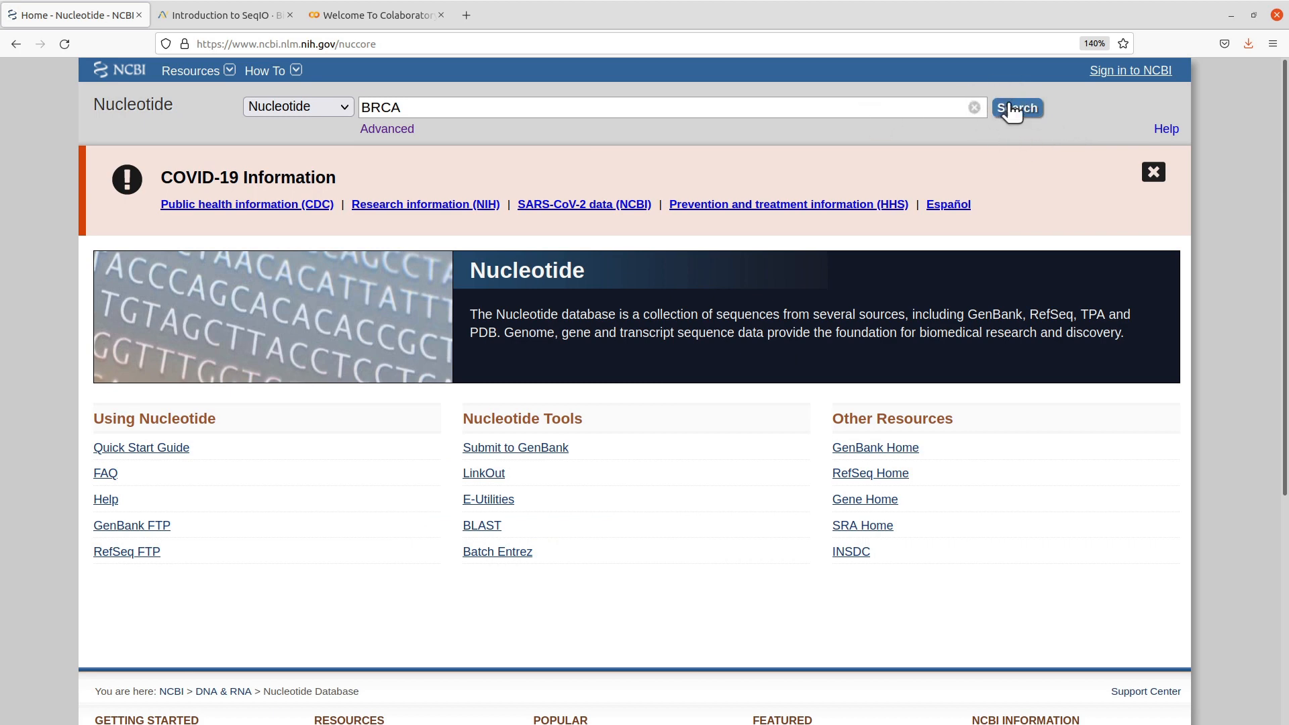
{"action": "left_click", "coordinate": [1017, 107]}
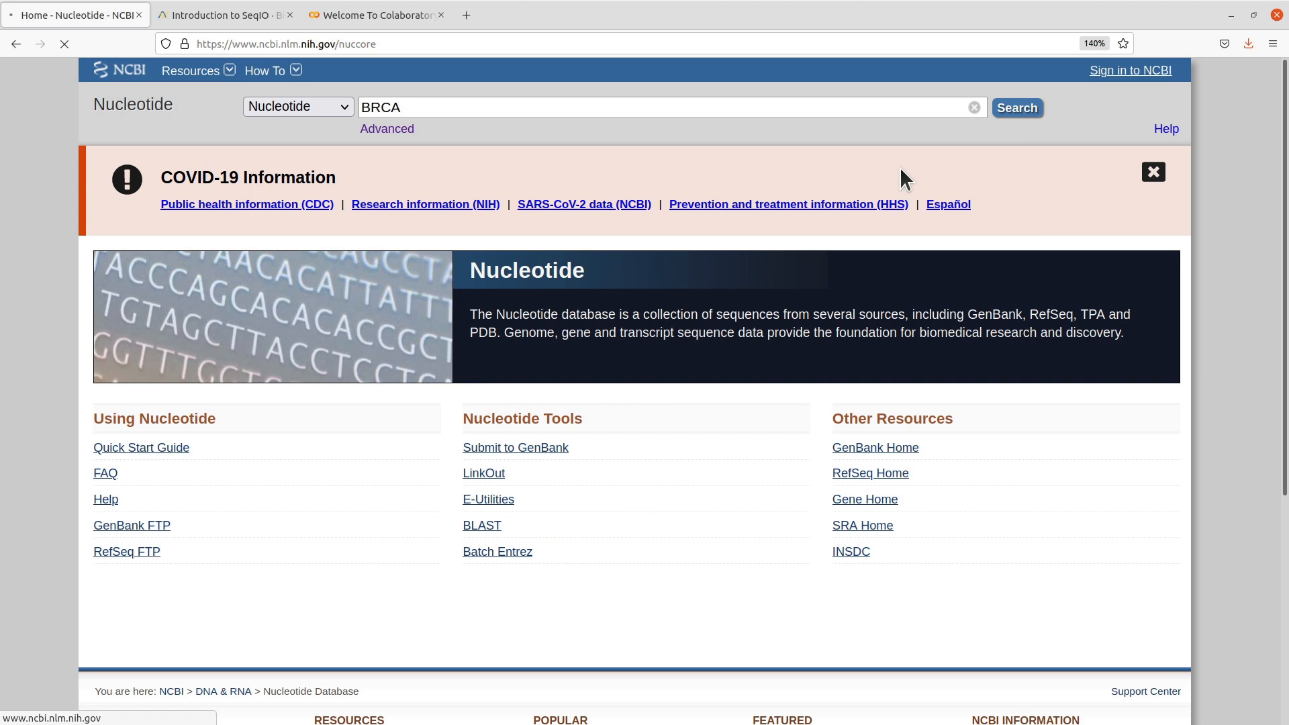
{"action": "left_click", "coordinate": [1016, 107]}
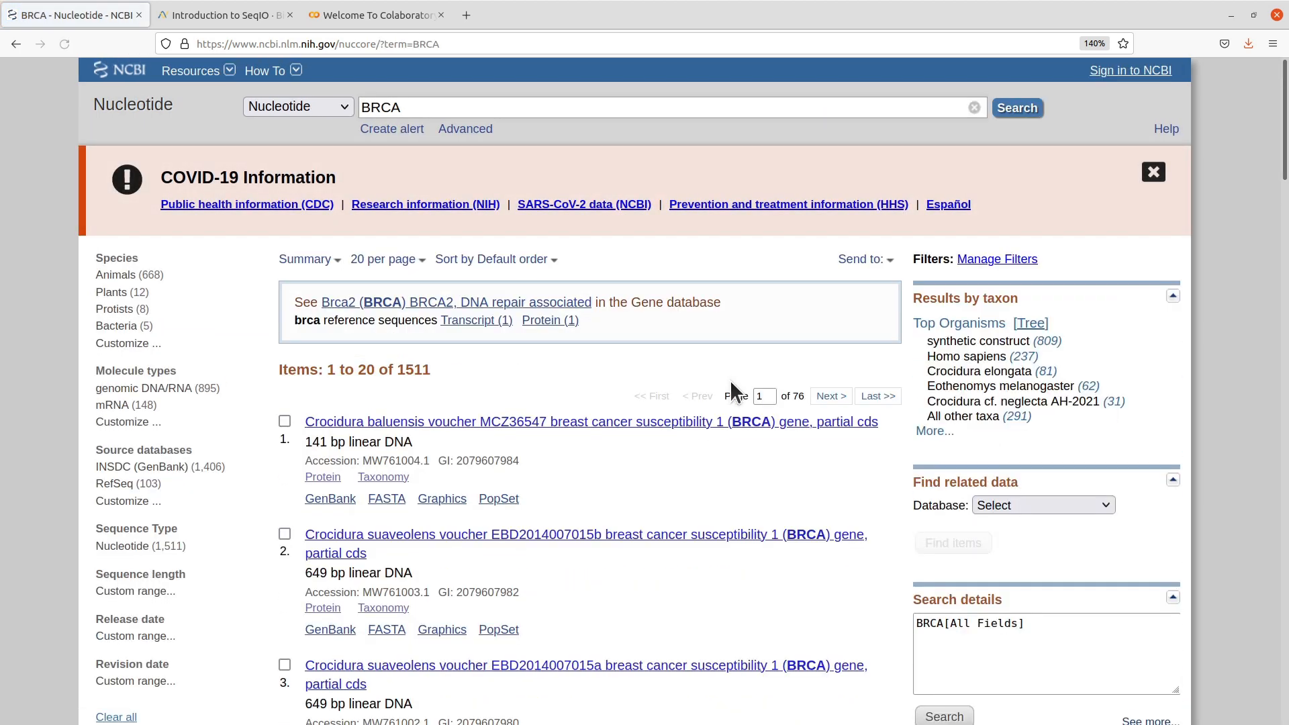
Tick the checkboxes of the first ten BRCA results until Selected shows 10.
{"action": "scroll", "scroll_direction": "down", "scroll_amount": 3}
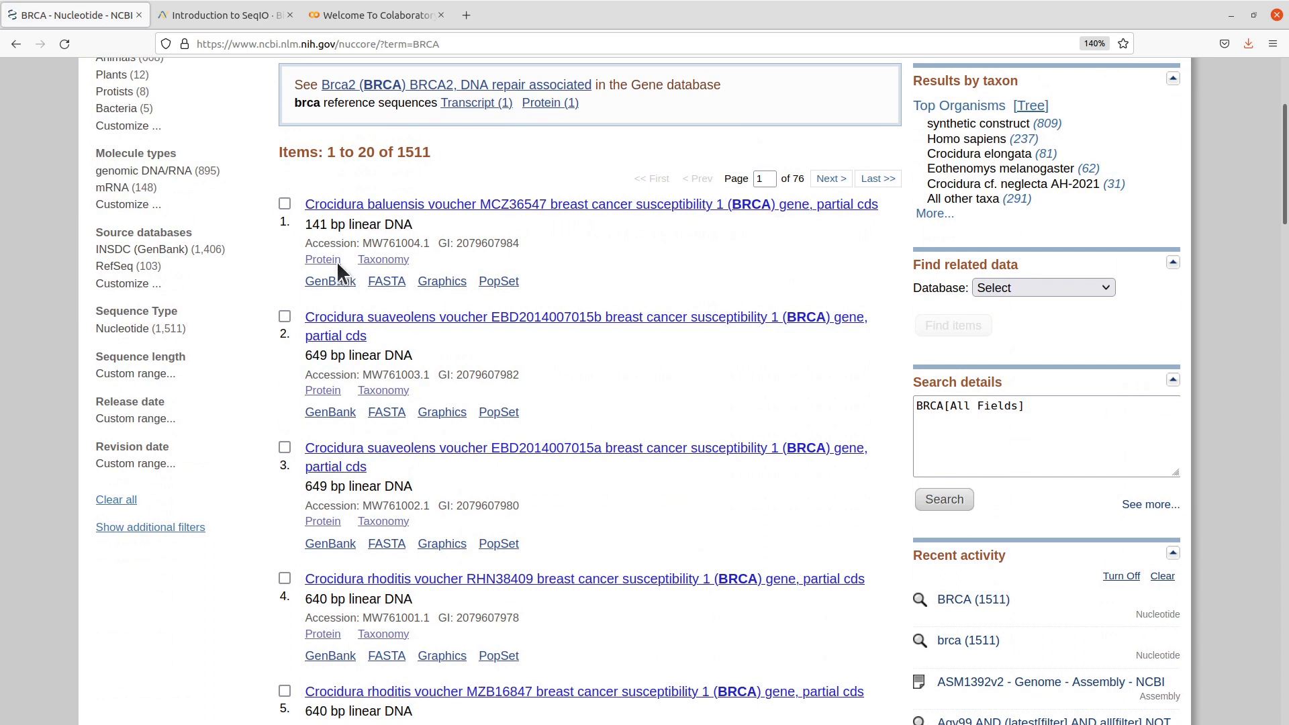
{"action": "left_click", "coordinate": [285, 203]}
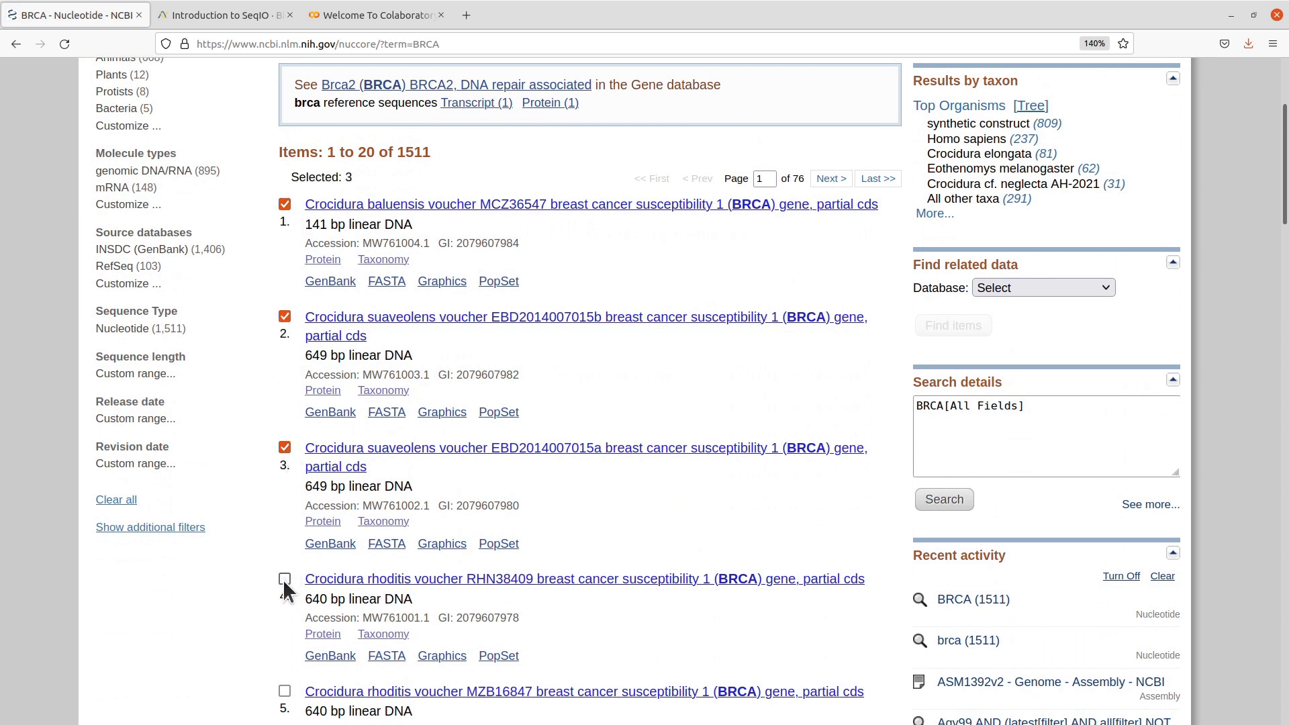
{"action": "scroll", "scroll_direction": "down", "scroll_amount": 3}
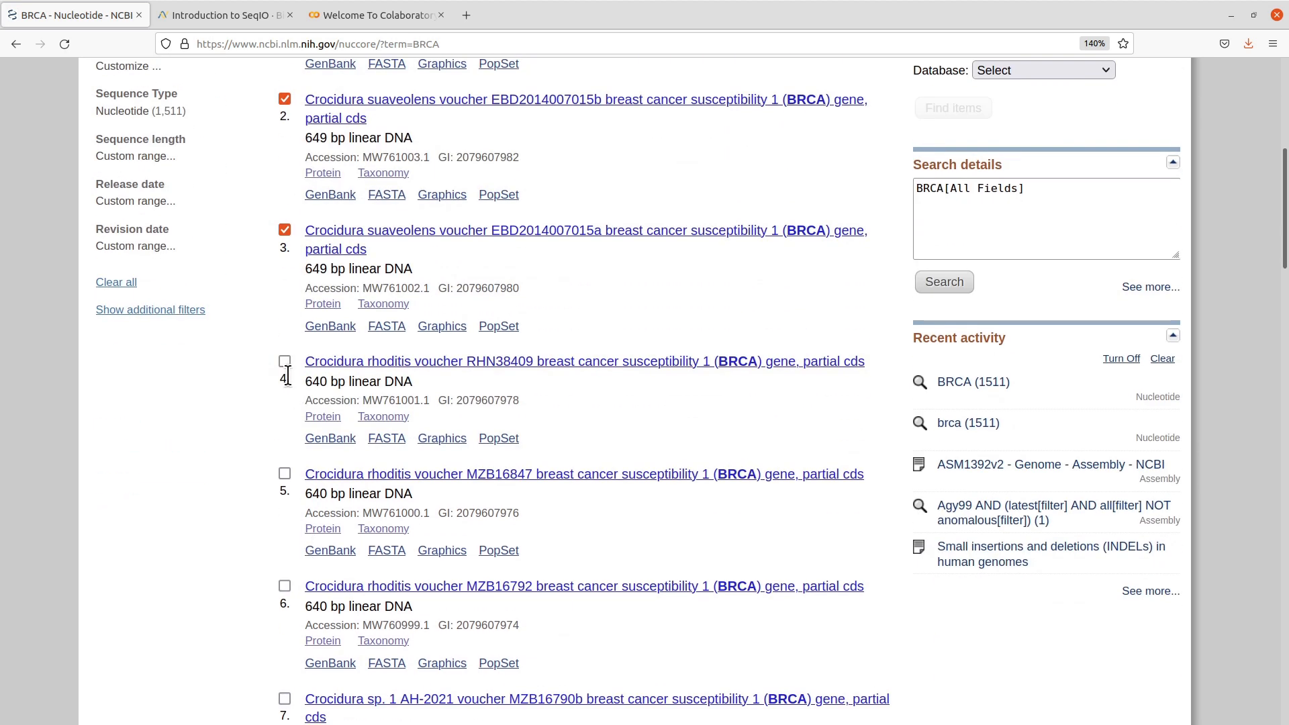
{"action": "left_click", "coordinate": [285, 361]}
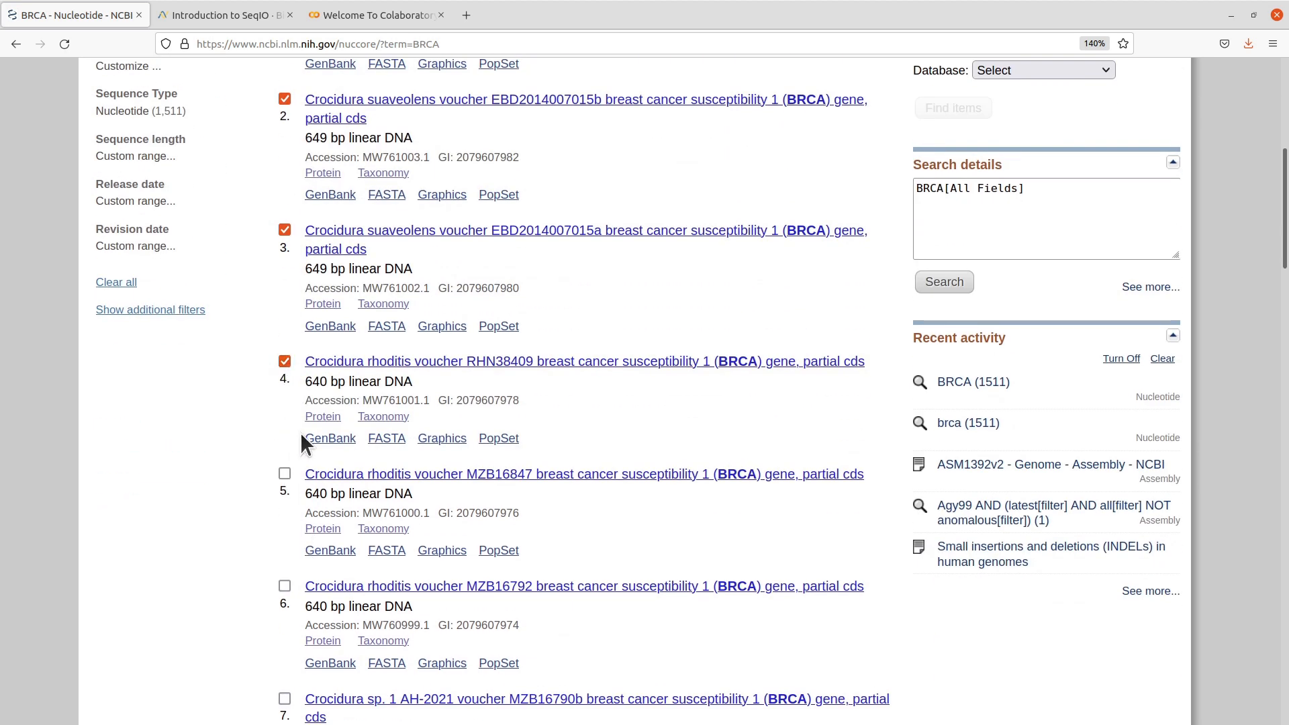
{"action": "left_click", "coordinate": [284, 473]}
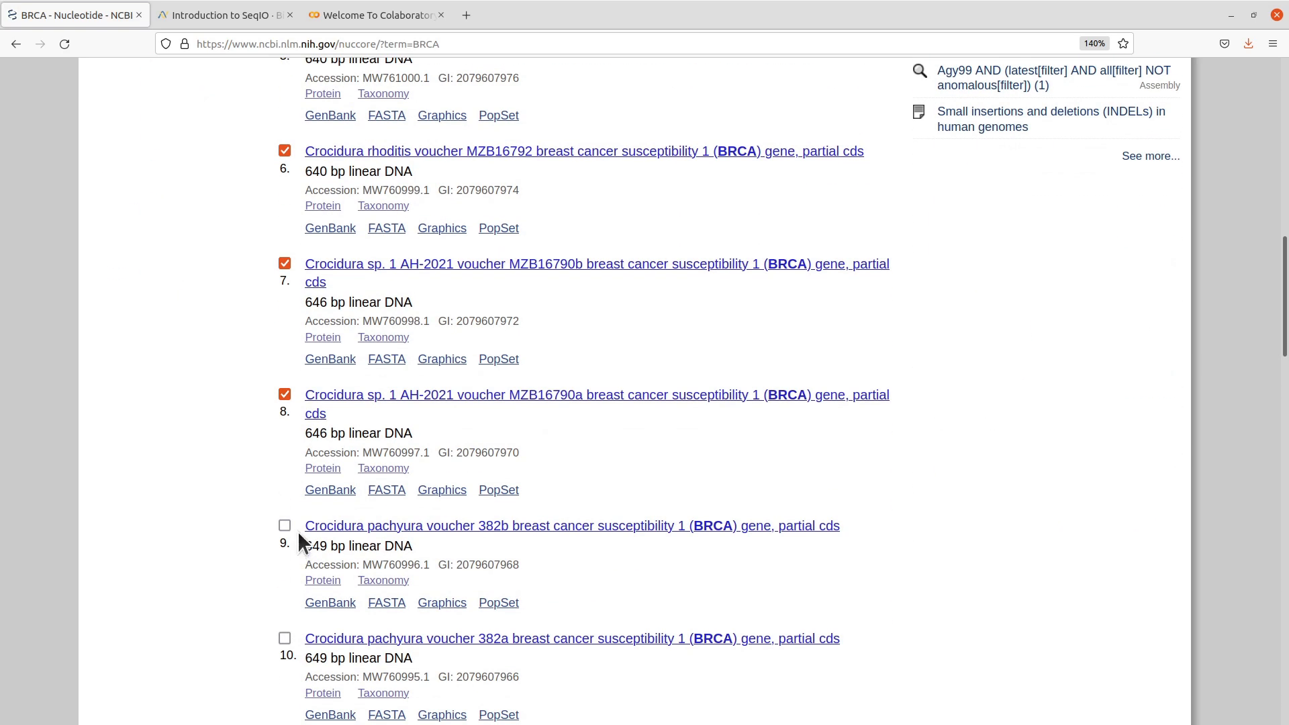
{"action": "left_click", "coordinate": [284, 525]}
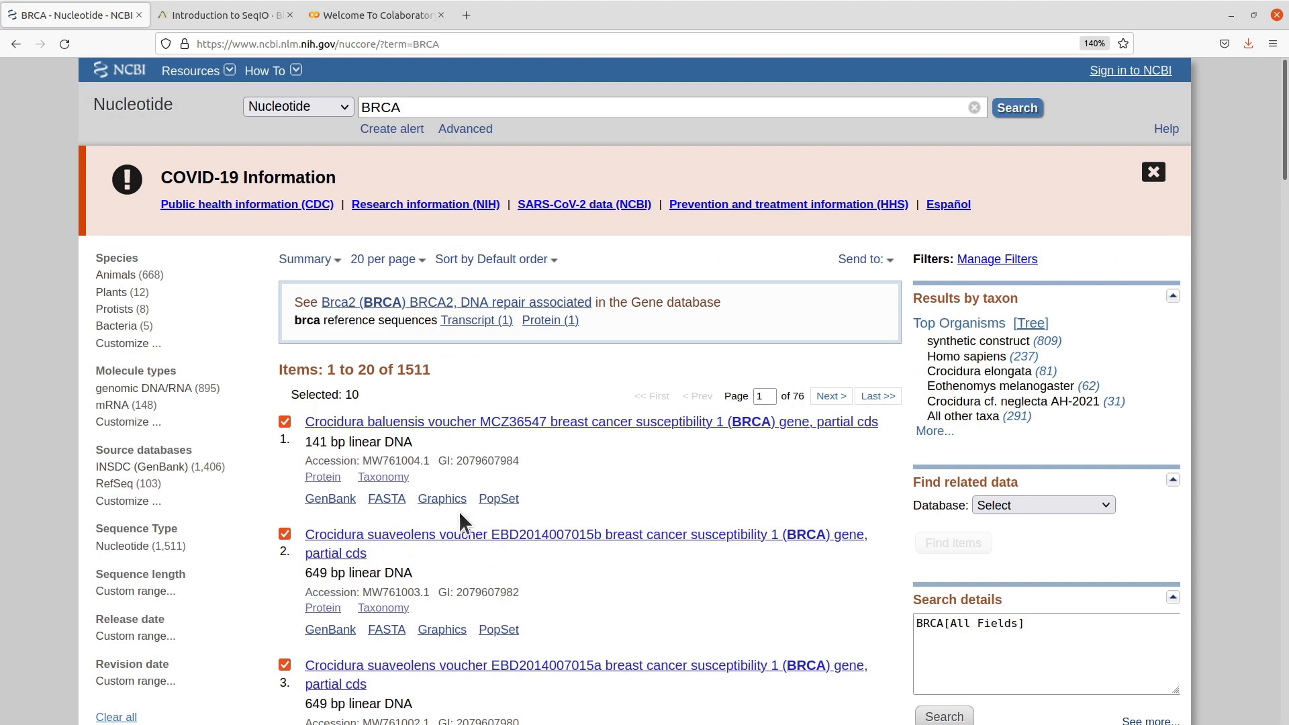
{"action": "mouse_move", "coordinate": [591, 535]}
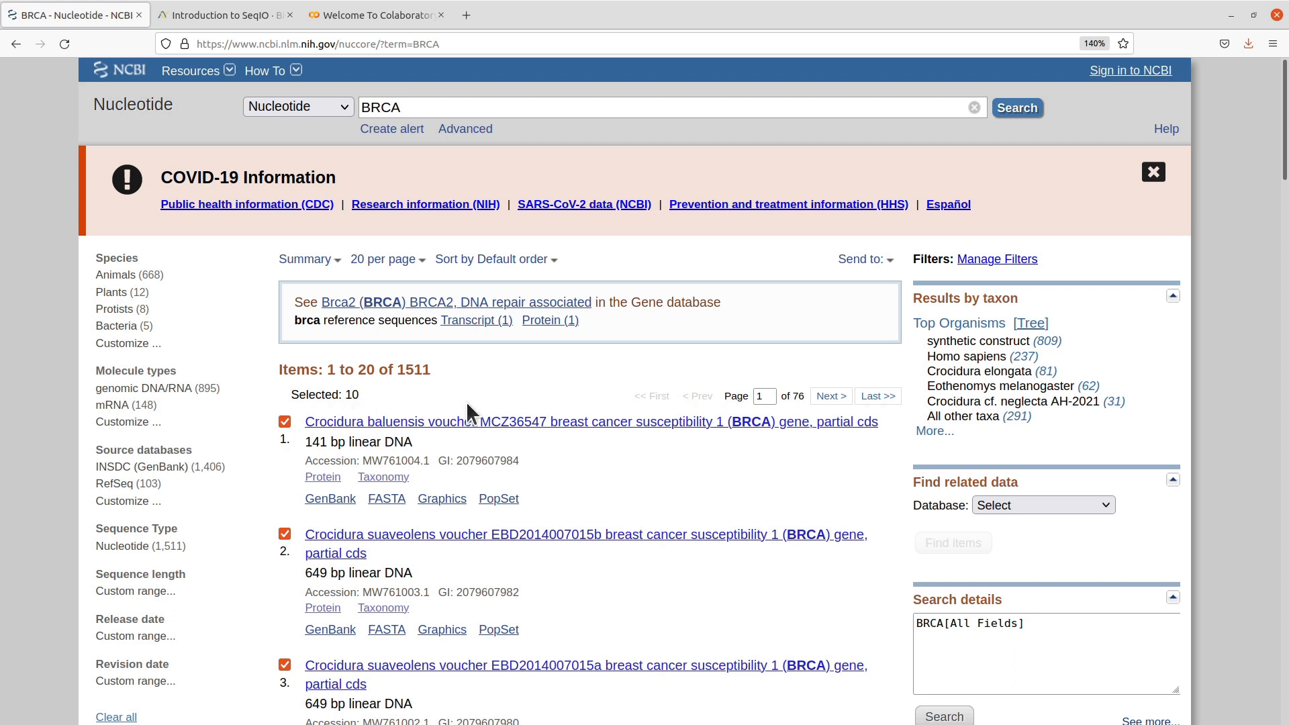
{"action": "mouse_move", "coordinate": [628, 591]}
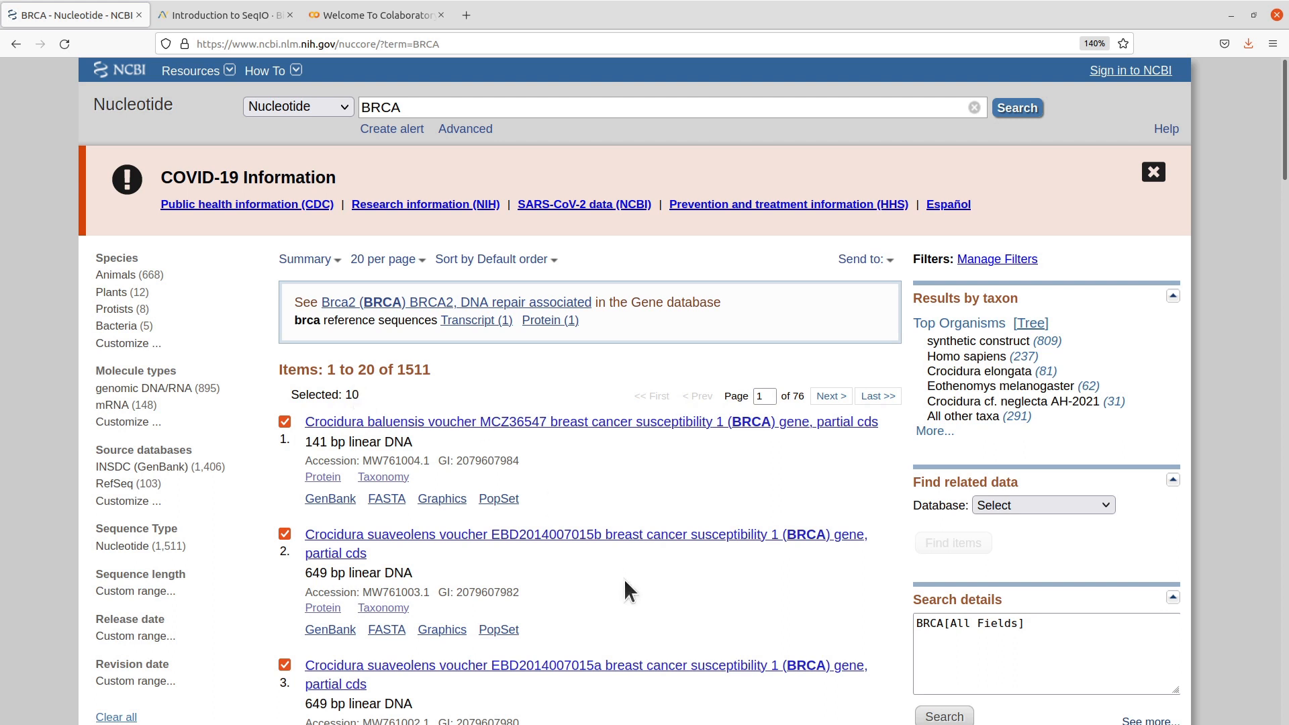
{"action": "mouse_move", "coordinate": [858, 223]}
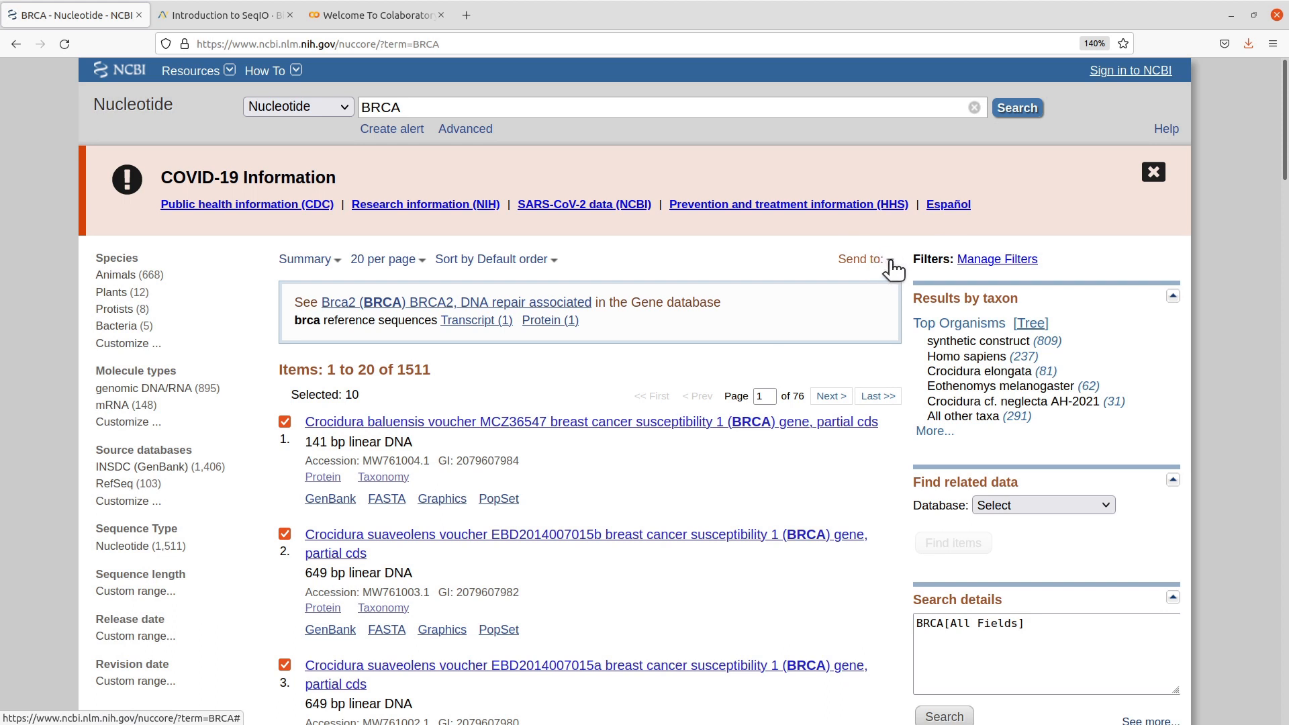
Send the ten selected records to a file in FASTA format and create it.
{"action": "left_click", "coordinate": [862, 259]}
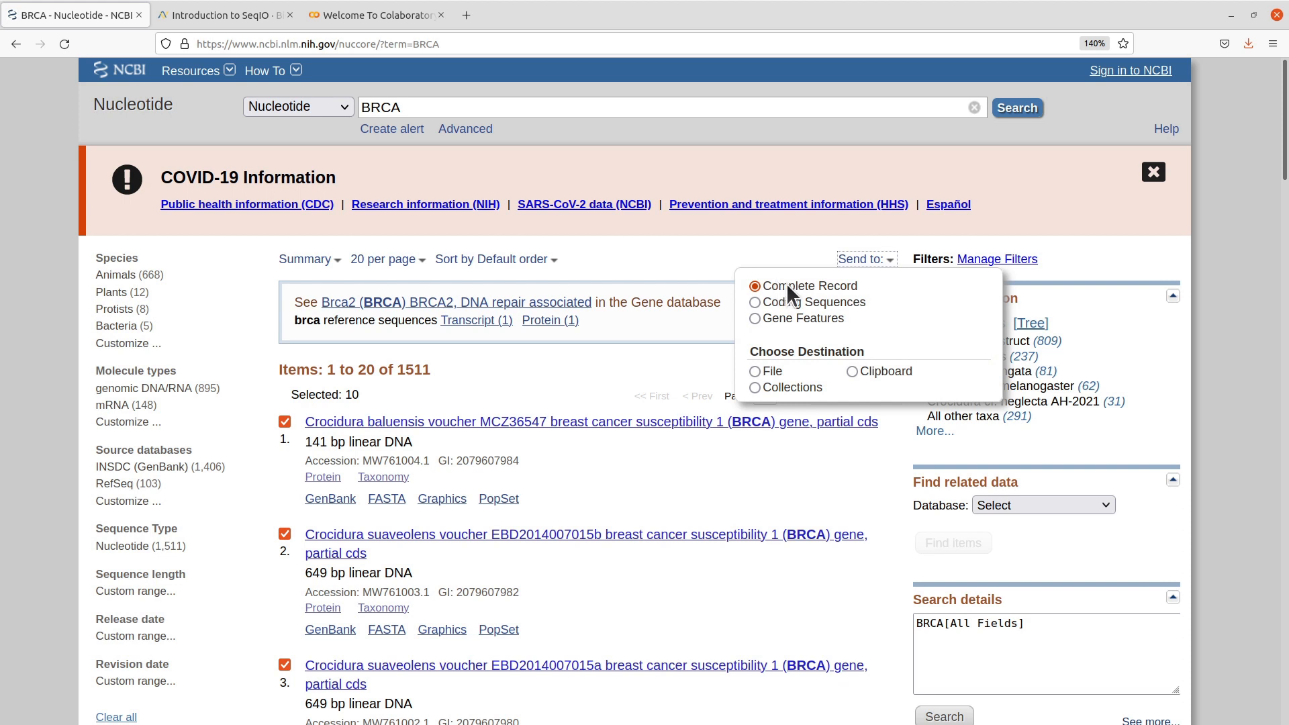
{"action": "mouse_move", "coordinate": [757, 294]}
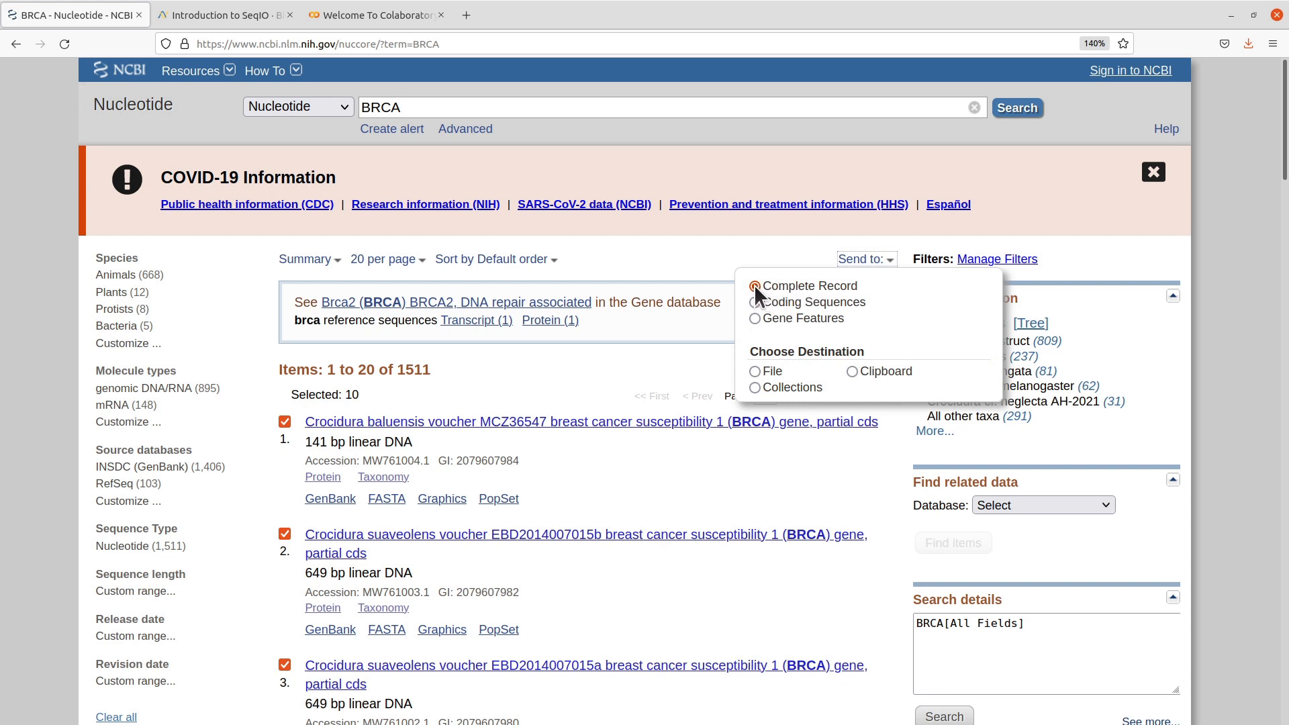
{"action": "mouse_move", "coordinate": [771, 374]}
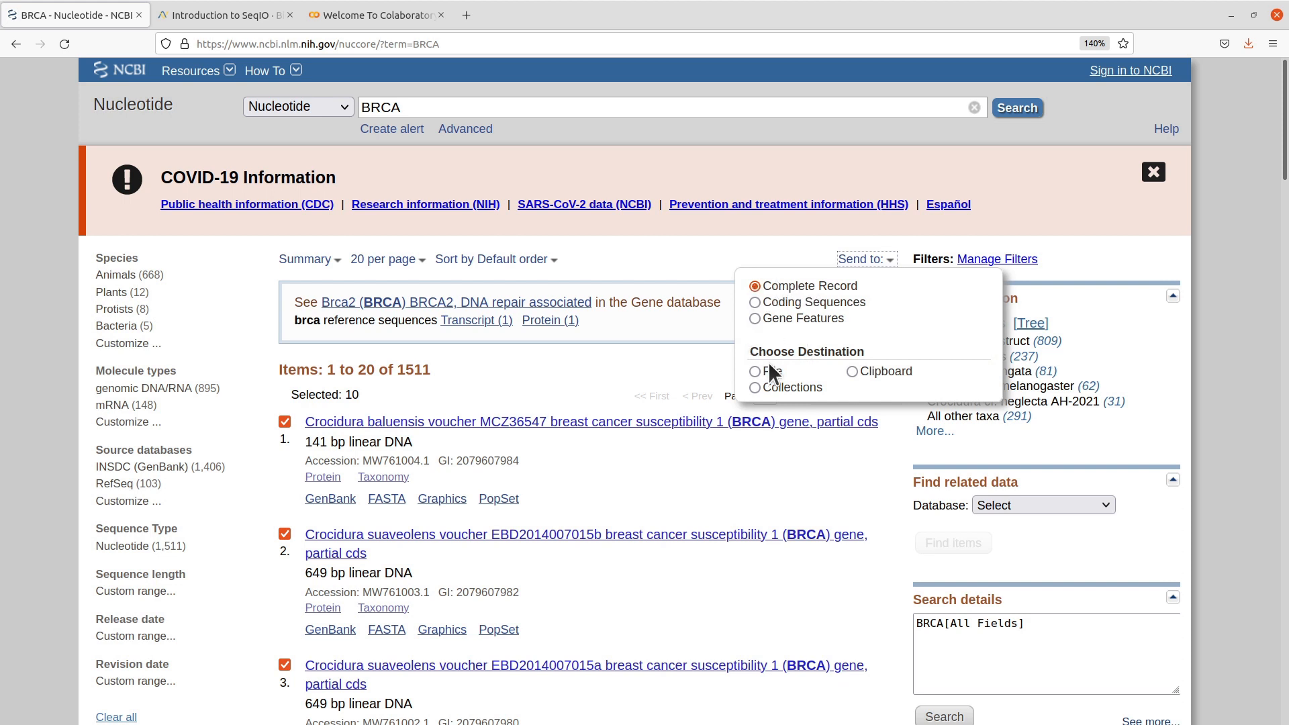
{"action": "left_click", "coordinate": [754, 372]}
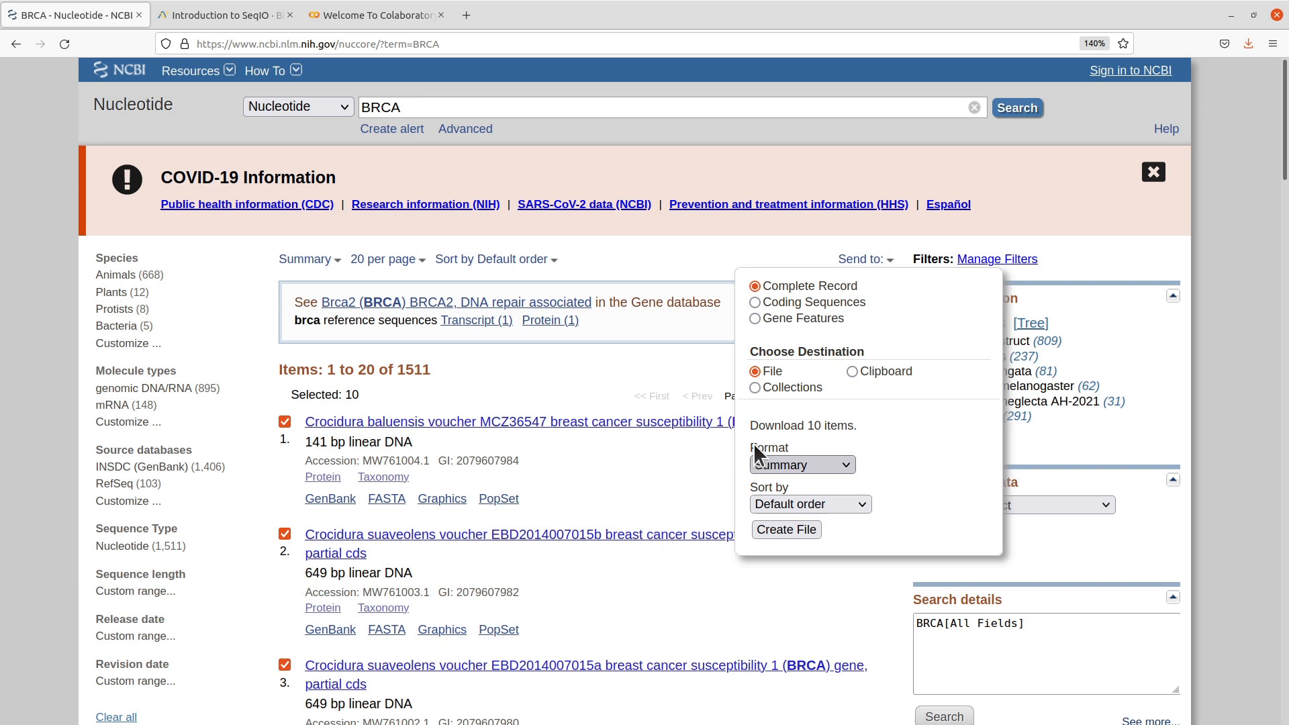
{"action": "left_click", "coordinate": [800, 464]}
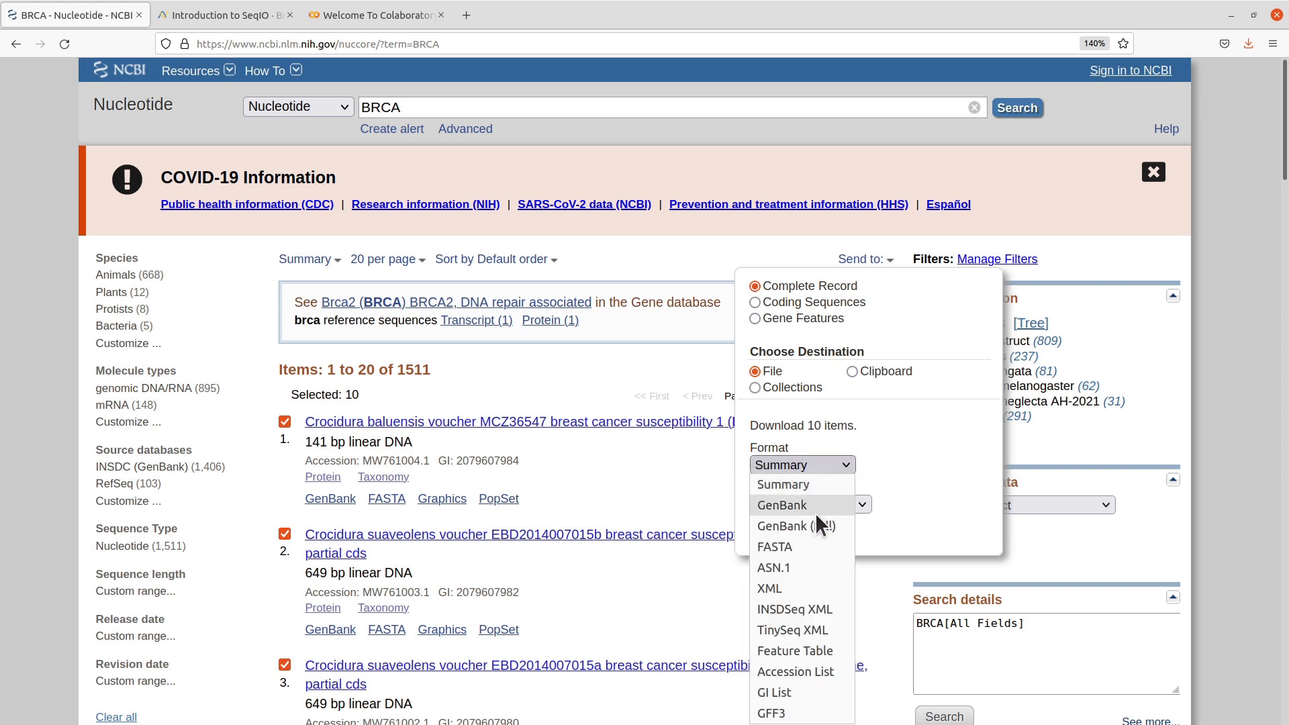
{"action": "left_click", "coordinate": [774, 547]}
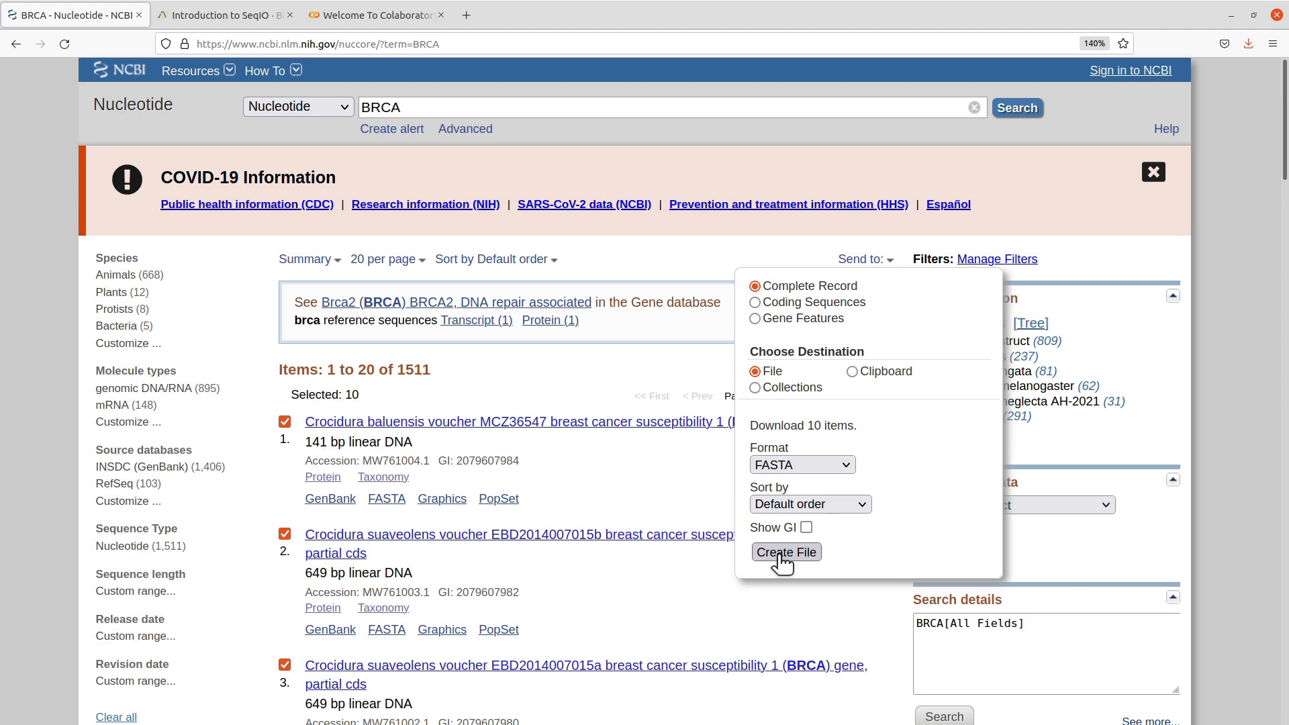
{"action": "left_click", "coordinate": [784, 552]}
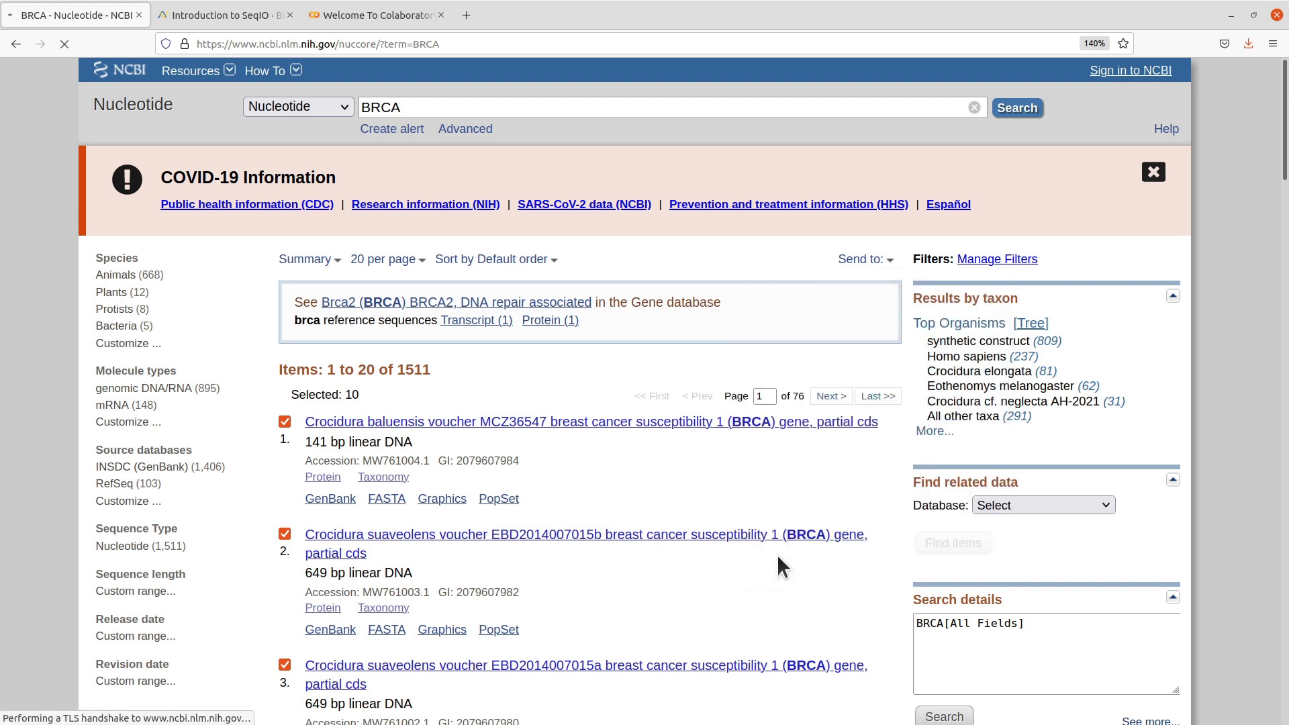
Save the downloaded sequence.fasta onto the Desktop.
{"action": "left_click", "coordinate": [386, 498]}
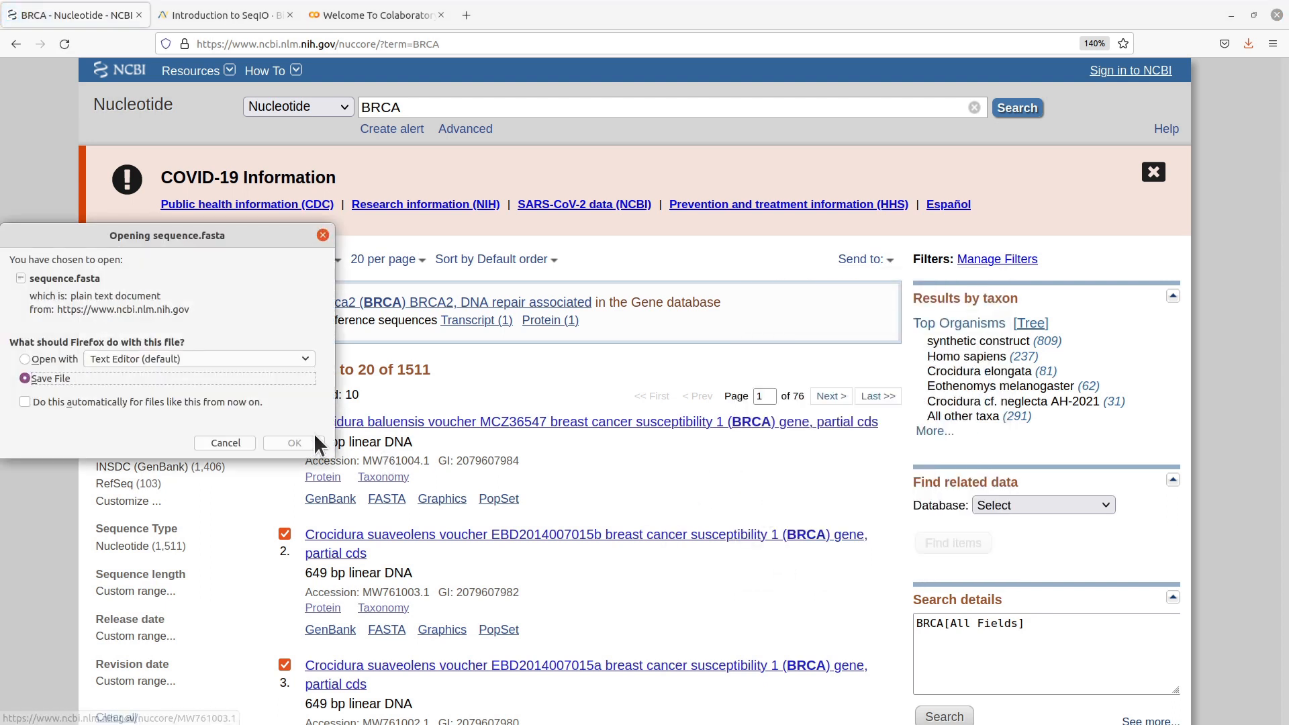
{"action": "left_click", "coordinate": [294, 442]}
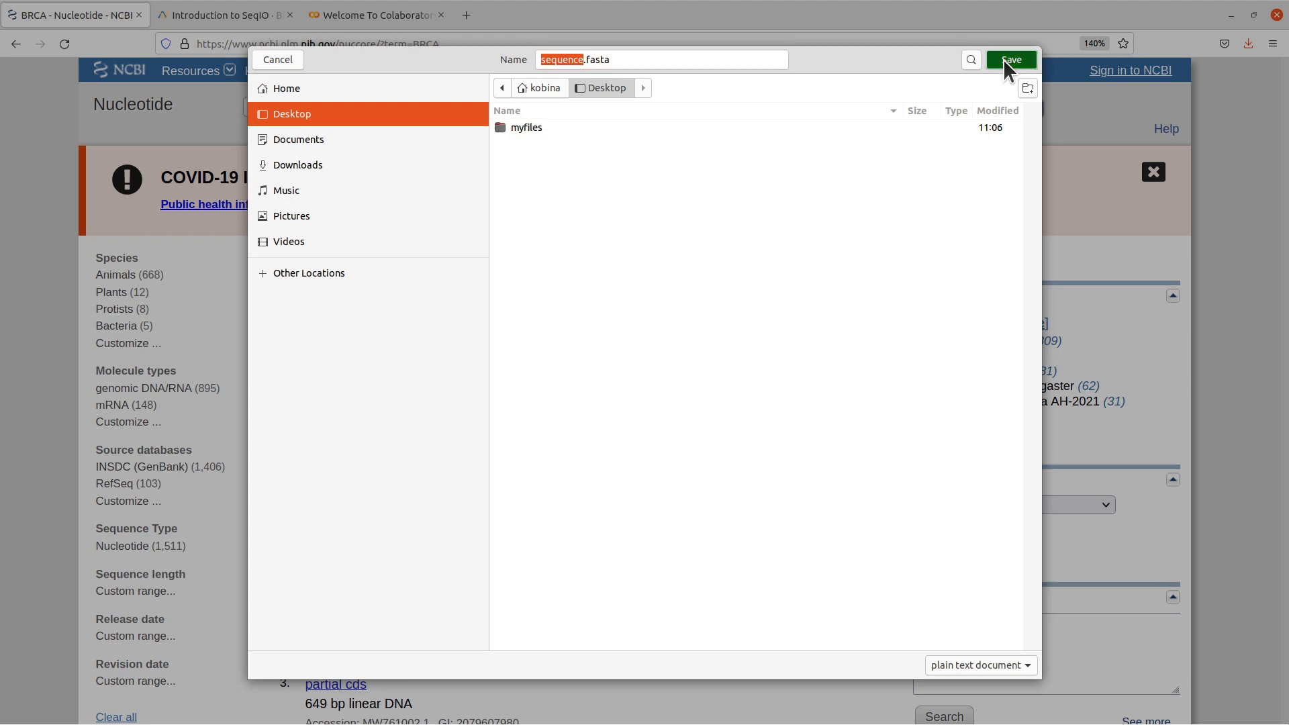
{"action": "left_click", "coordinate": [1010, 59]}
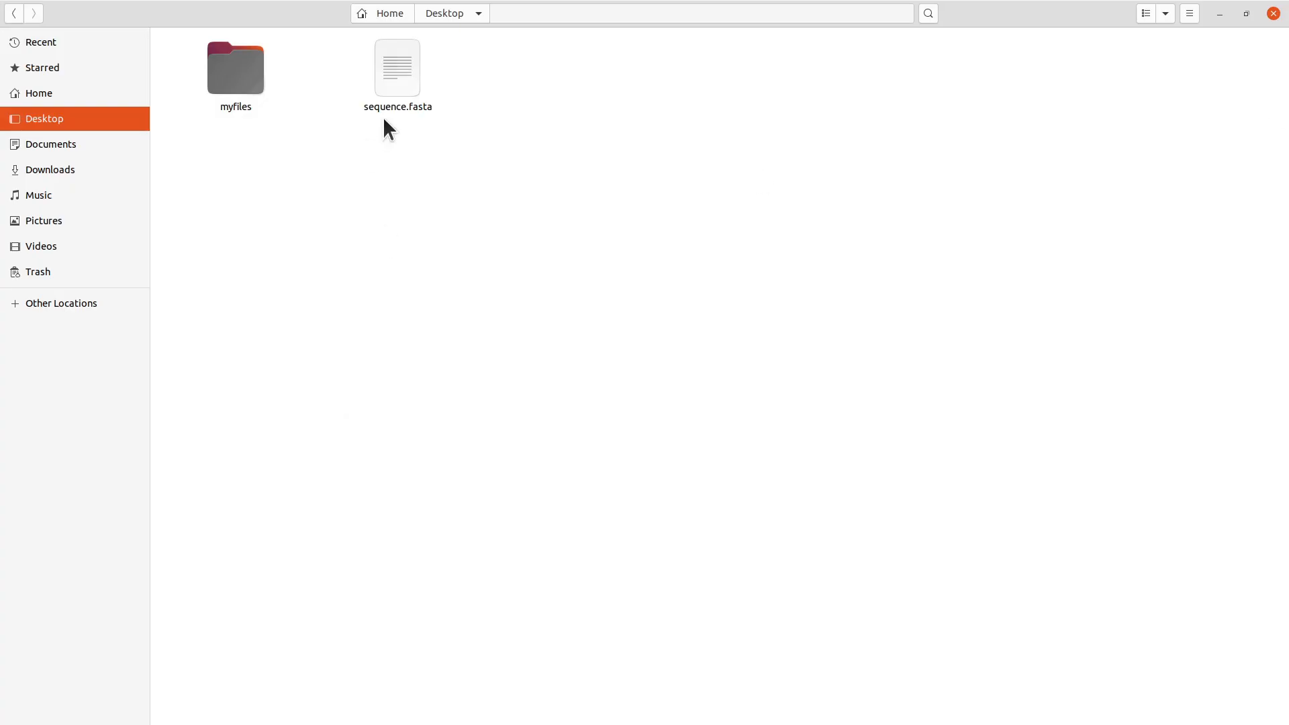
Open sequence.fasta from the Desktop in Text Editor.
{"action": "left_click", "coordinate": [397, 67]}
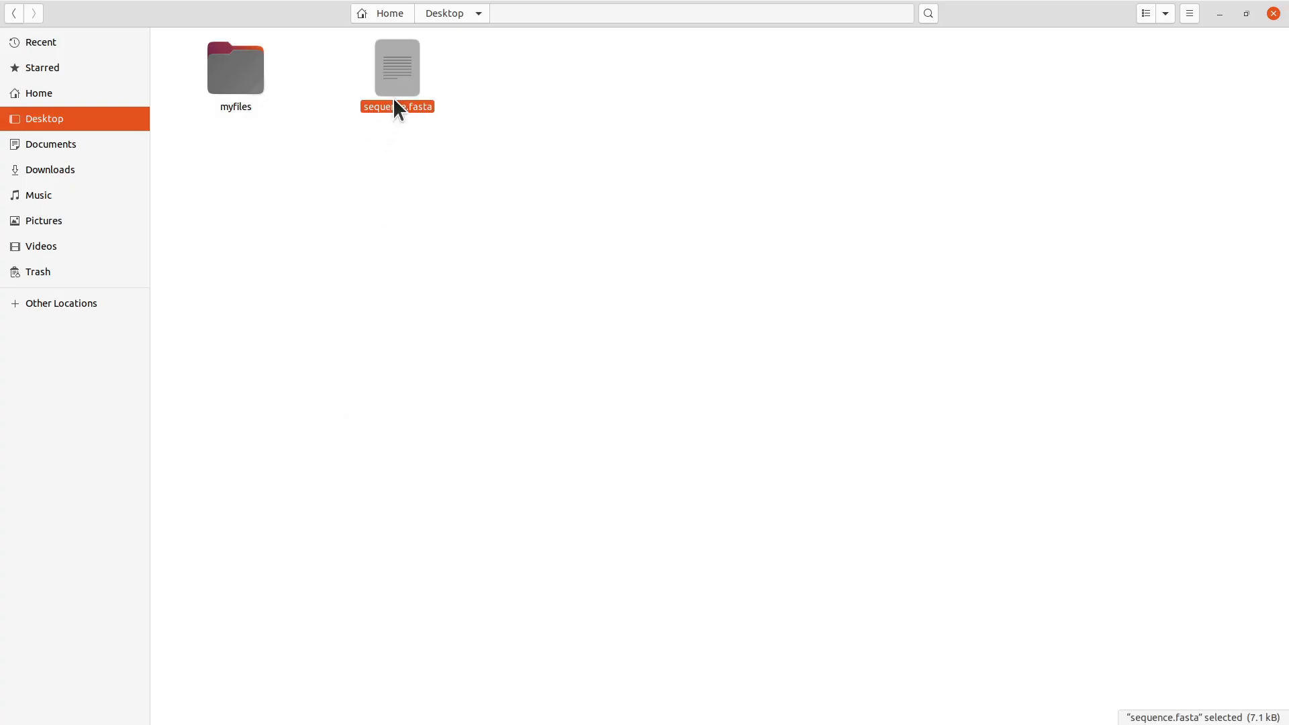
{"action": "double_click", "coordinate": [398, 67]}
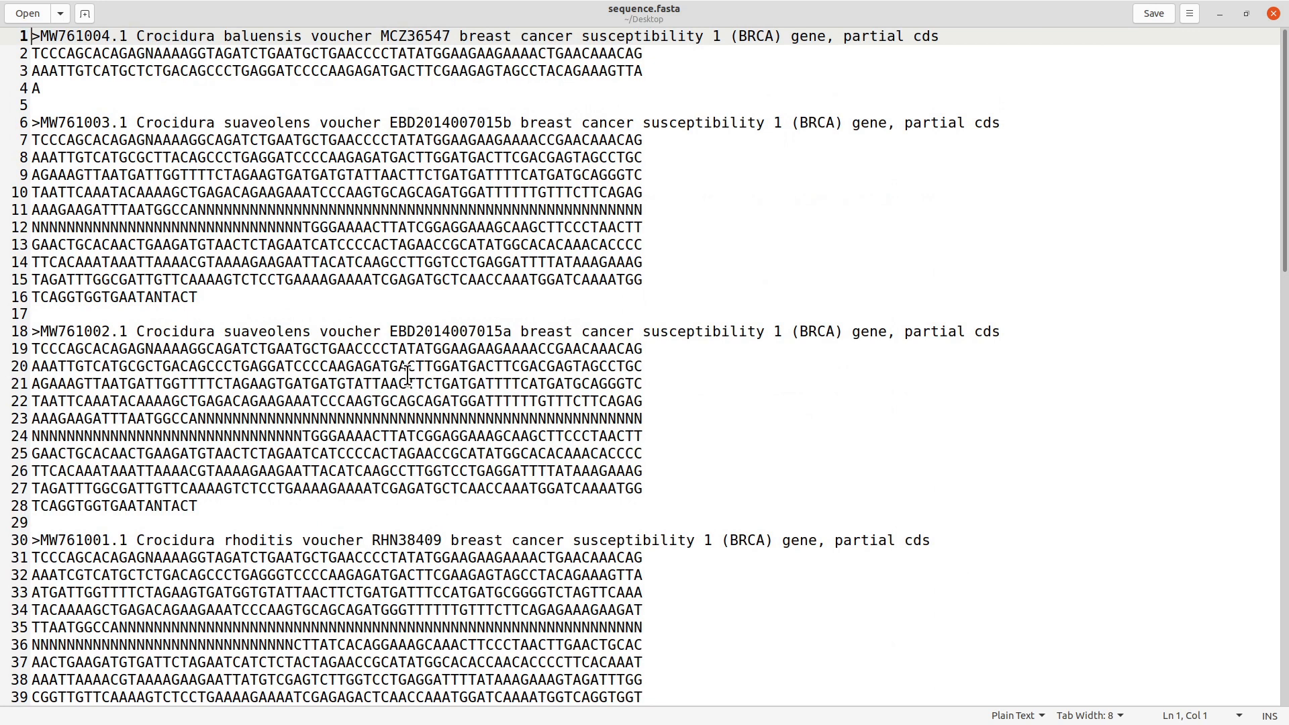
Scroll through the BRCA records in sequence.fasta and close the editor.
{"action": "scroll", "scroll_direction": "down", "scroll_amount": 3}
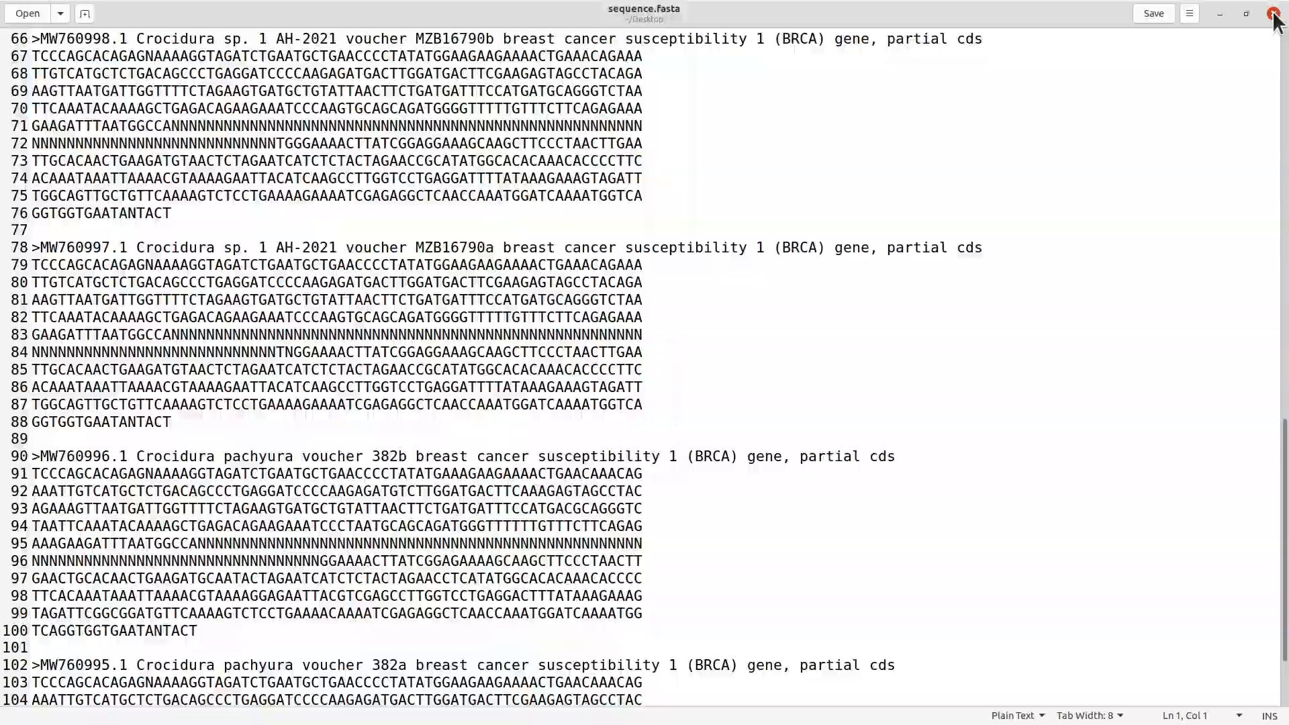
{"action": "left_click", "coordinate": [1273, 13]}
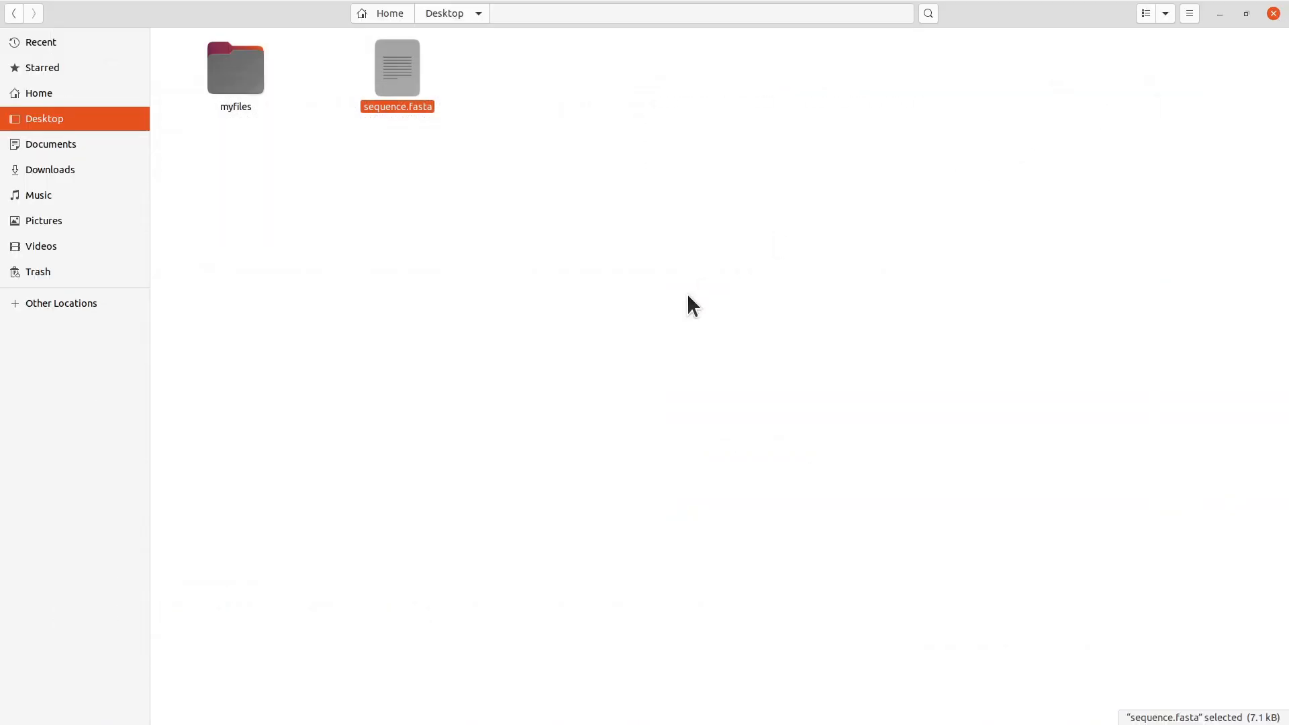
{"action": "mouse_move", "coordinate": [891, 240]}
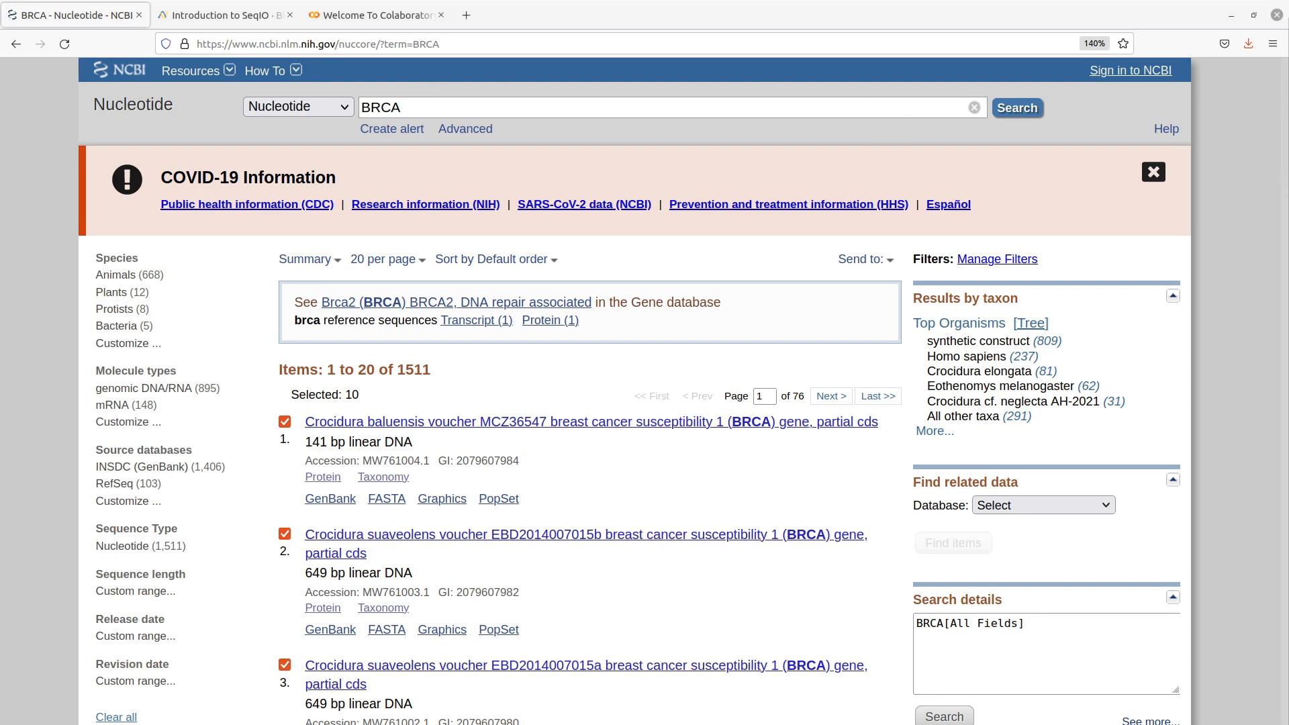
Switch from Files back to the Colaboratory browser tab.
{"action": "left_click", "coordinate": [374, 15]}
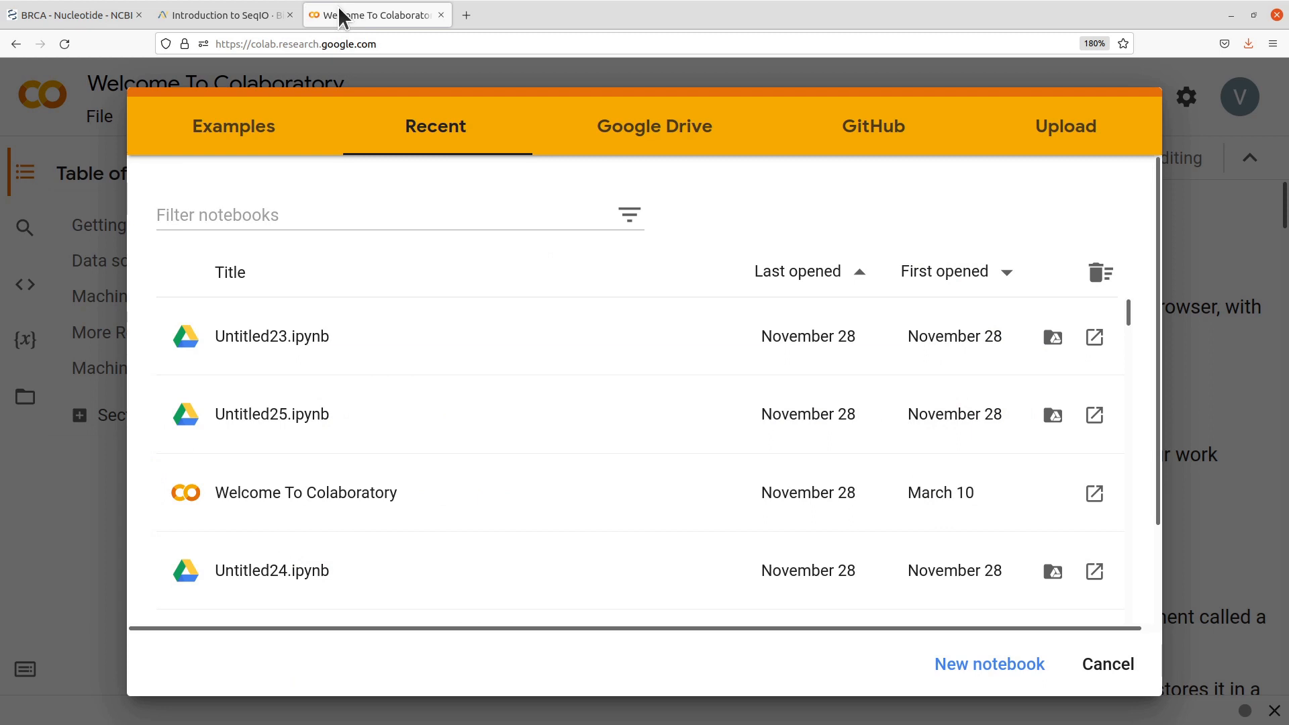
{"action": "mouse_move", "coordinate": [471, 271]}
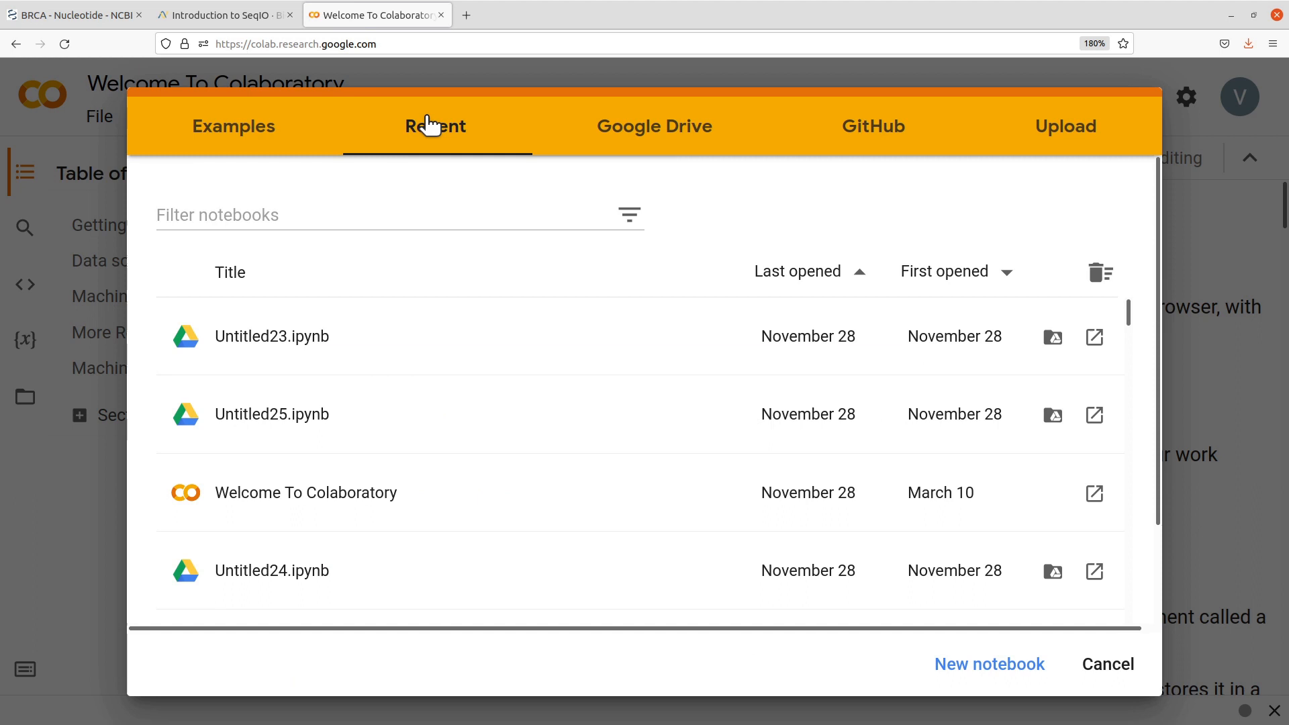
{"action": "mouse_move", "coordinate": [483, 92]}
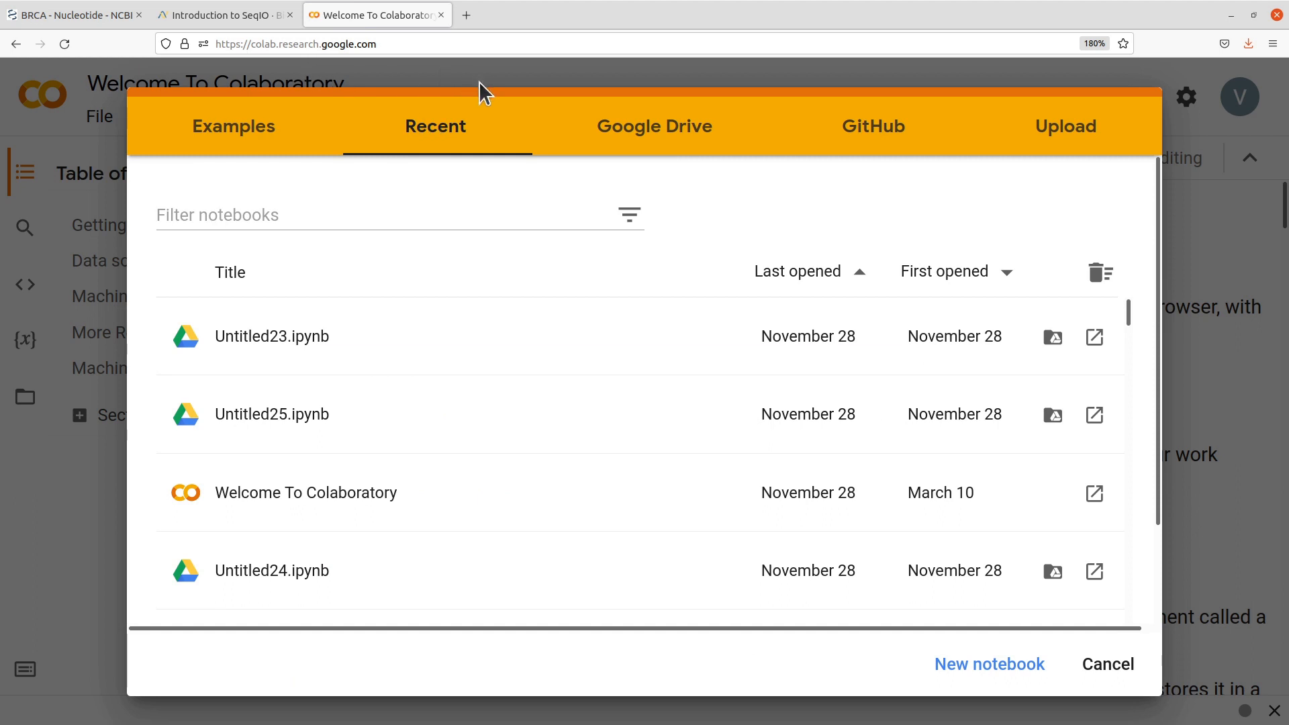
{"action": "mouse_move", "coordinate": [329, 43]}
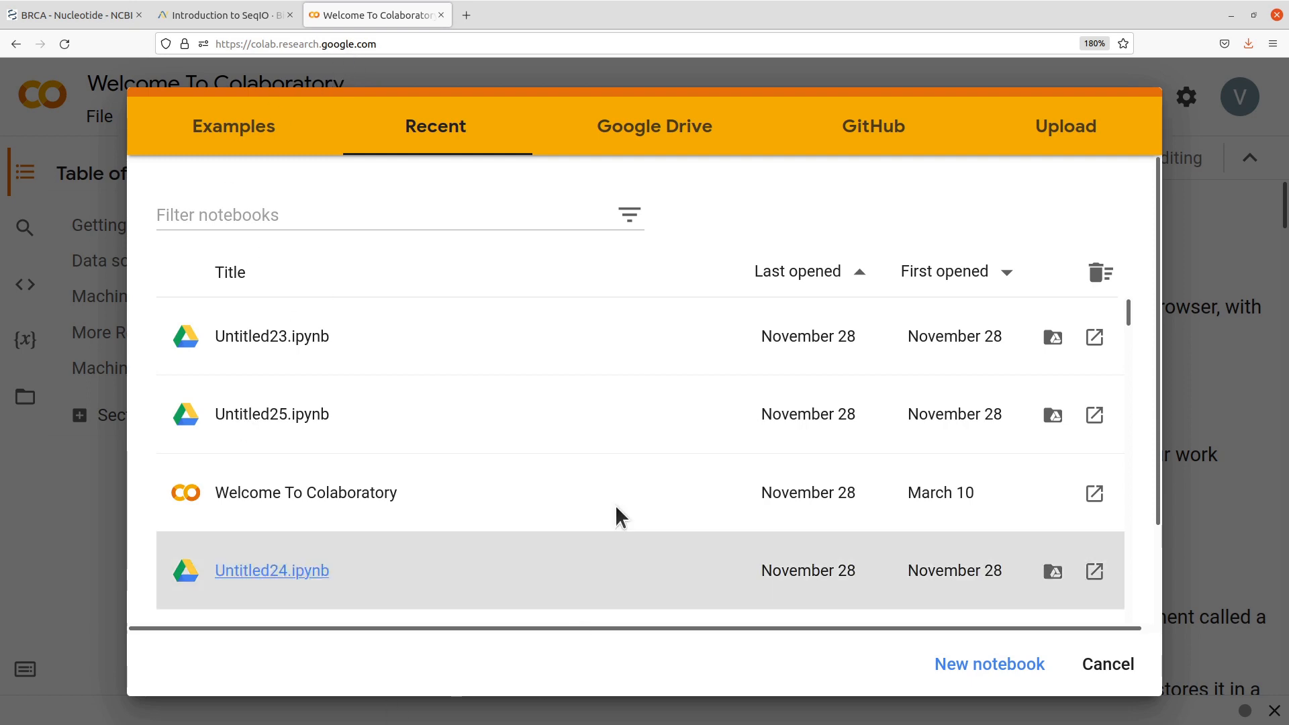
{"action": "mouse_move", "coordinate": [86, 222]}
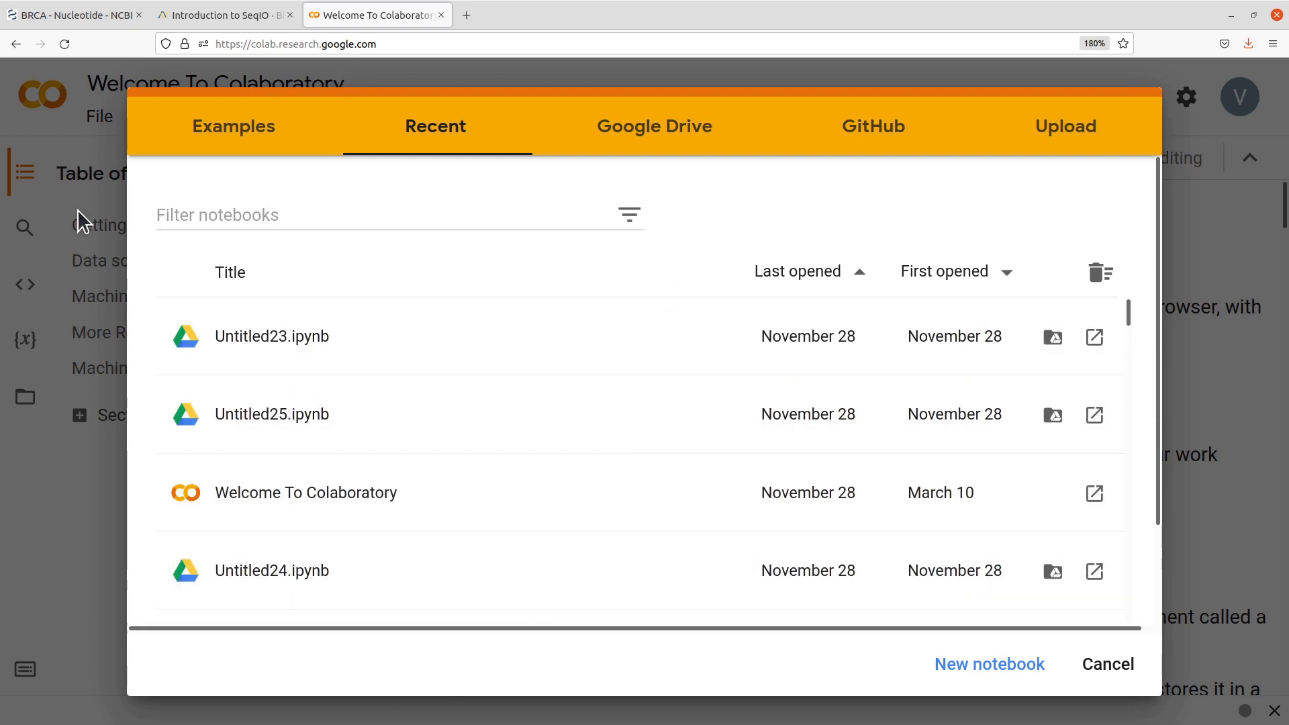
Dismiss the recent notebooks picker to show the Welcome To Colaboratory notebook.
{"action": "left_click", "coordinate": [1106, 665]}
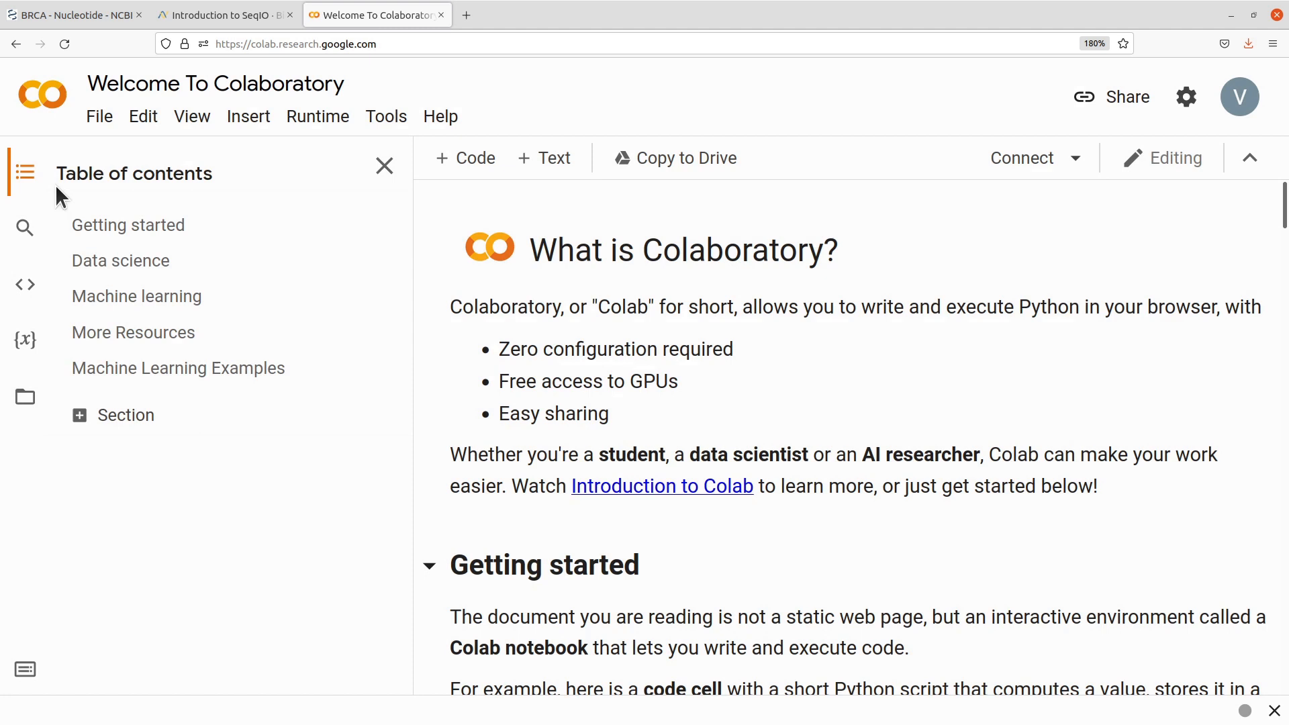
{"action": "mouse_move", "coordinate": [684, 349]}
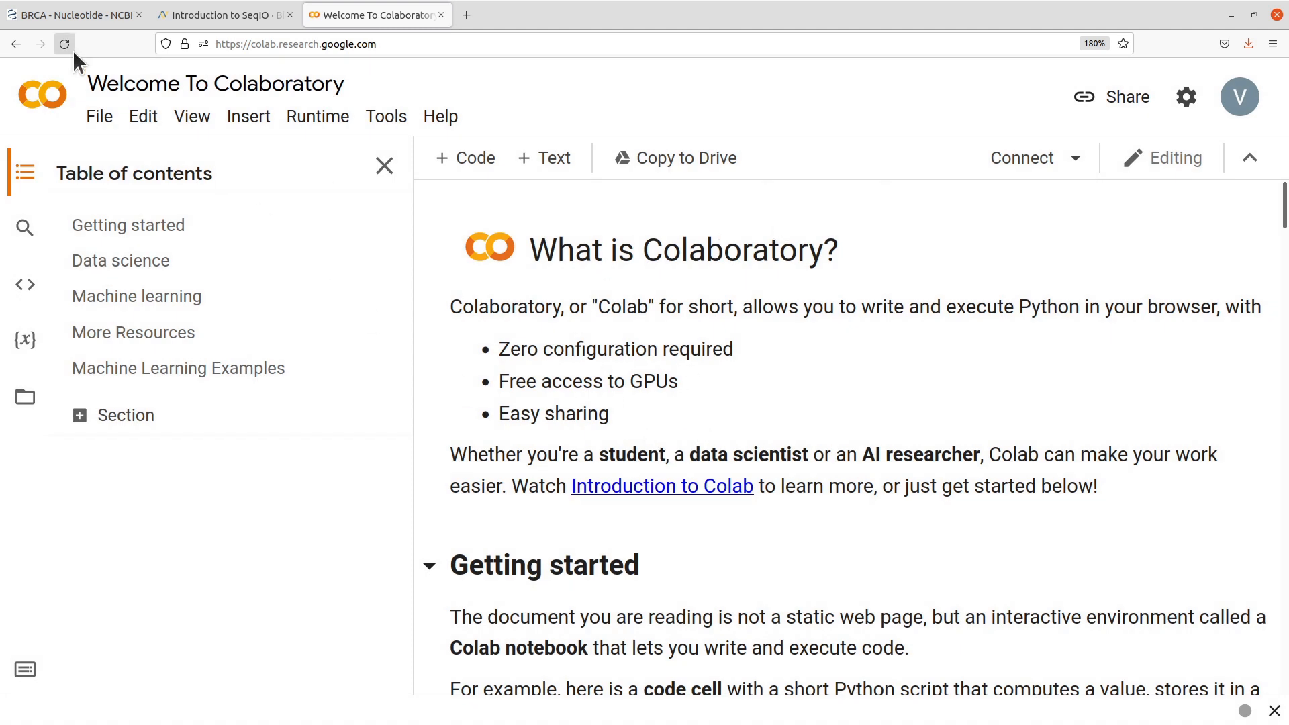
Create a new blank notebook via File > New notebook.
{"action": "left_click", "coordinate": [98, 116]}
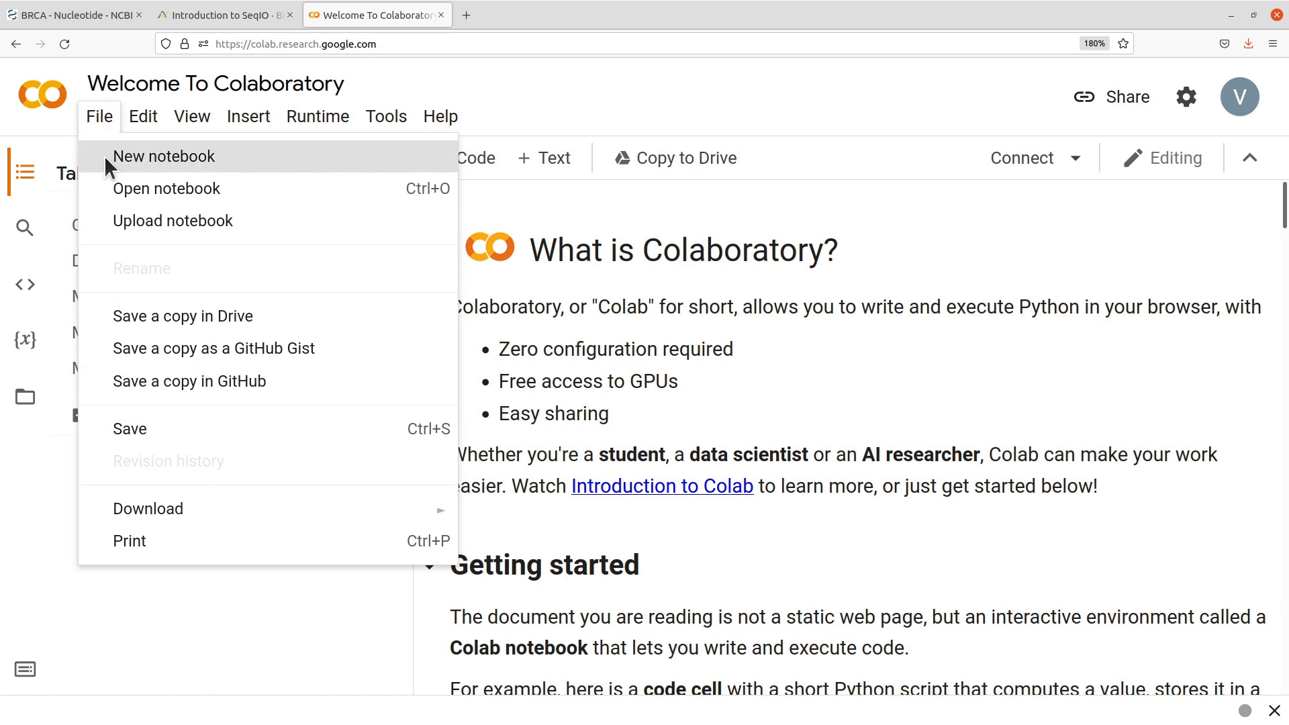
{"action": "left_click", "coordinate": [164, 156]}
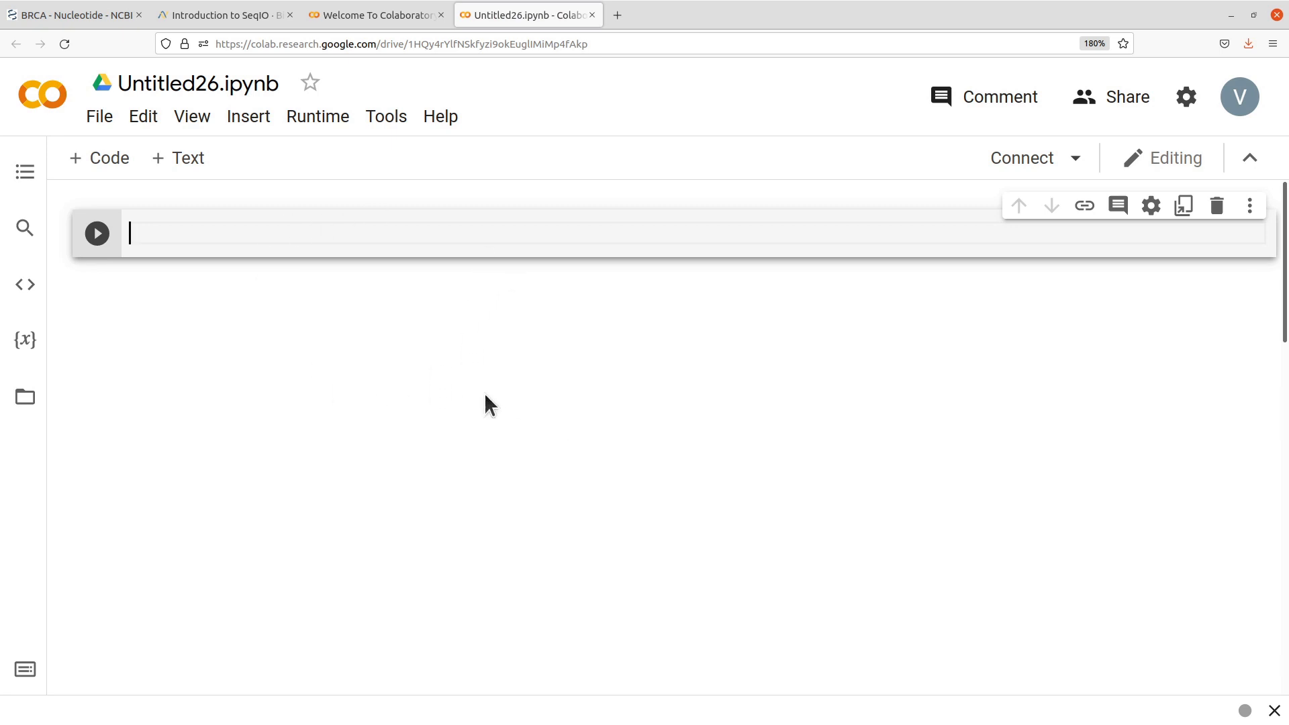
{"action": "mouse_move", "coordinate": [732, 365]}
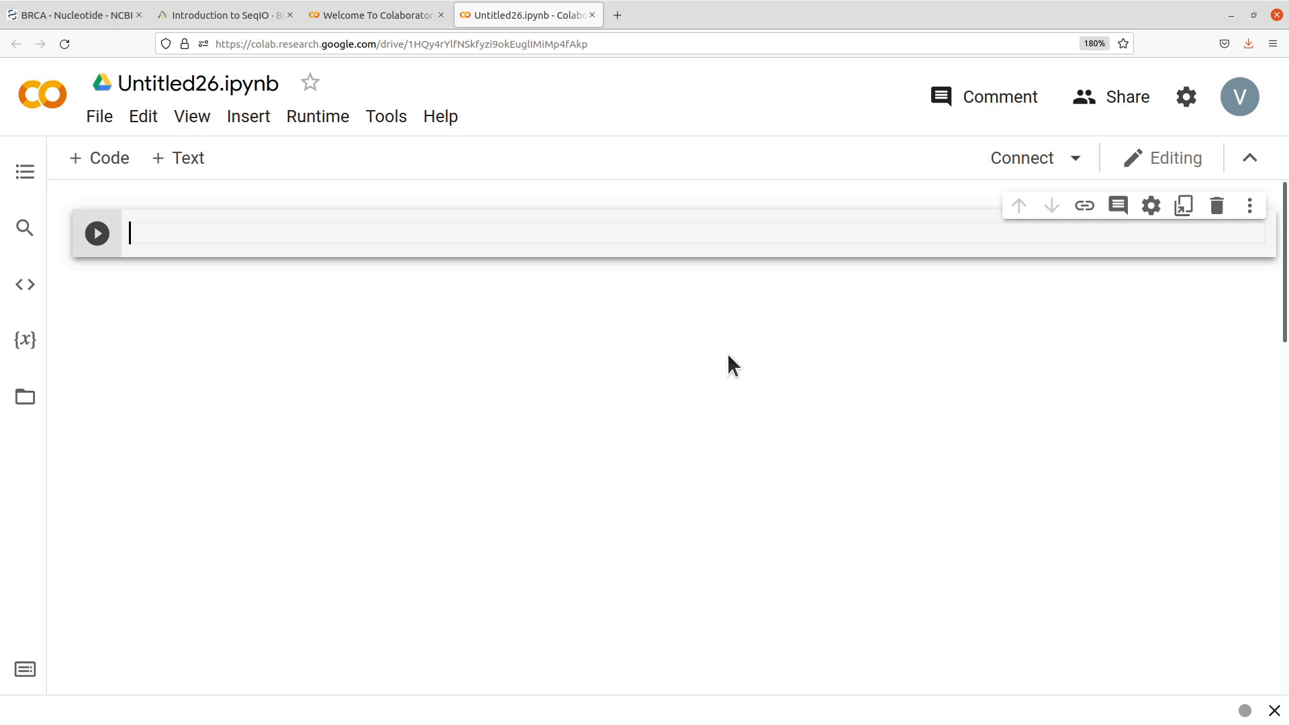
{"action": "mouse_move", "coordinate": [427, 357]}
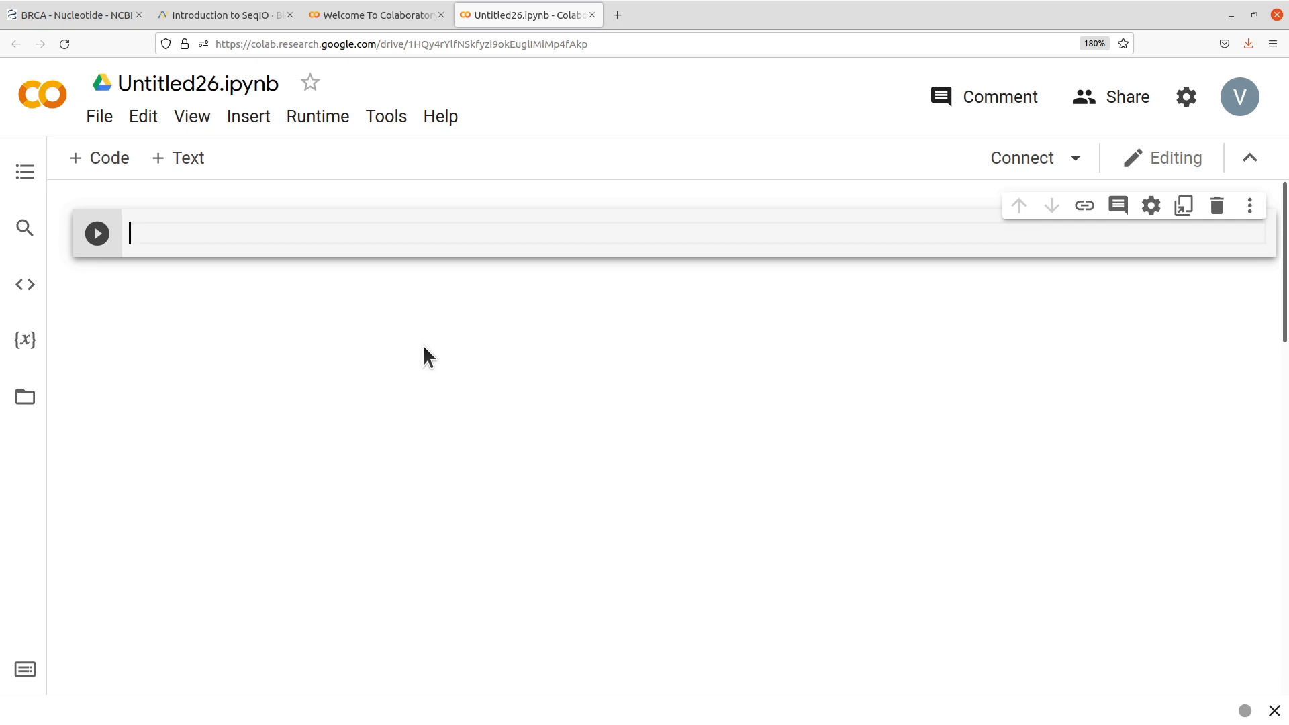
Run 'pip install biopython' in the first cell, installing biopython-1.79.
{"action": "type", "text": "p"}
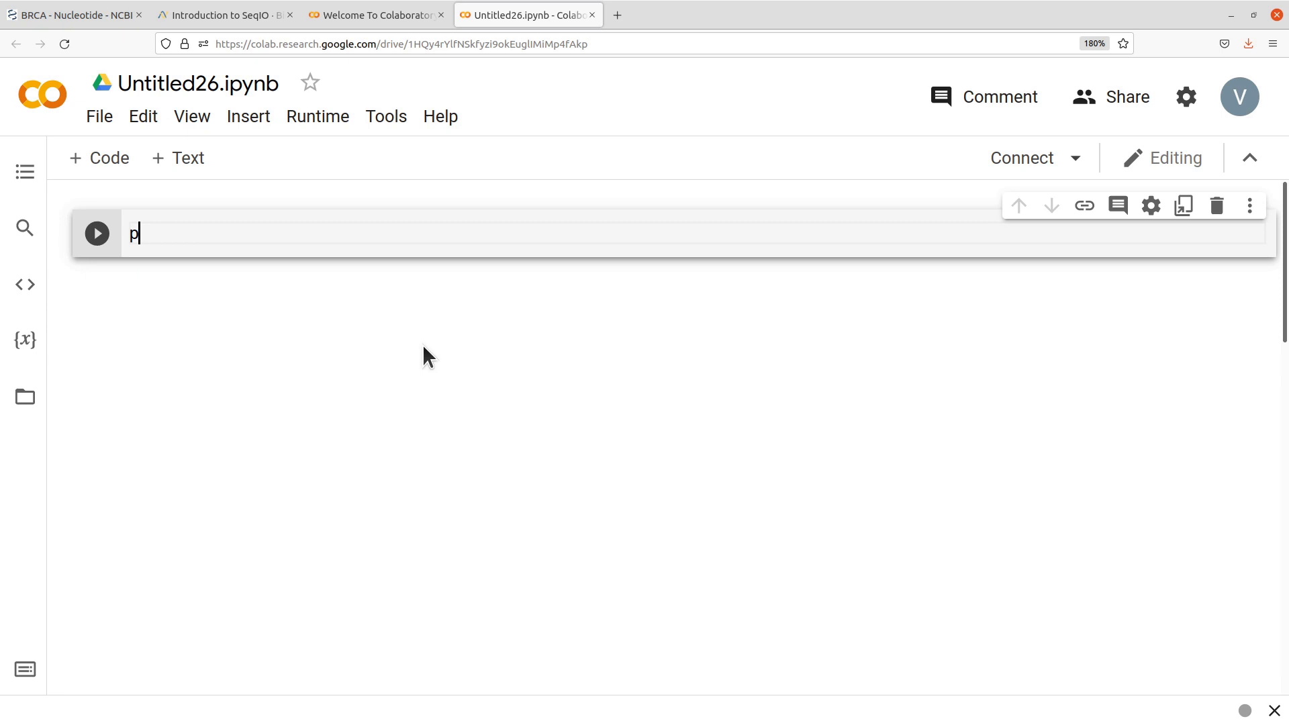
{"action": "type", "text": "ip inst"}
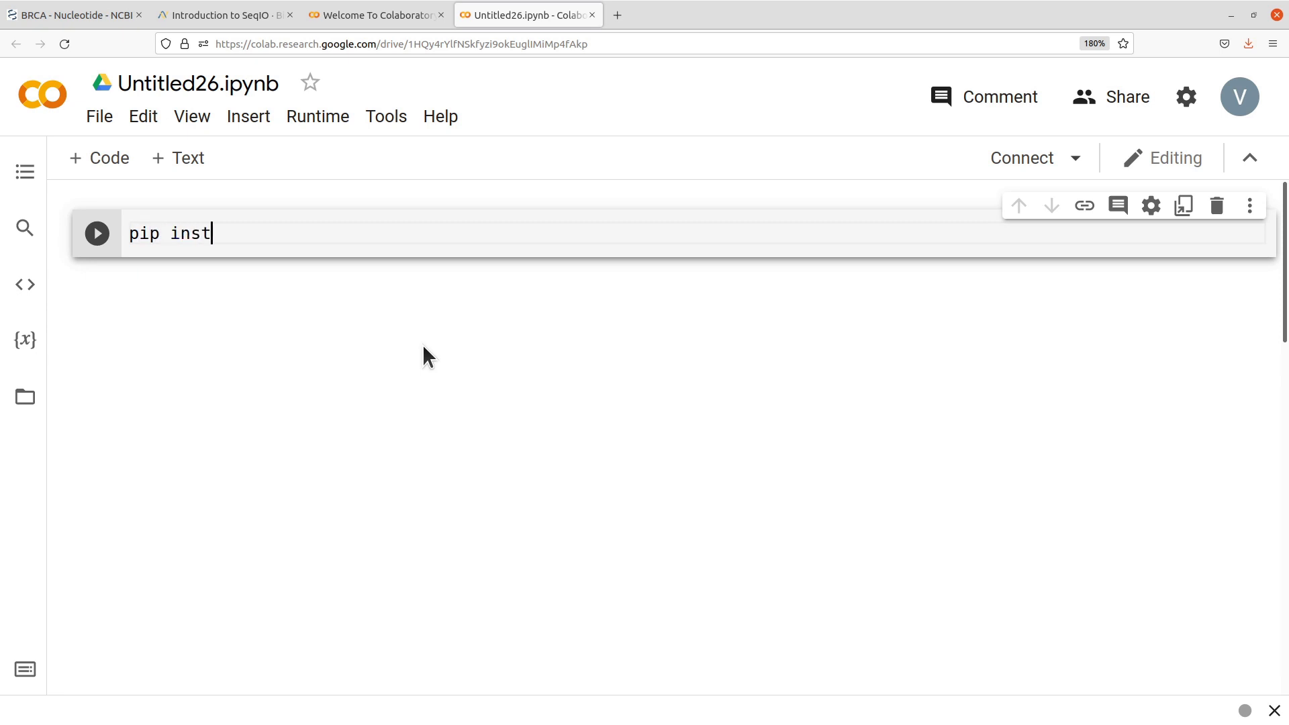
{"action": "type", "text": "all biopy"}
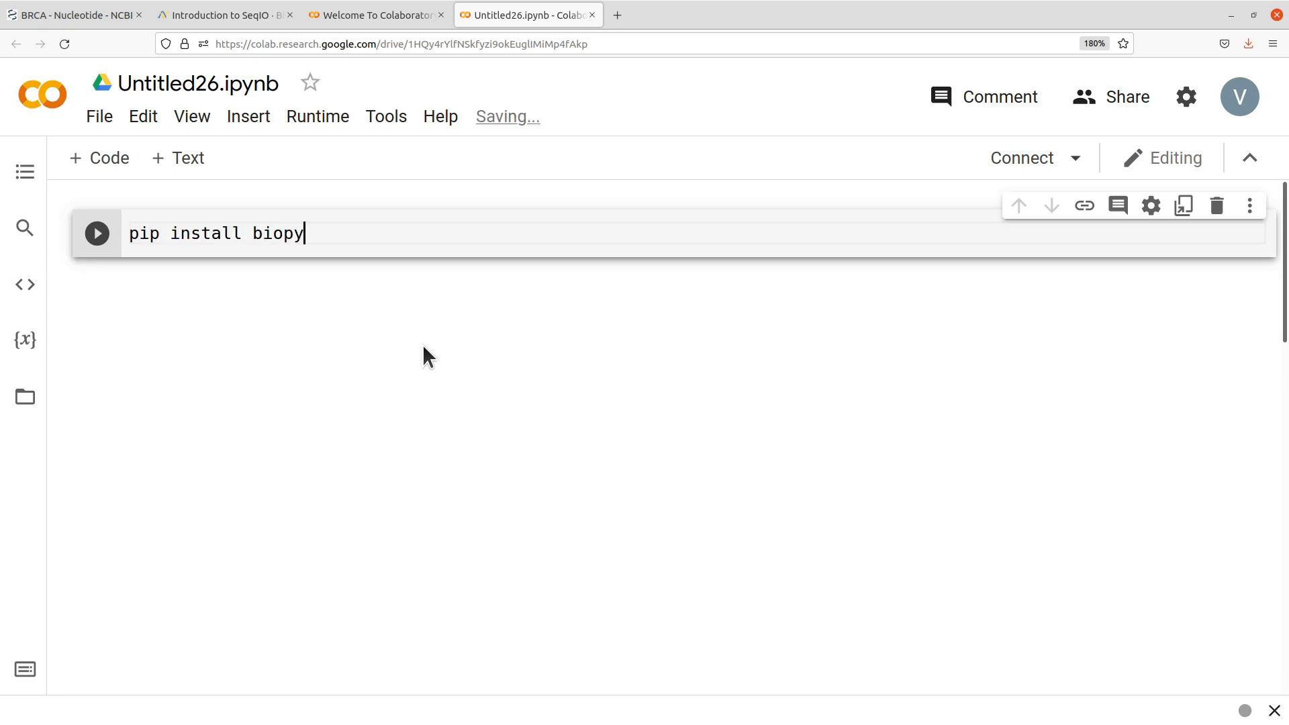
{"action": "type", "text": "thon"}
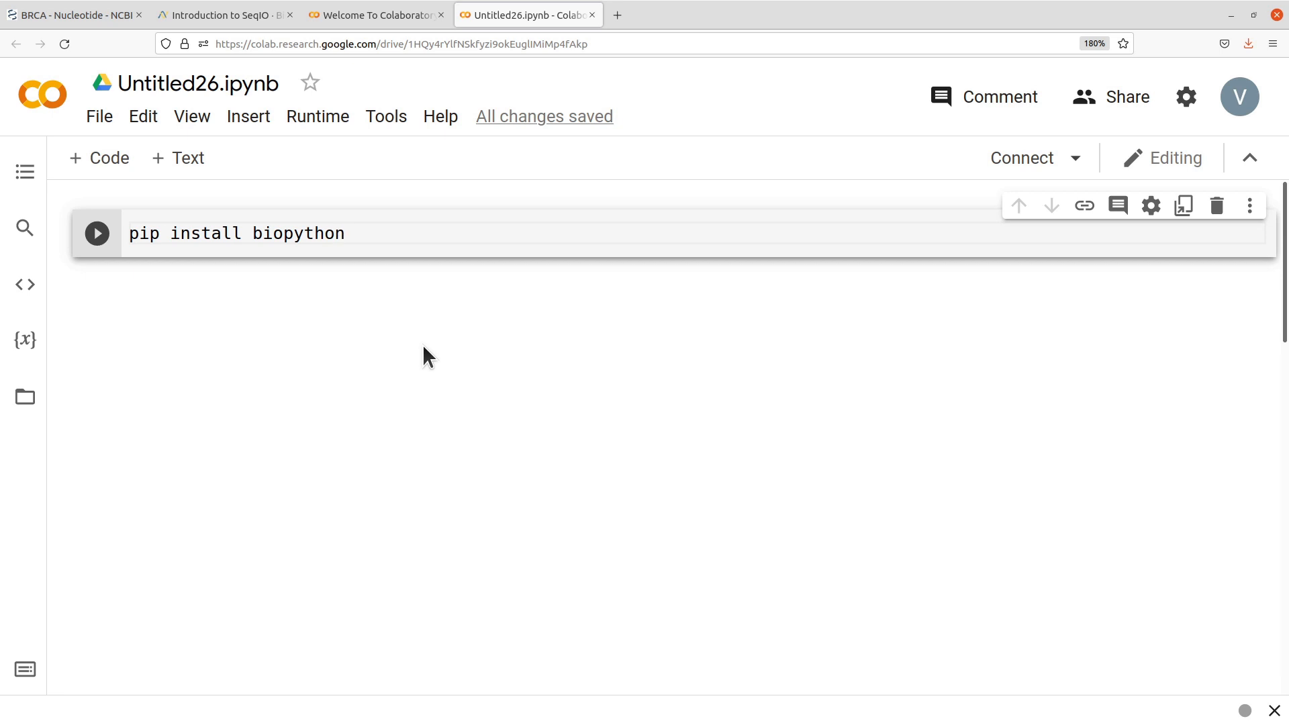
{"action": "mouse_move", "coordinate": [96, 233]}
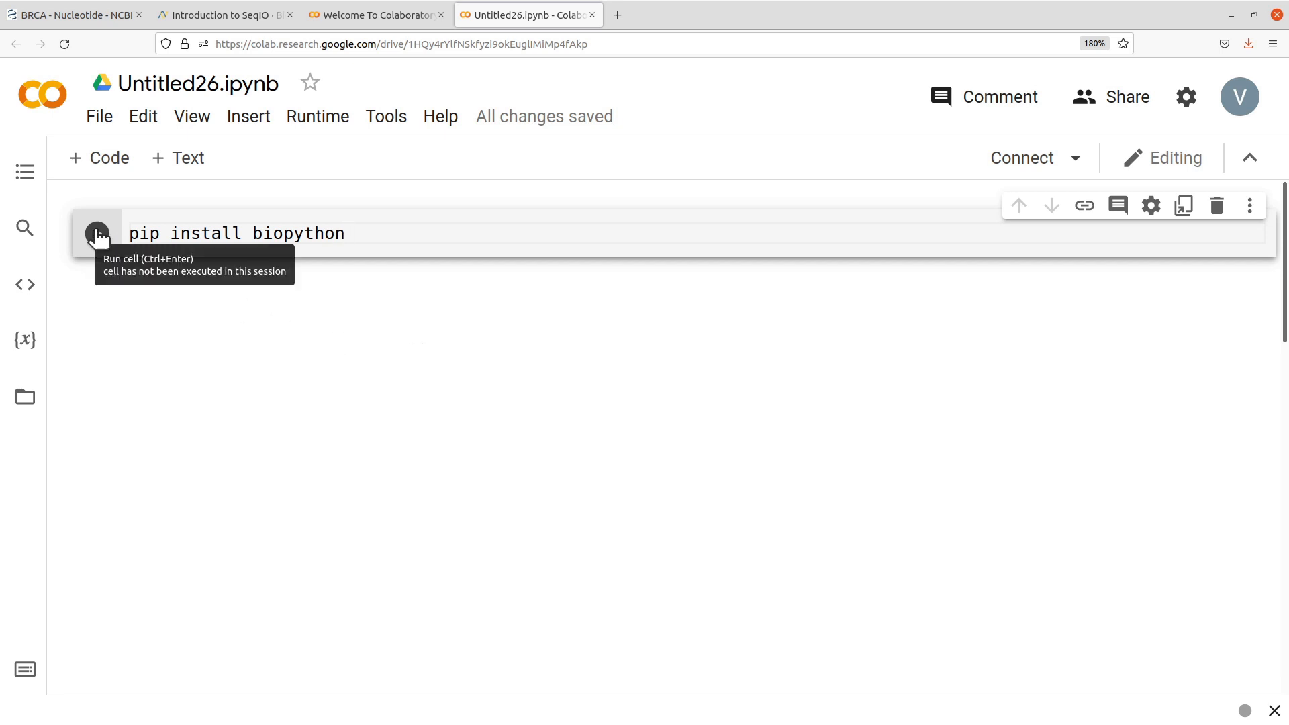
{"action": "left_click", "coordinate": [97, 234]}
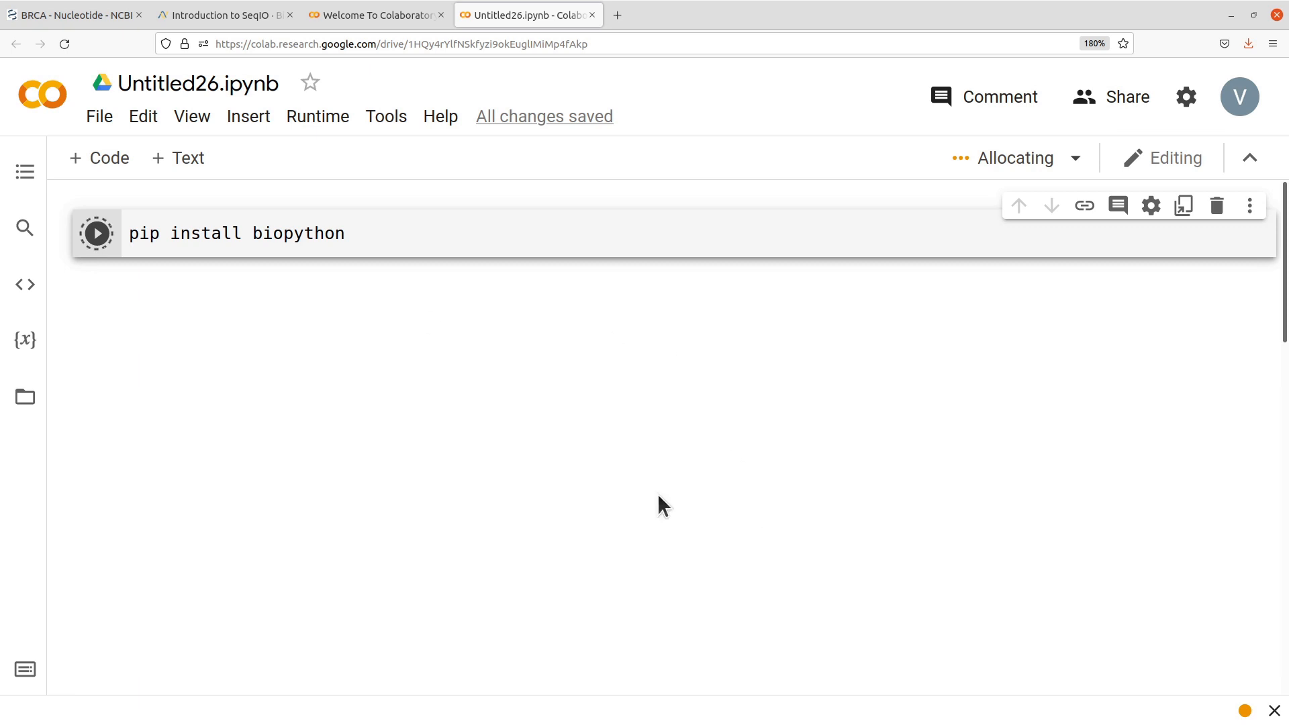
{"action": "mouse_move", "coordinate": [321, 337]}
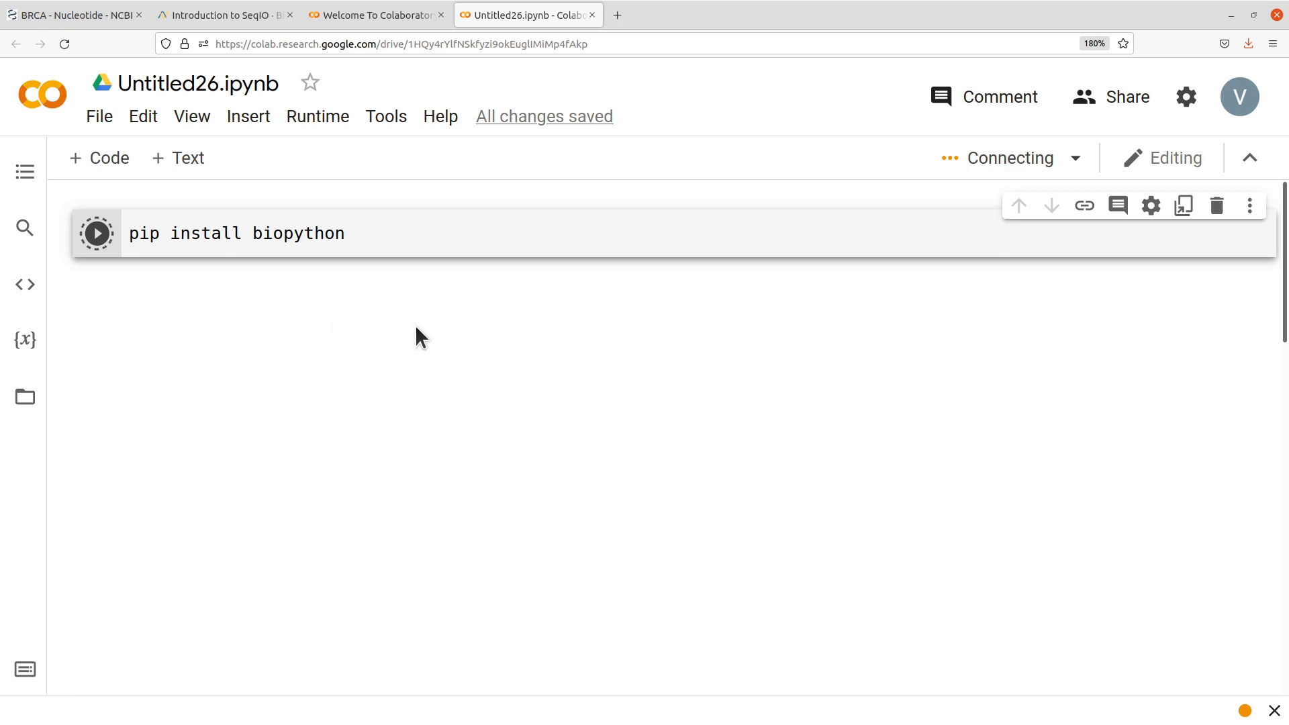
{"action": "left_click", "coordinate": [97, 232]}
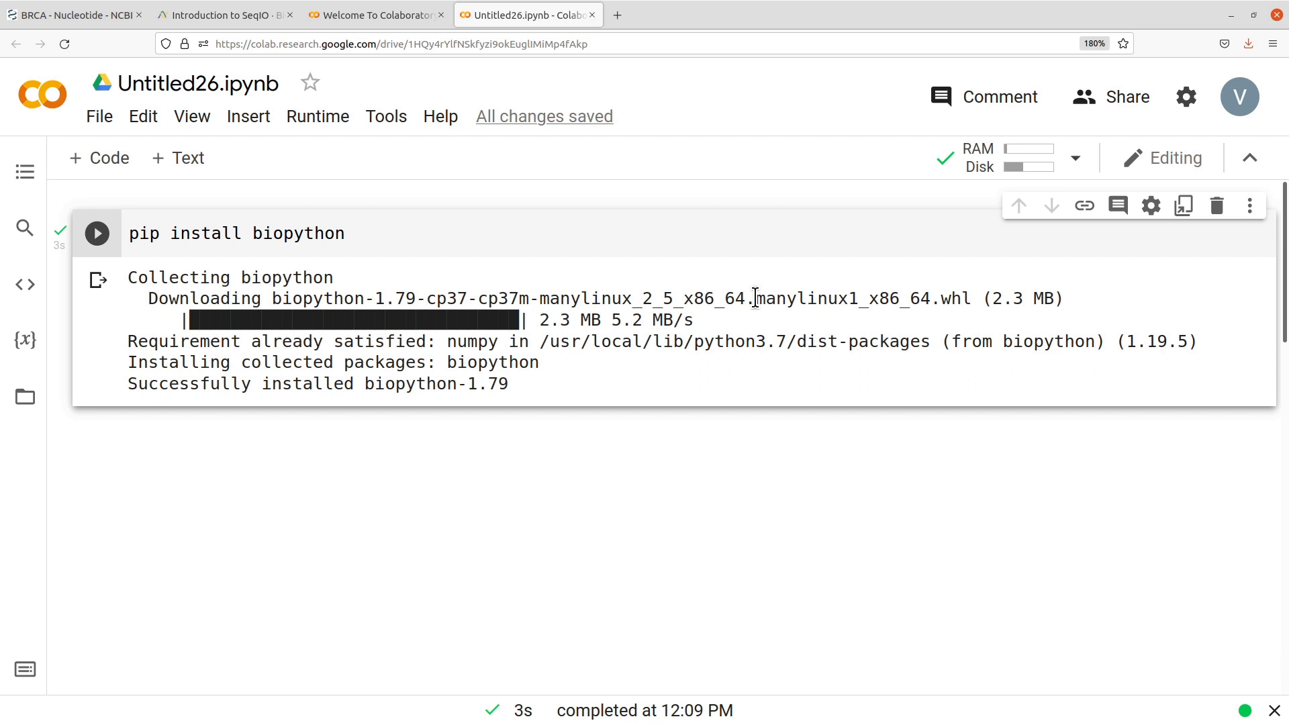
{"action": "mouse_move", "coordinate": [395, 376]}
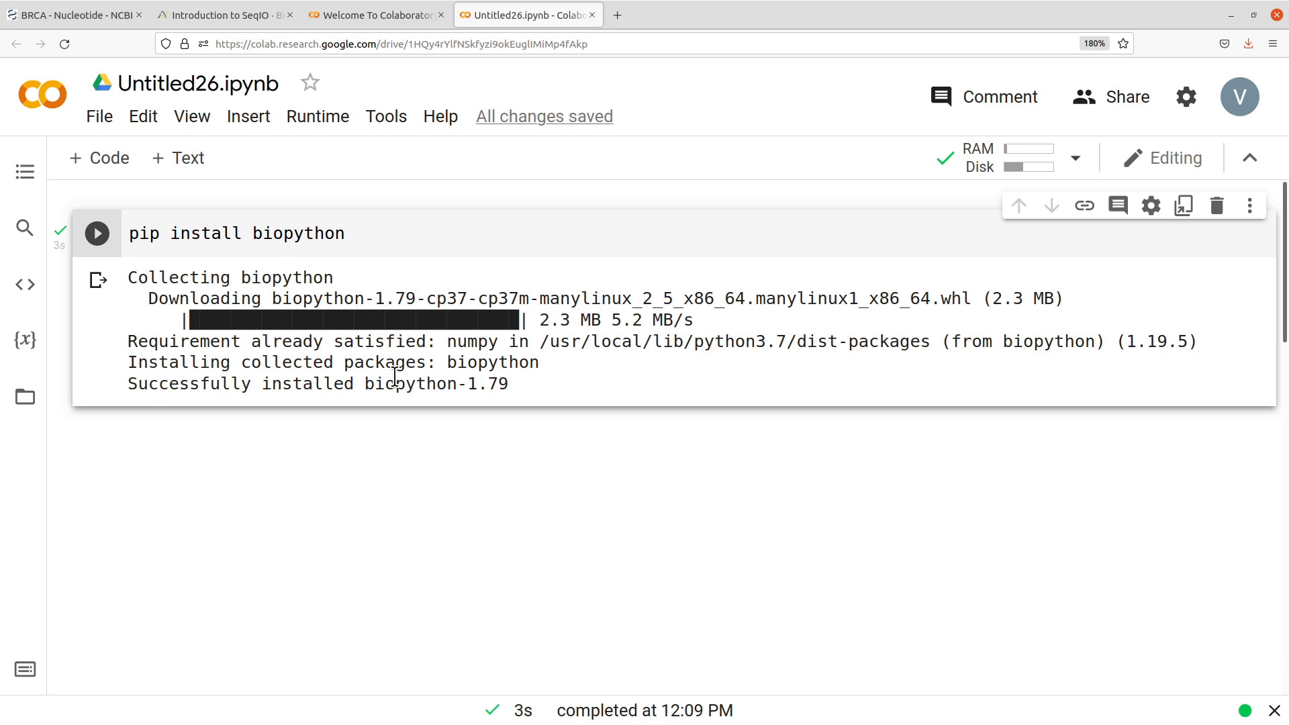
{"action": "double_click", "coordinate": [489, 361]}
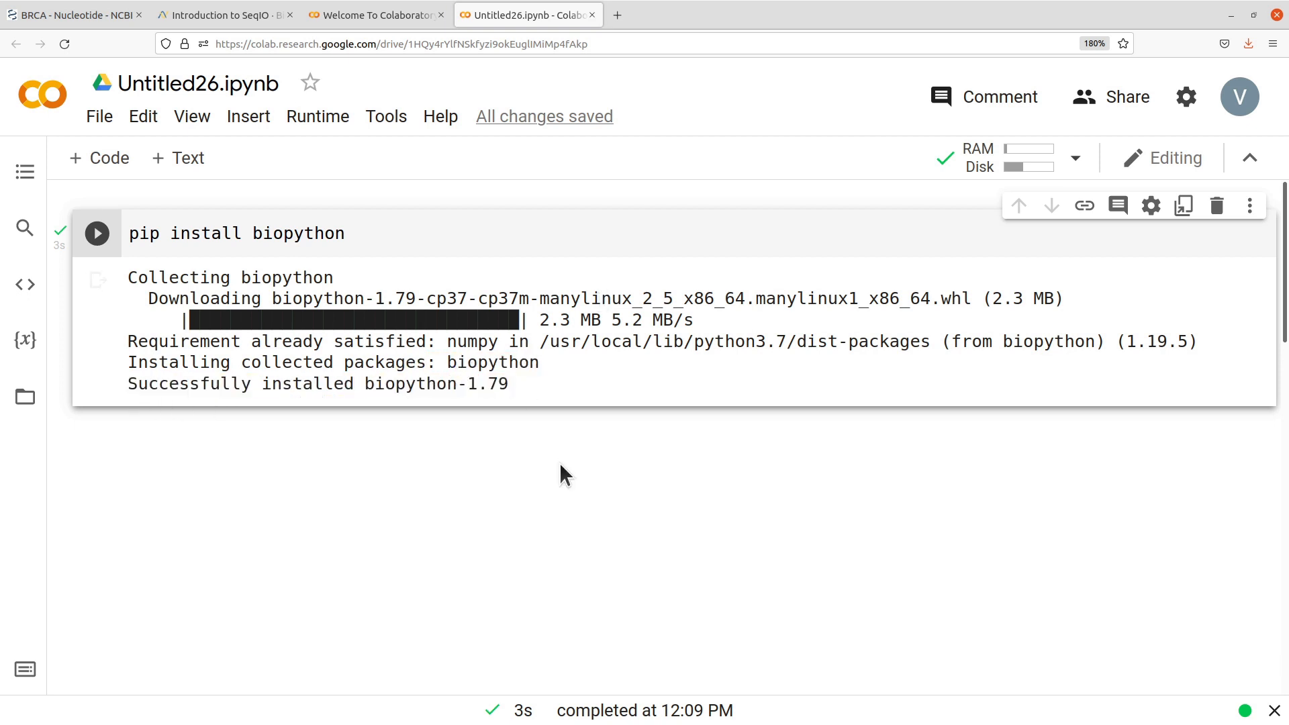
{"action": "mouse_move", "coordinate": [203, 321]}
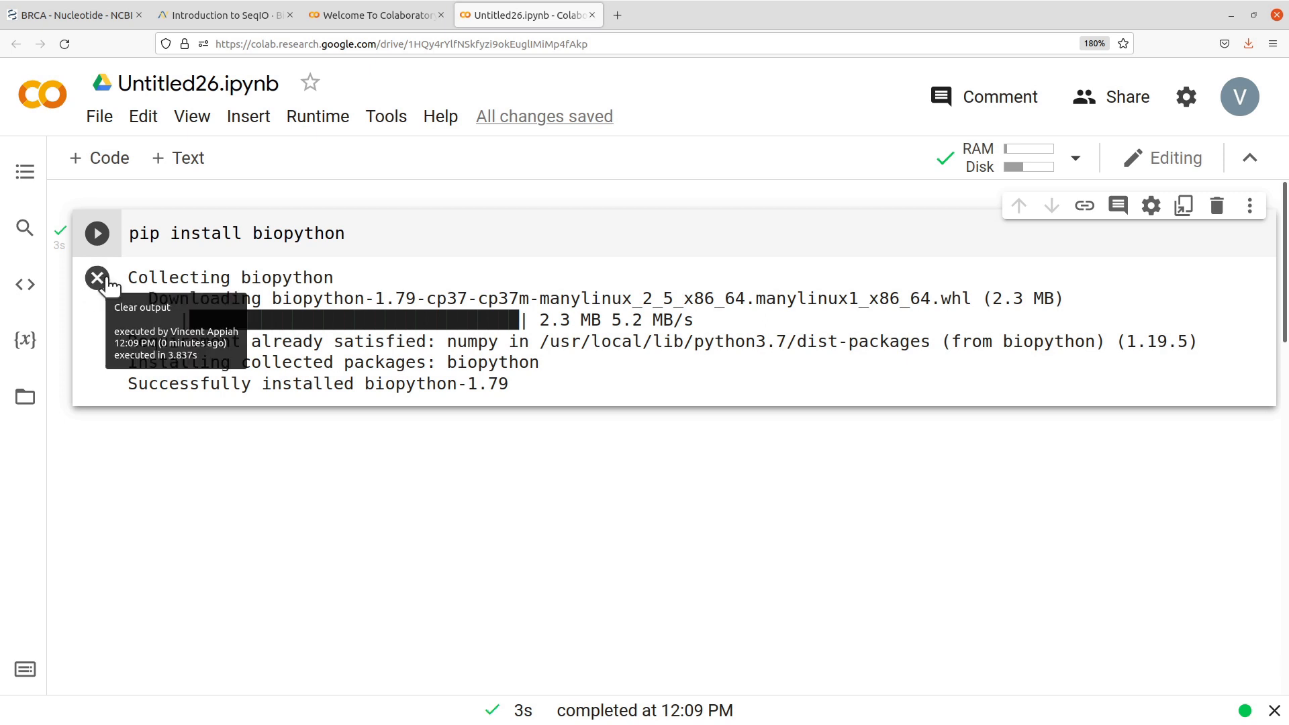
Add a cell with 'from google.colab import files' and 'upload=files.upload()'.
{"action": "left_click", "coordinate": [97, 278]}
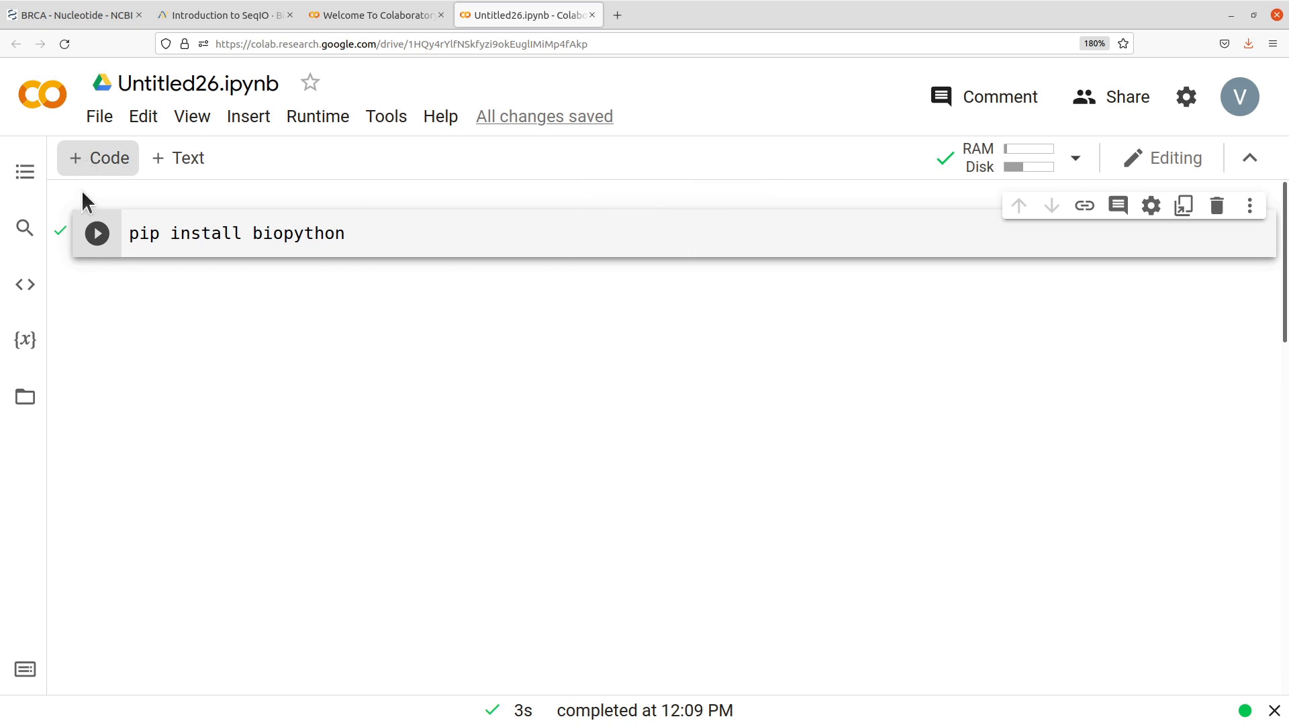
{"action": "mouse_move", "coordinate": [97, 158]}
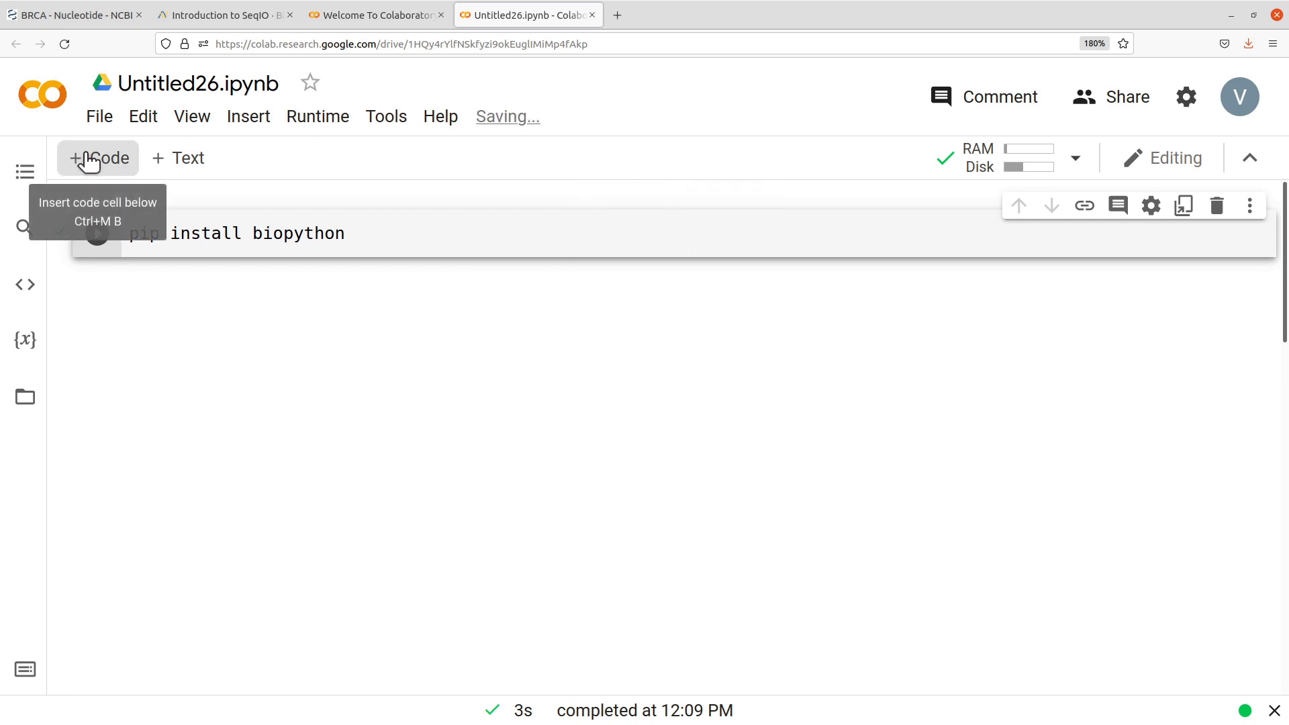
{"action": "left_click", "coordinate": [97, 159]}
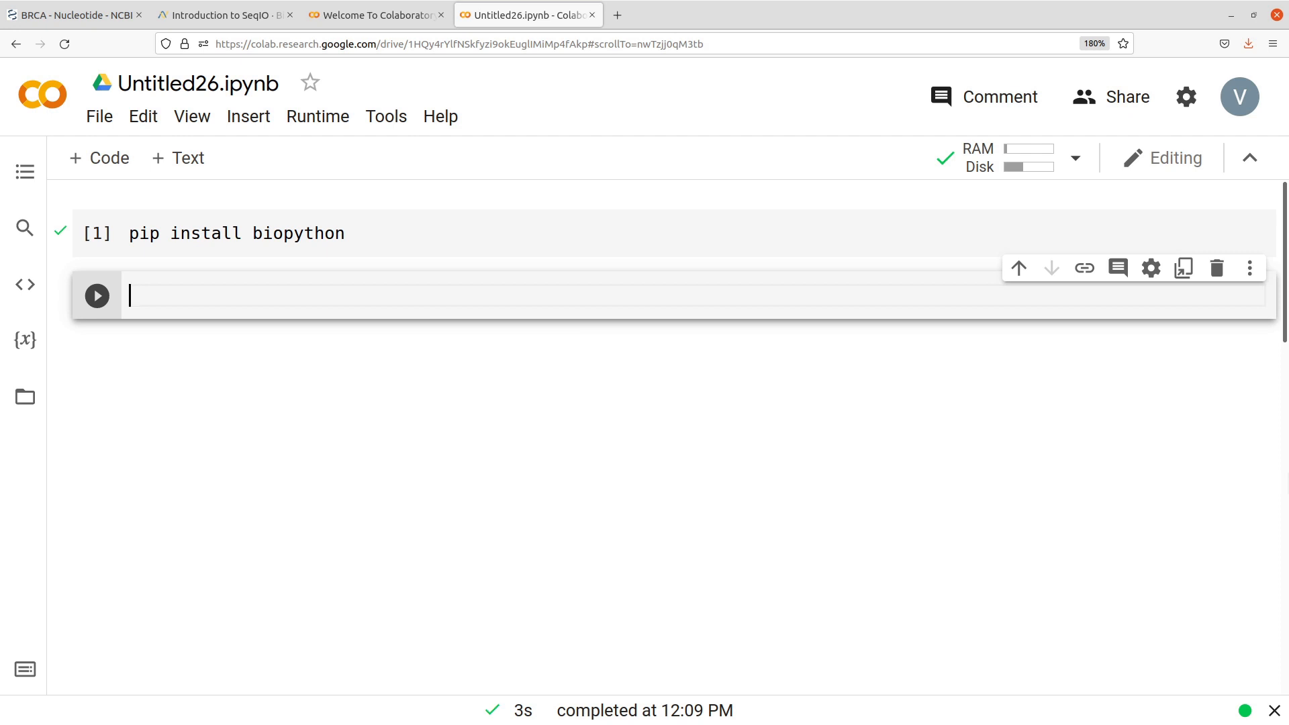
{"action": "mouse_move", "coordinate": [218, 294]}
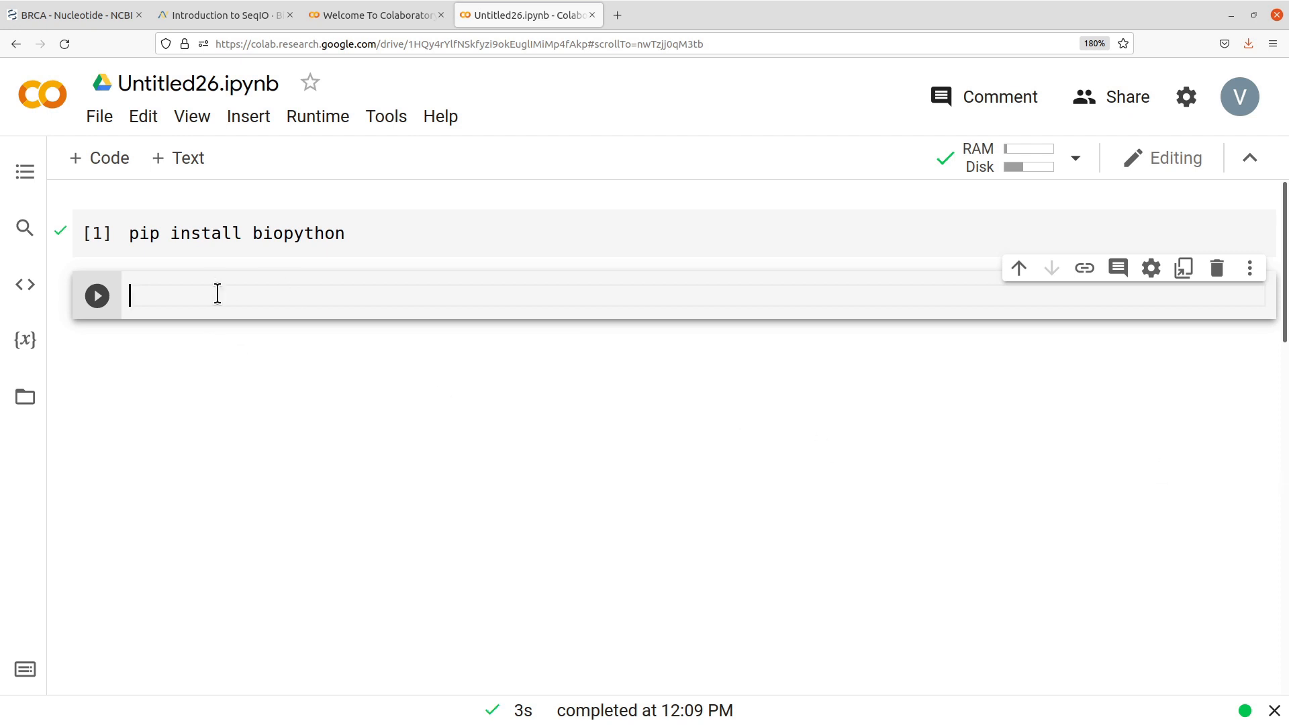
{"action": "type", "text": "from good"}
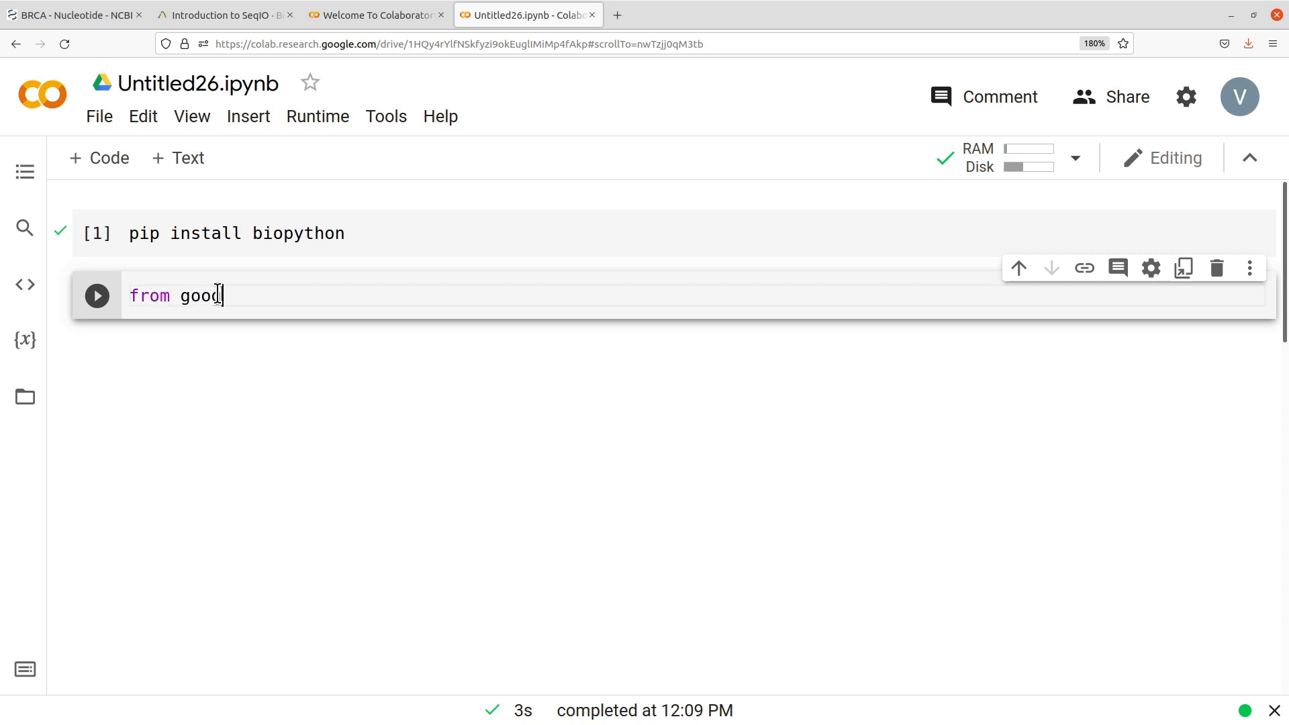
{"action": "type", "text": "le."}
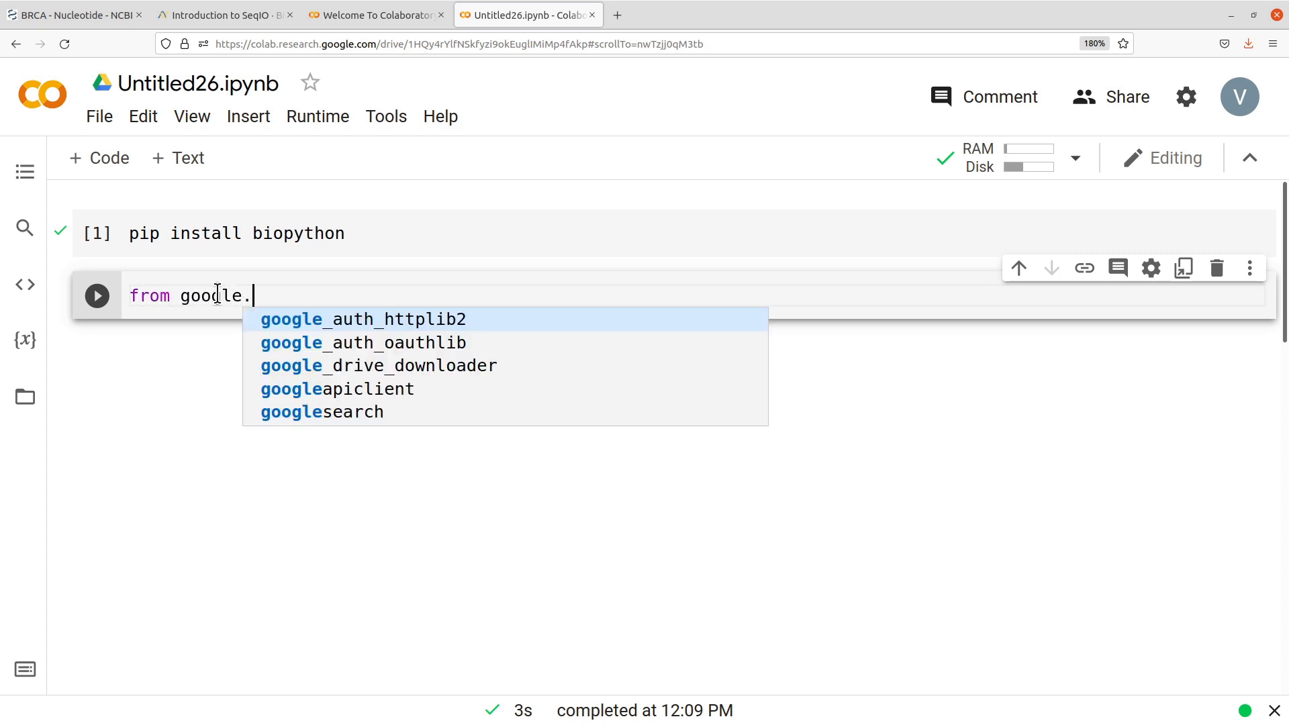
{"action": "type", "text": "colab im"}
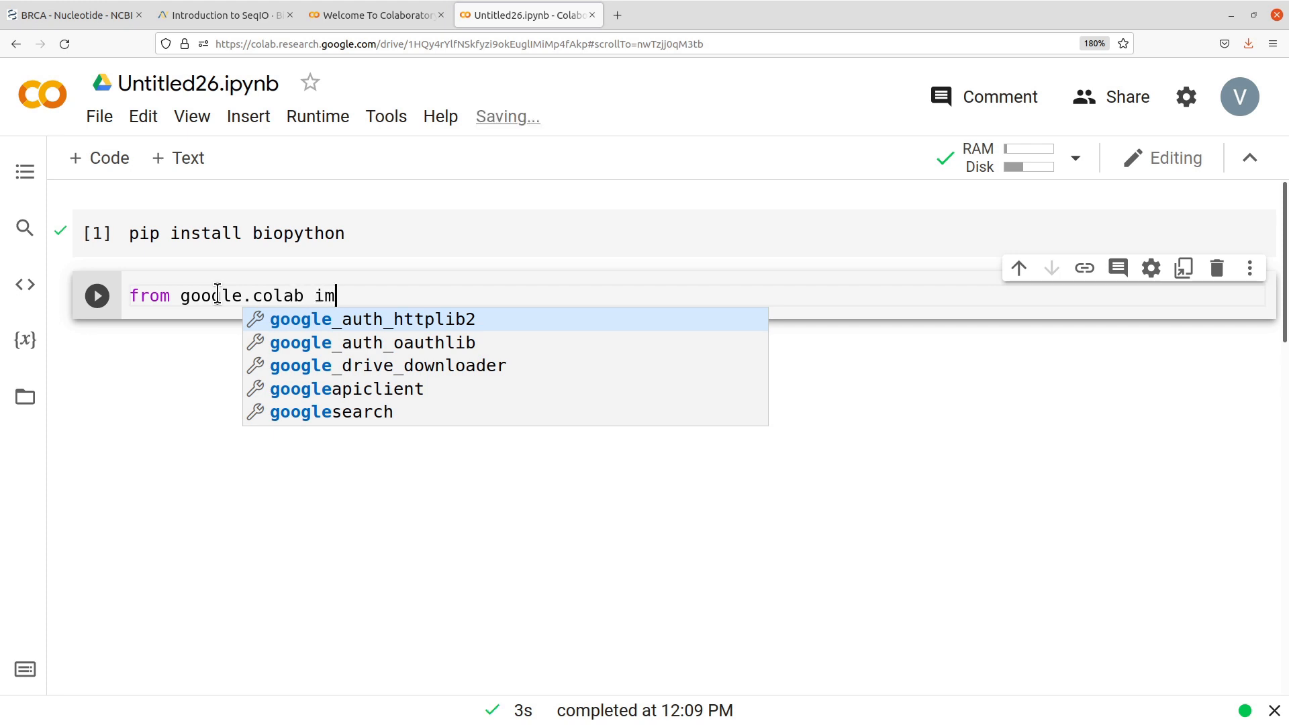
{"action": "type", "text": "ort files"}
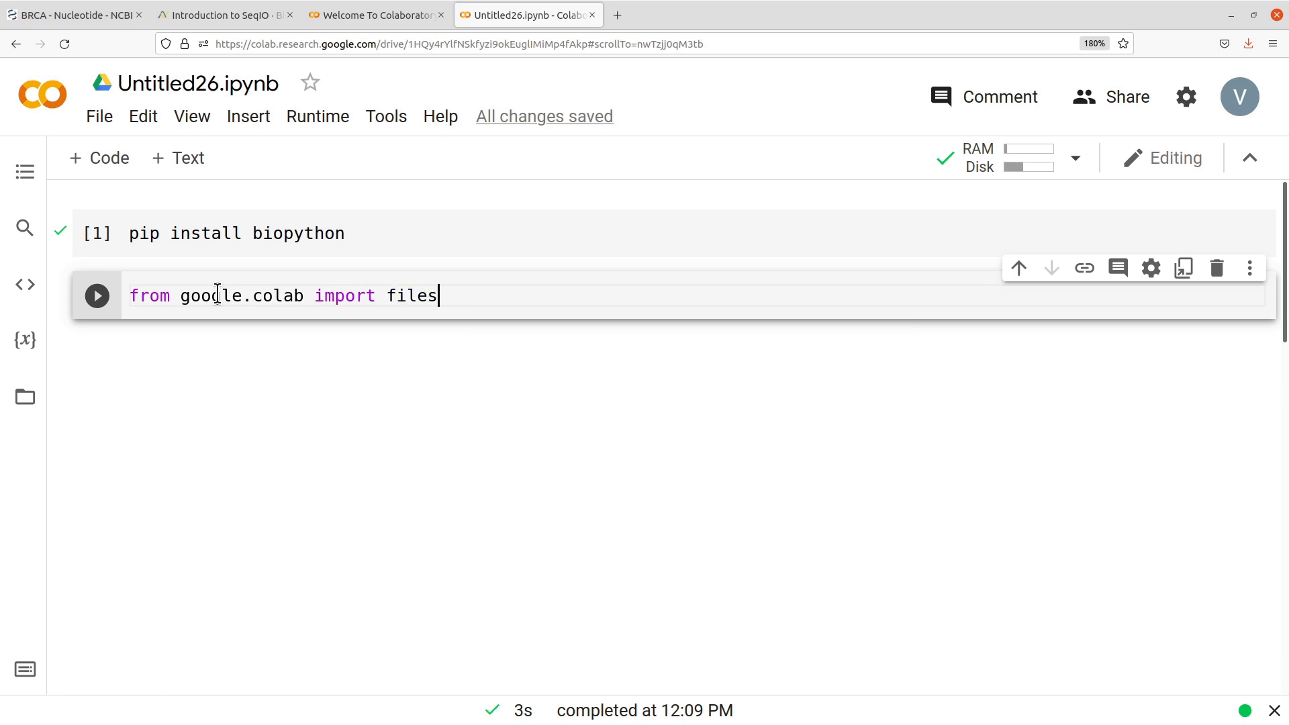
{"action": "mouse_move", "coordinate": [481, 397]}
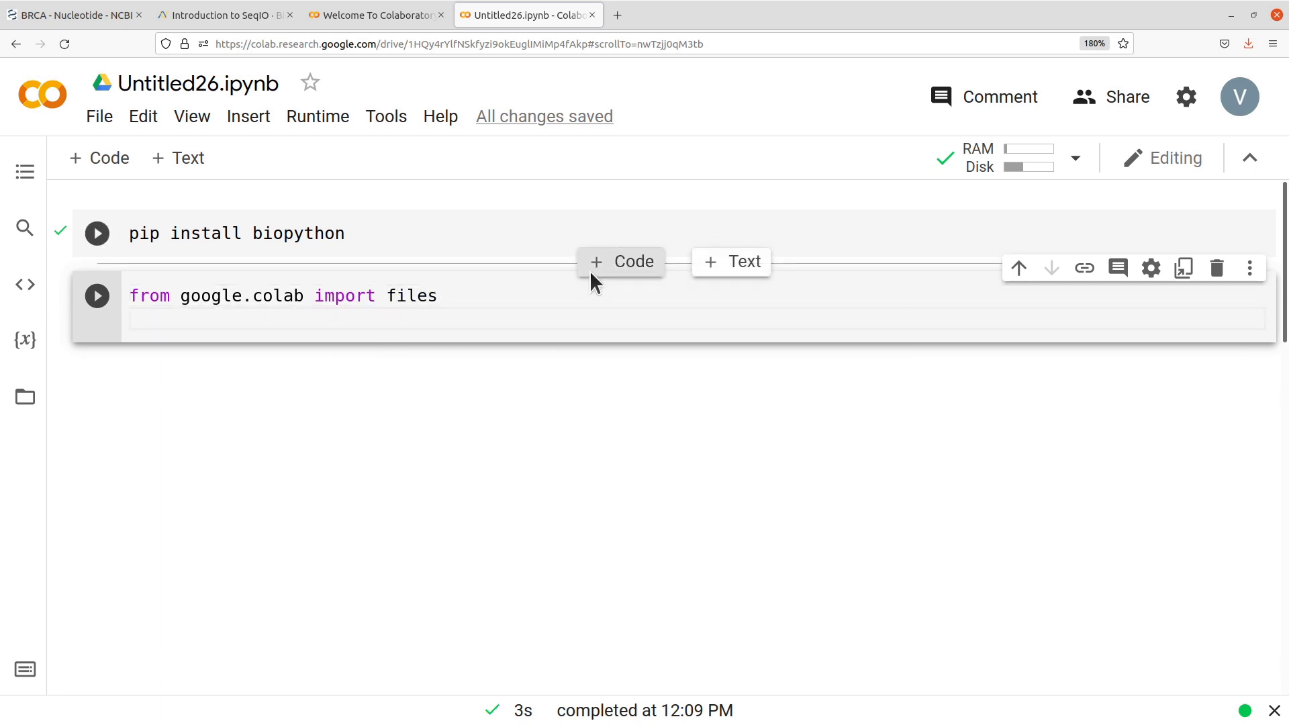
{"action": "type", "text": "uploa"}
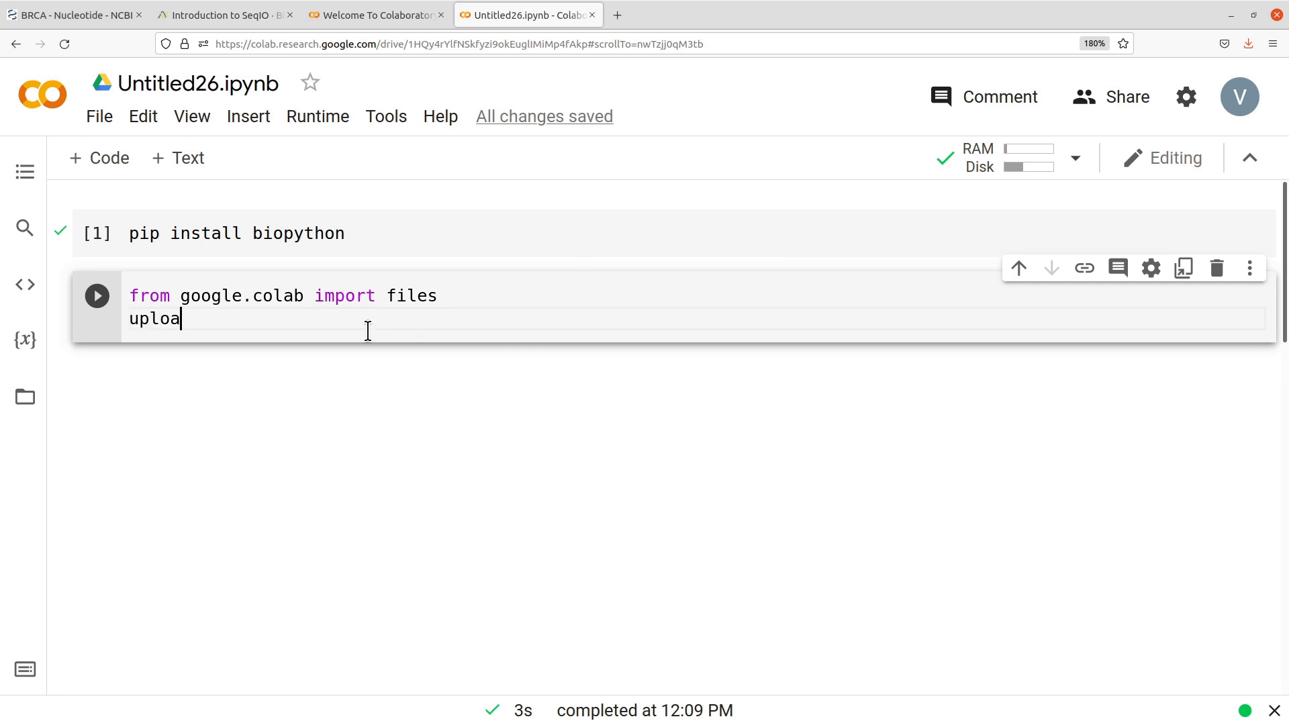
{"action": "type", "text": "d=files."}
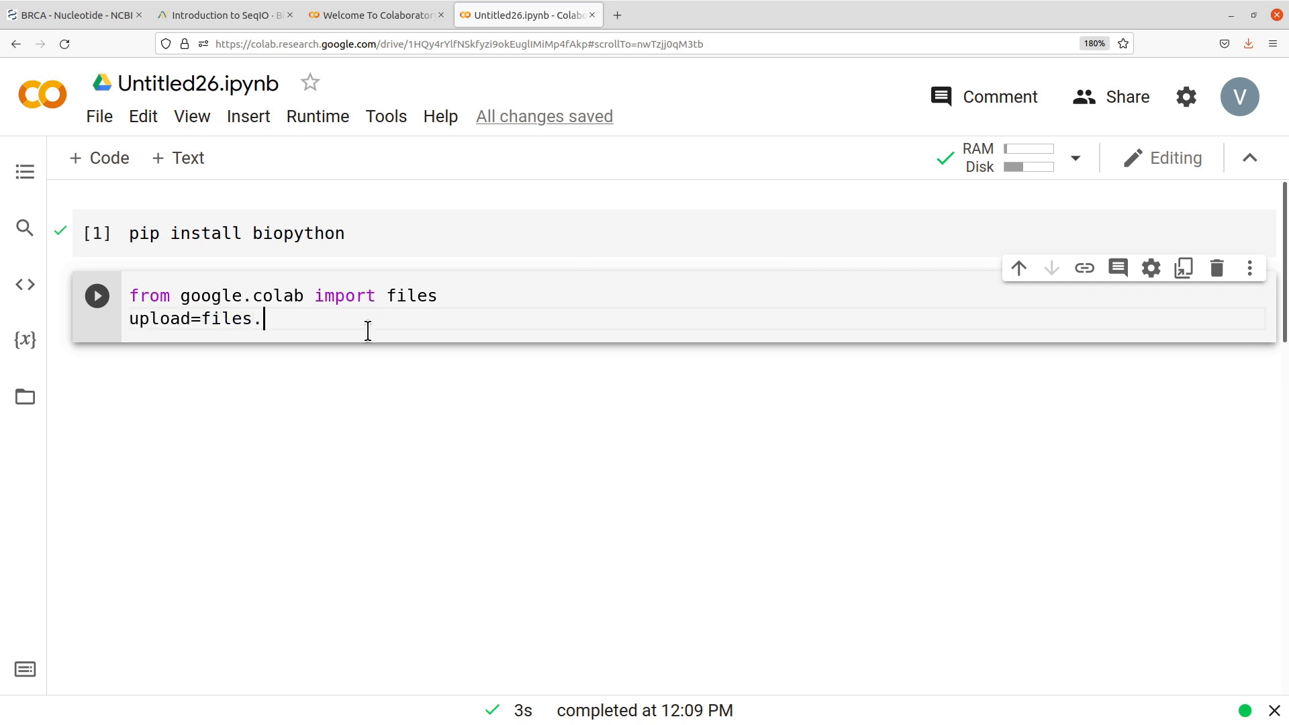
{"action": "type", "text": "upload()"}
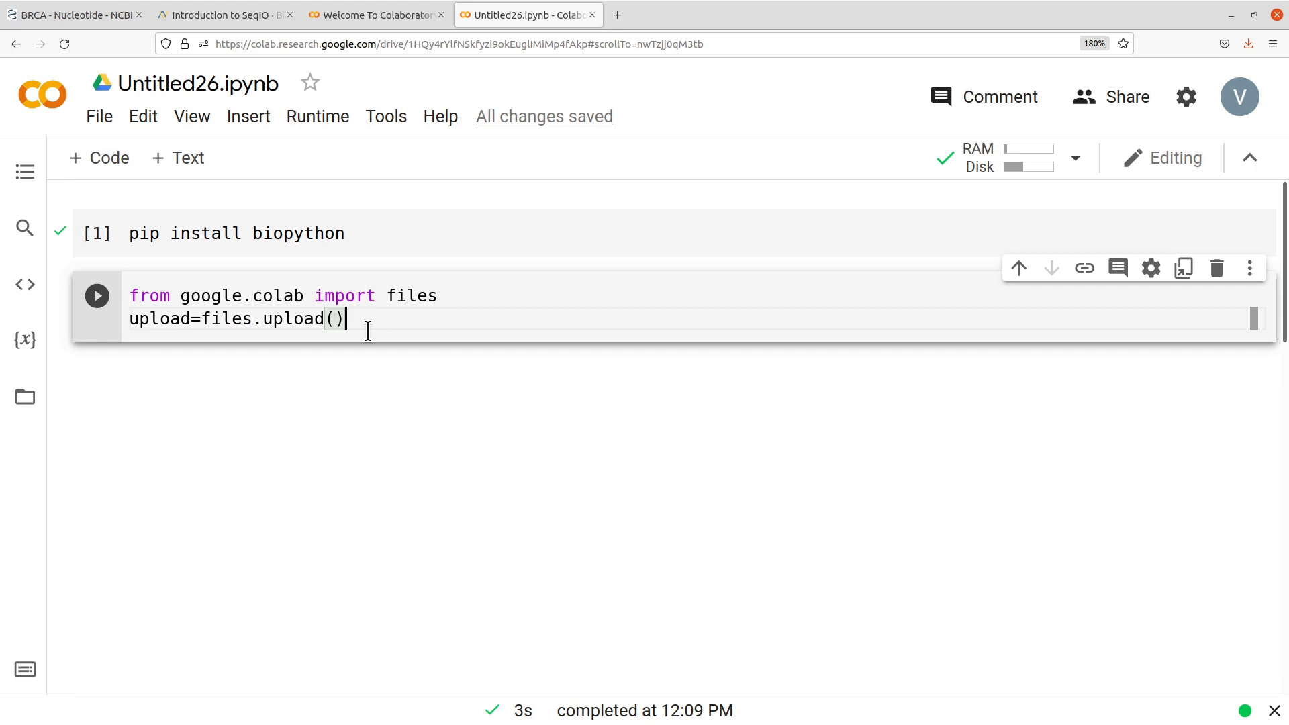
{"action": "mouse_move", "coordinate": [283, 371]}
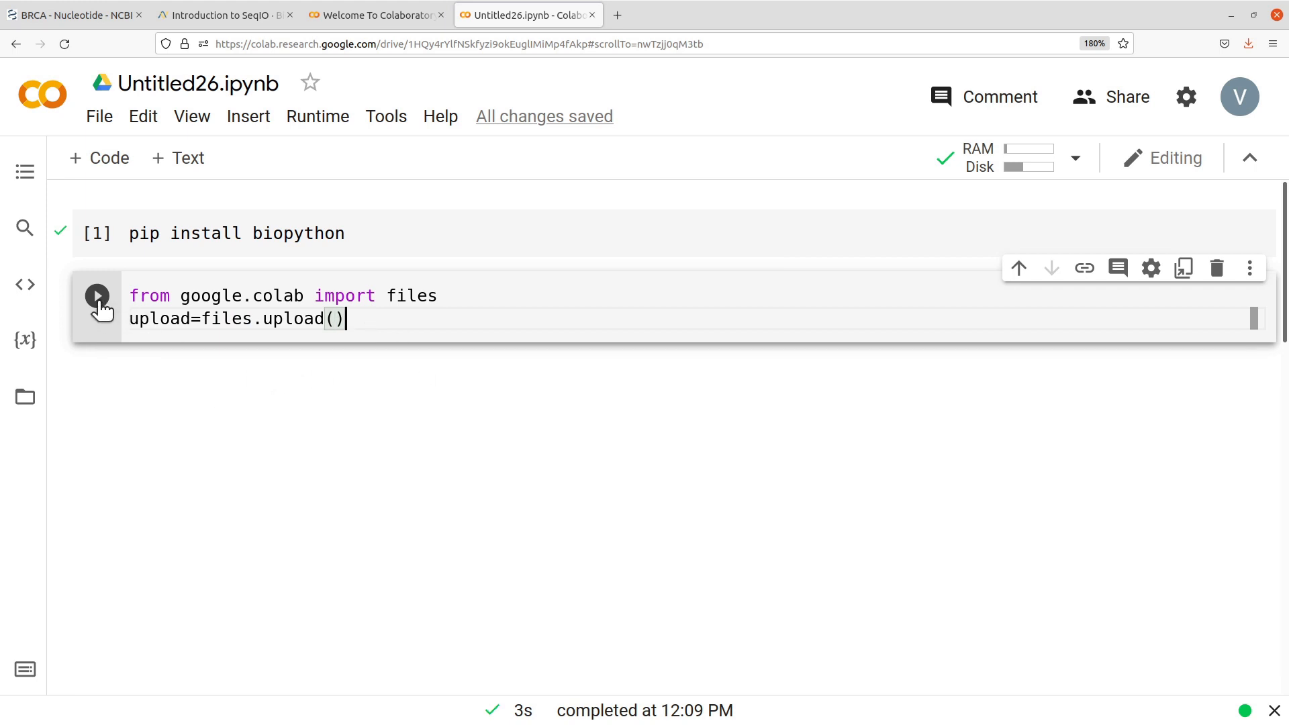
Run the upload cell and upload sequence.fasta (7113 bytes) from the Desktop.
{"action": "left_click", "coordinate": [97, 296]}
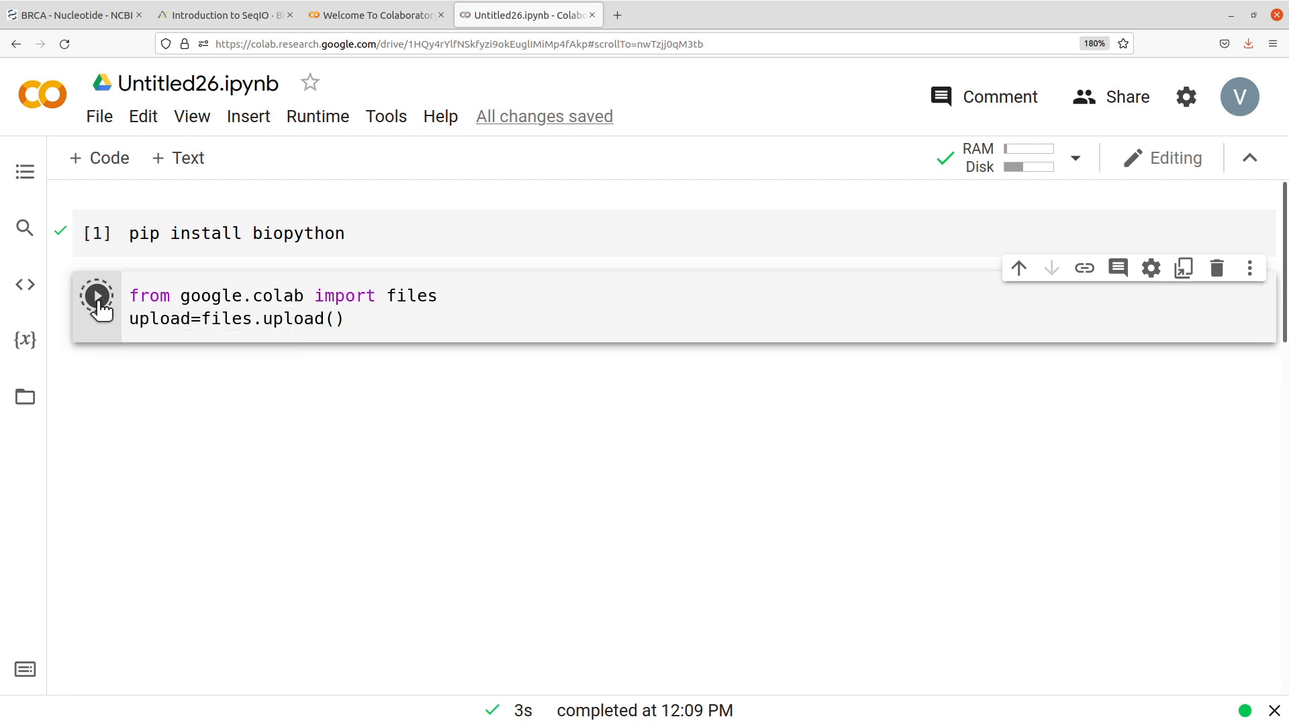
{"action": "left_click", "coordinate": [96, 296]}
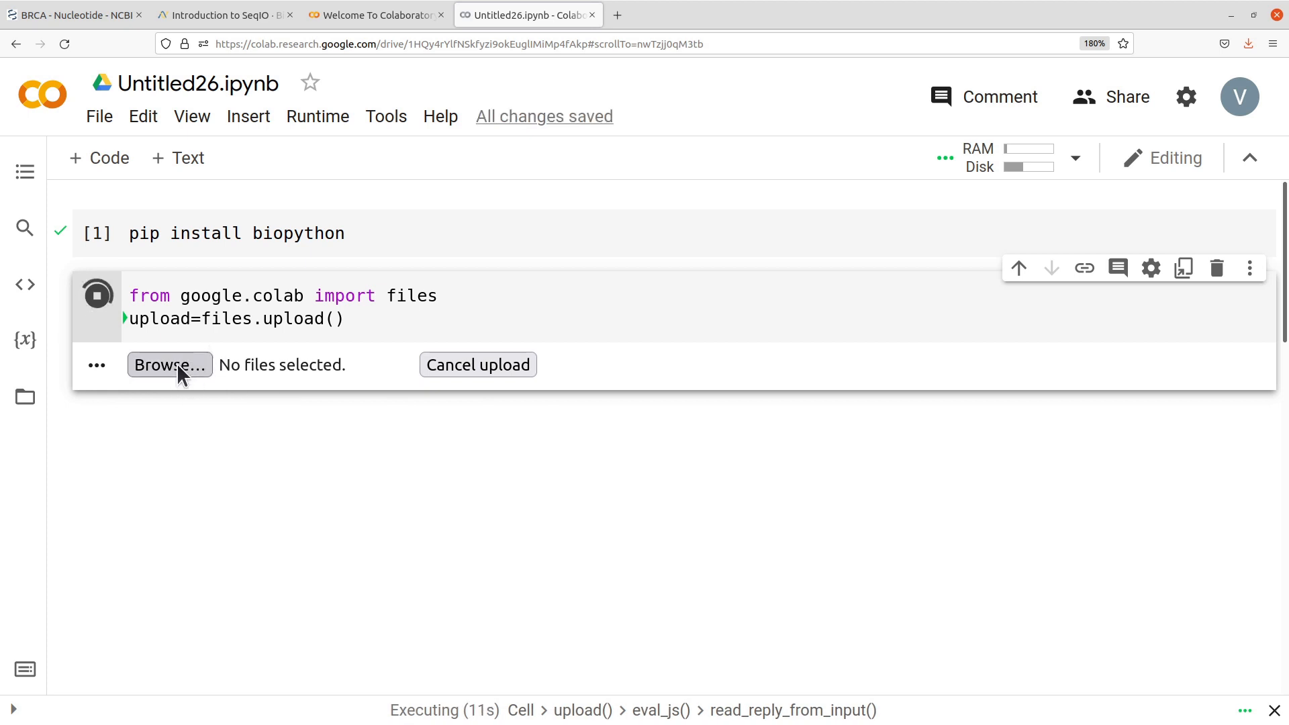
{"action": "left_click", "coordinate": [169, 364]}
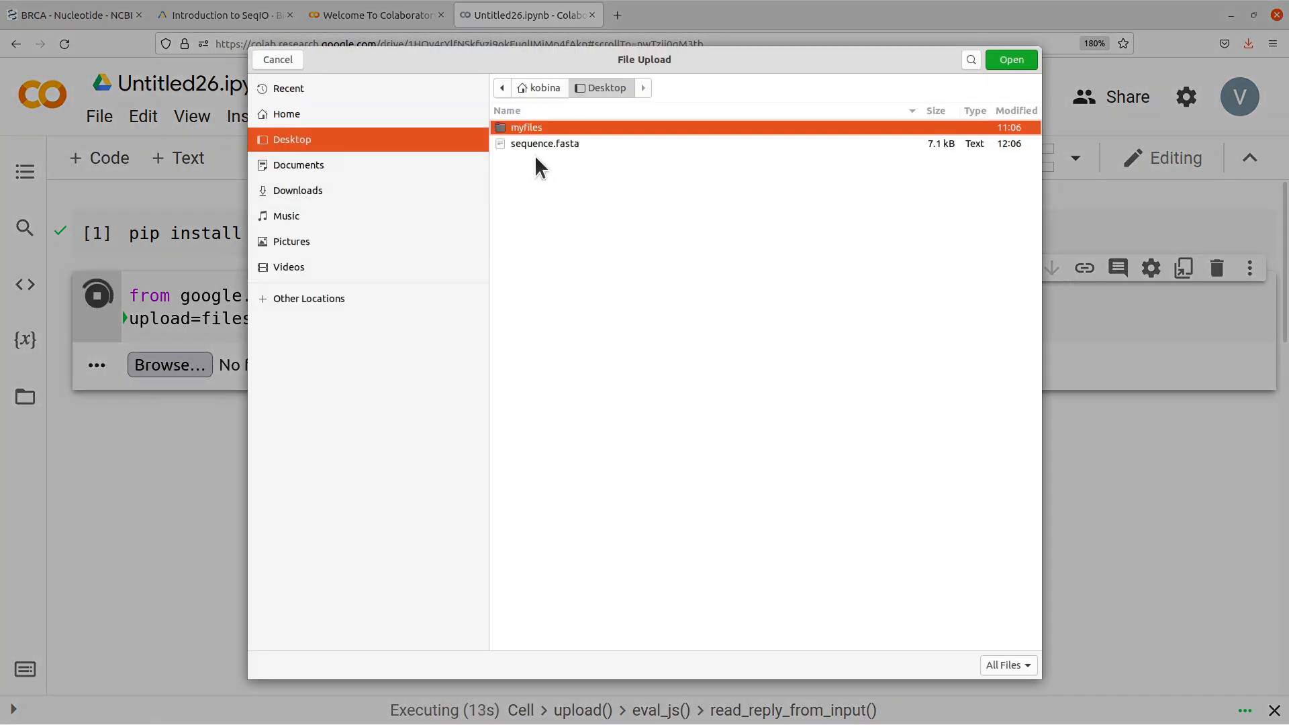
{"action": "left_click", "coordinate": [545, 144]}
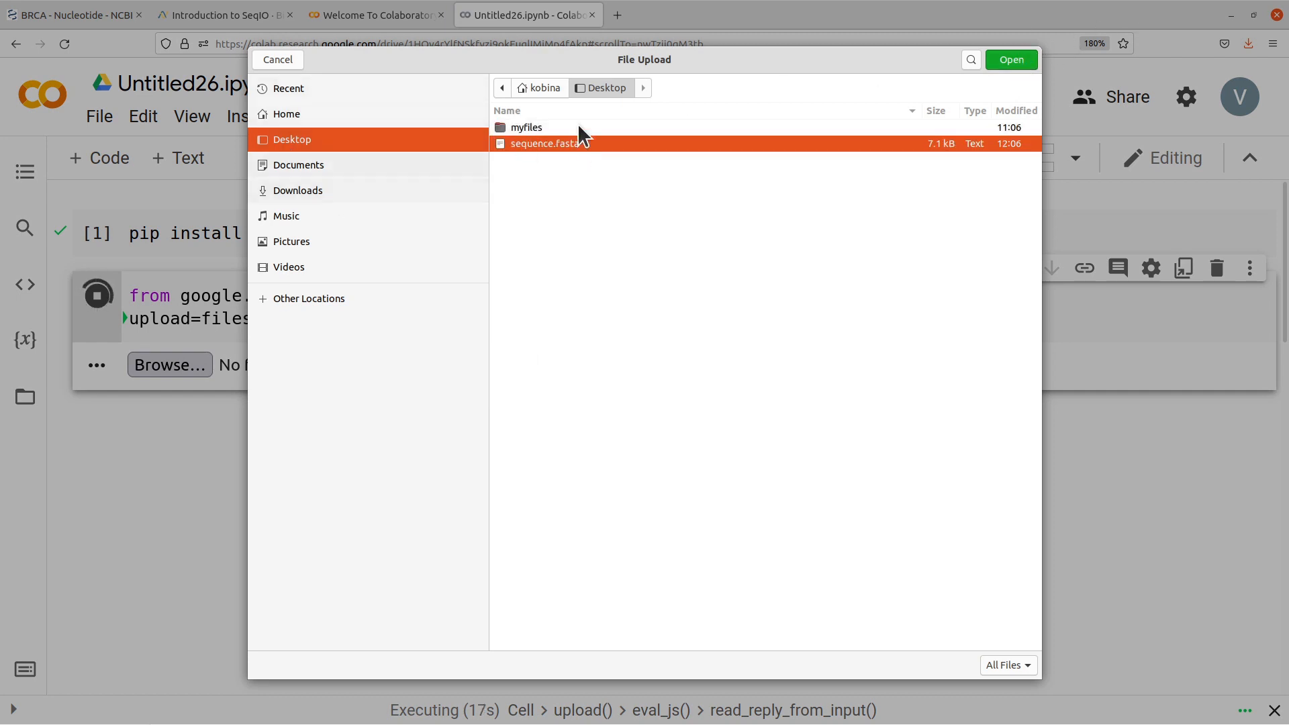
{"action": "left_click", "coordinate": [1010, 59]}
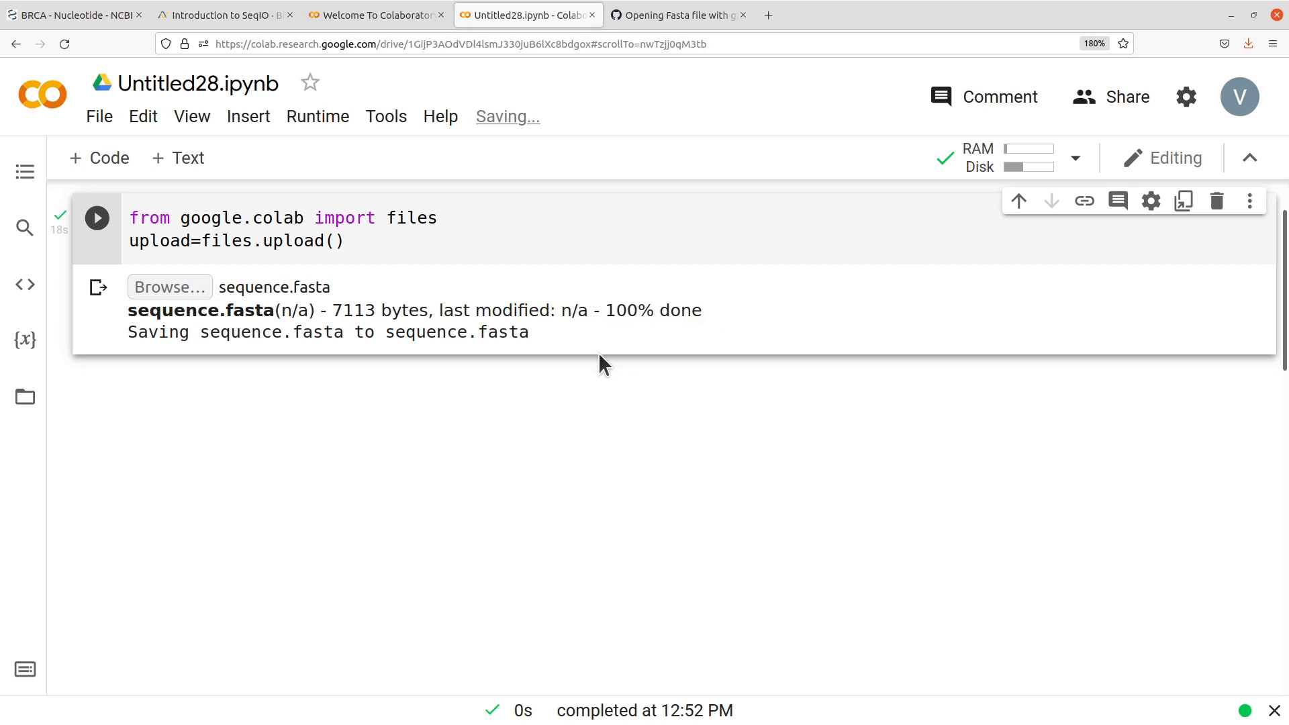
{"action": "mouse_move", "coordinate": [368, 364]}
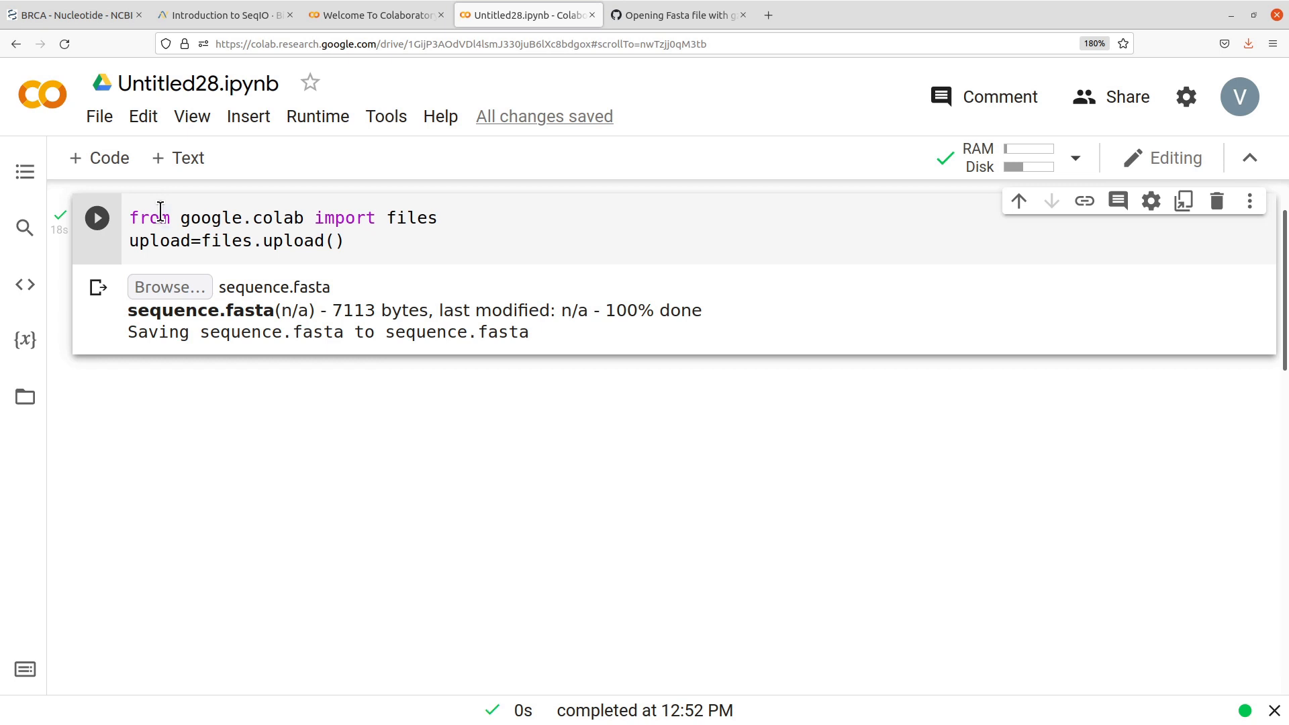
{"action": "mouse_move", "coordinate": [122, 189]}
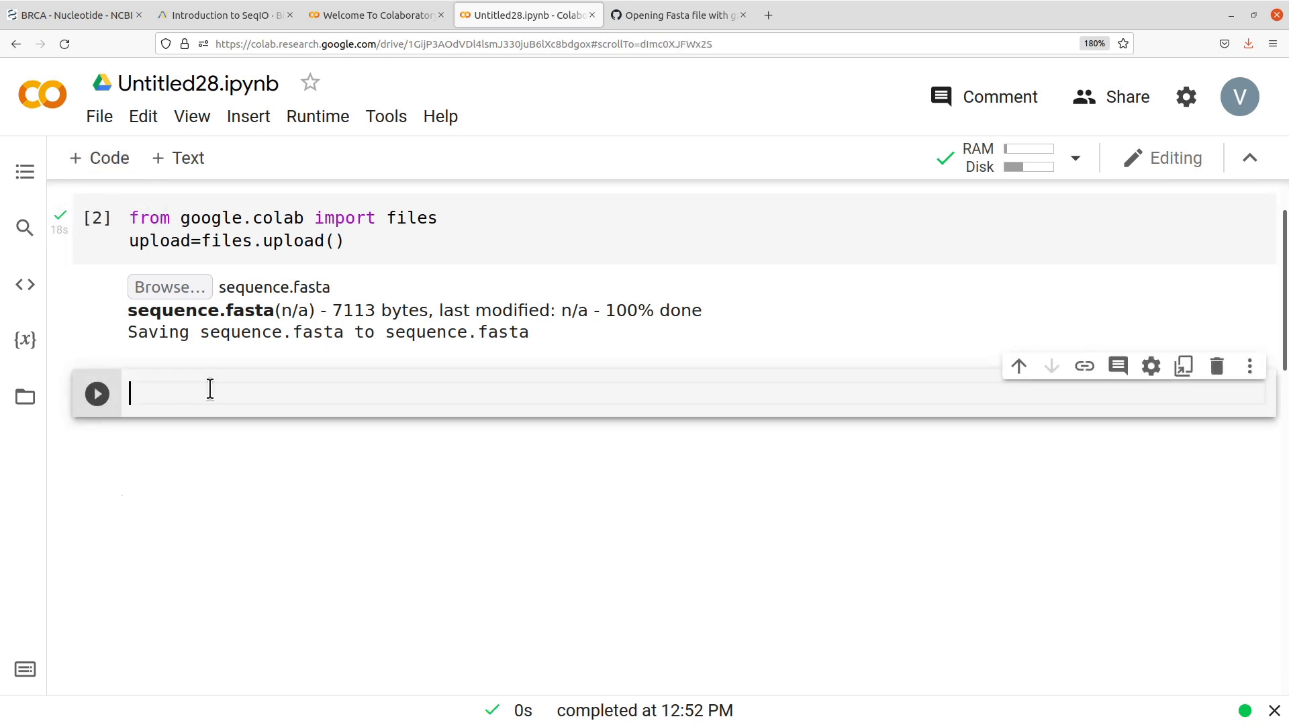
Write 'from Bio import SeqIO' in a new cell and run it.
{"action": "type", "text": "FR"}
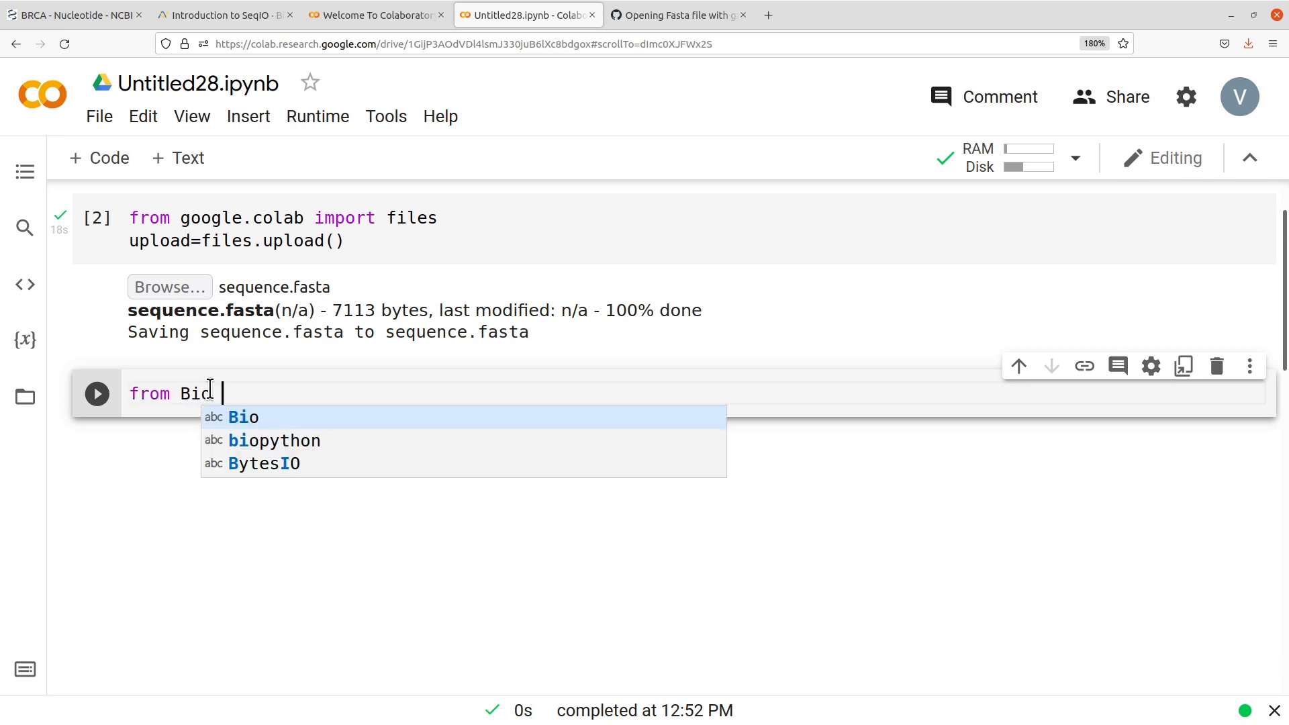
{"action": "type", "text": "import Seq"}
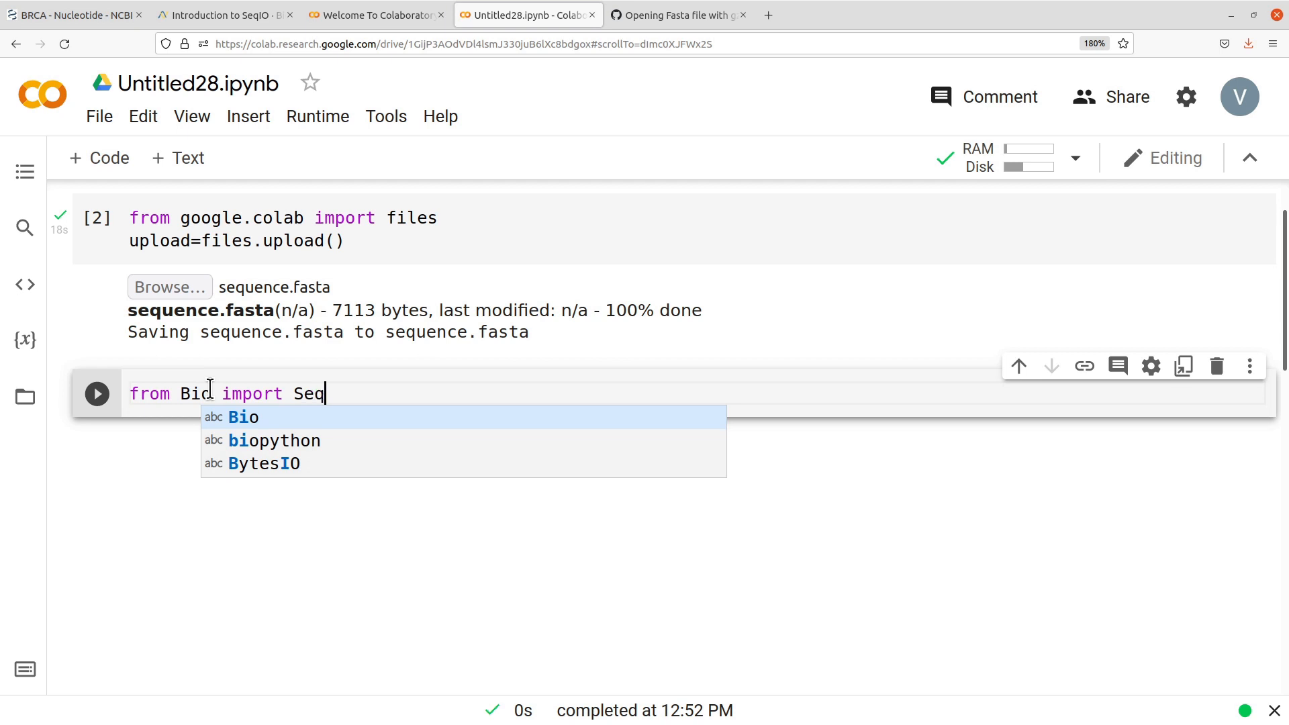
{"action": "type", "text": "IO"}
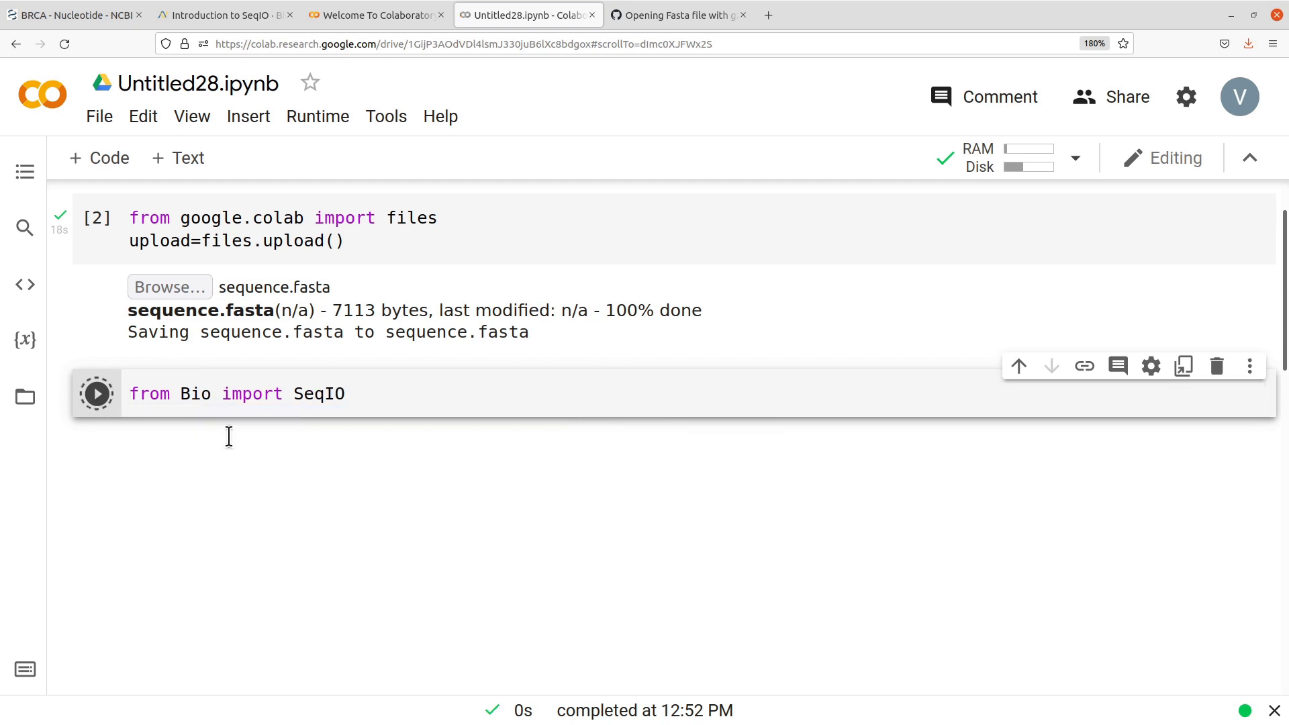
{"action": "left_click", "coordinate": [96, 393]}
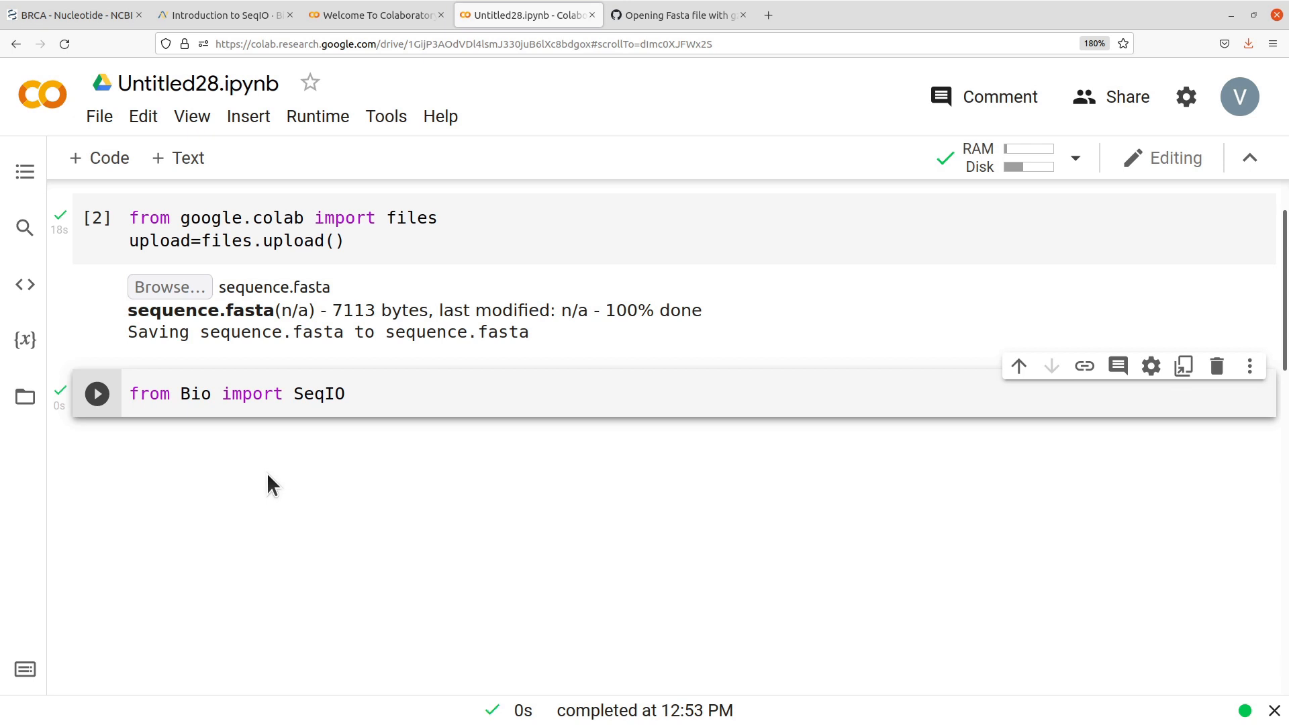
{"action": "mouse_move", "coordinate": [65, 411]}
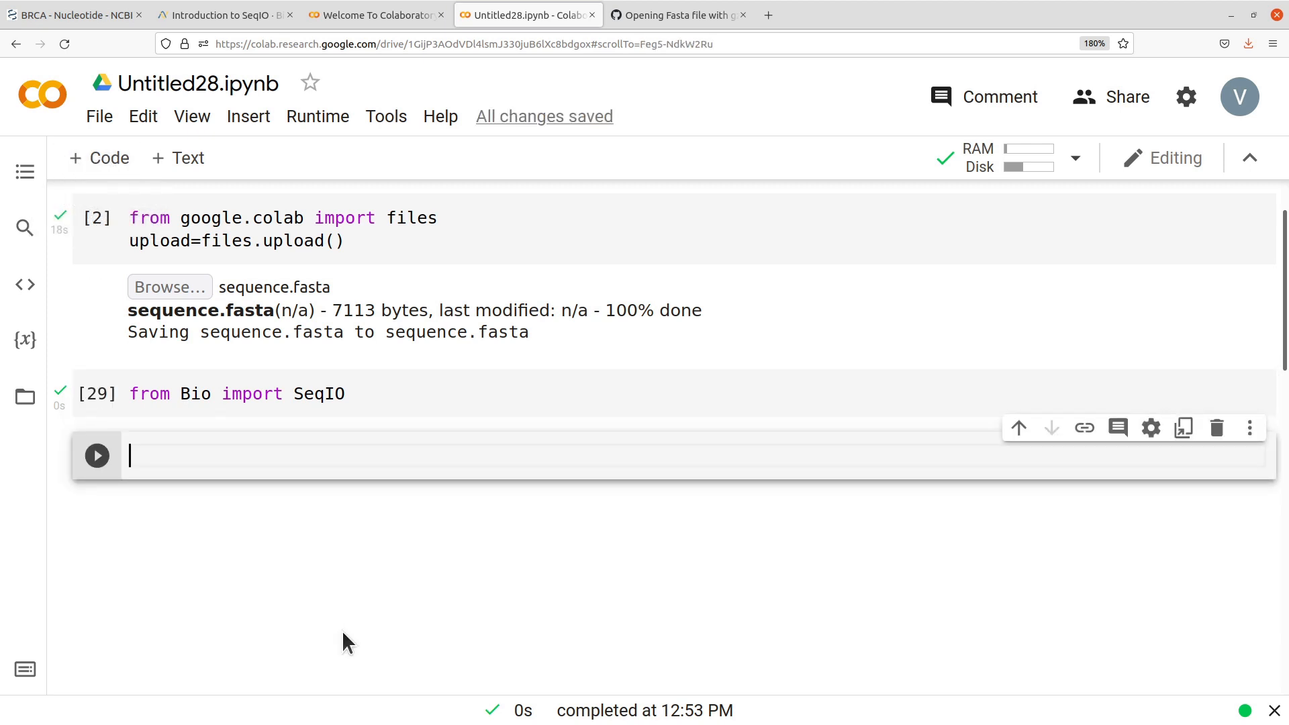
Write handle=open('sequence.fasta','rt') to open the uploaded file for reading.
{"action": "type", "text": "HA"}
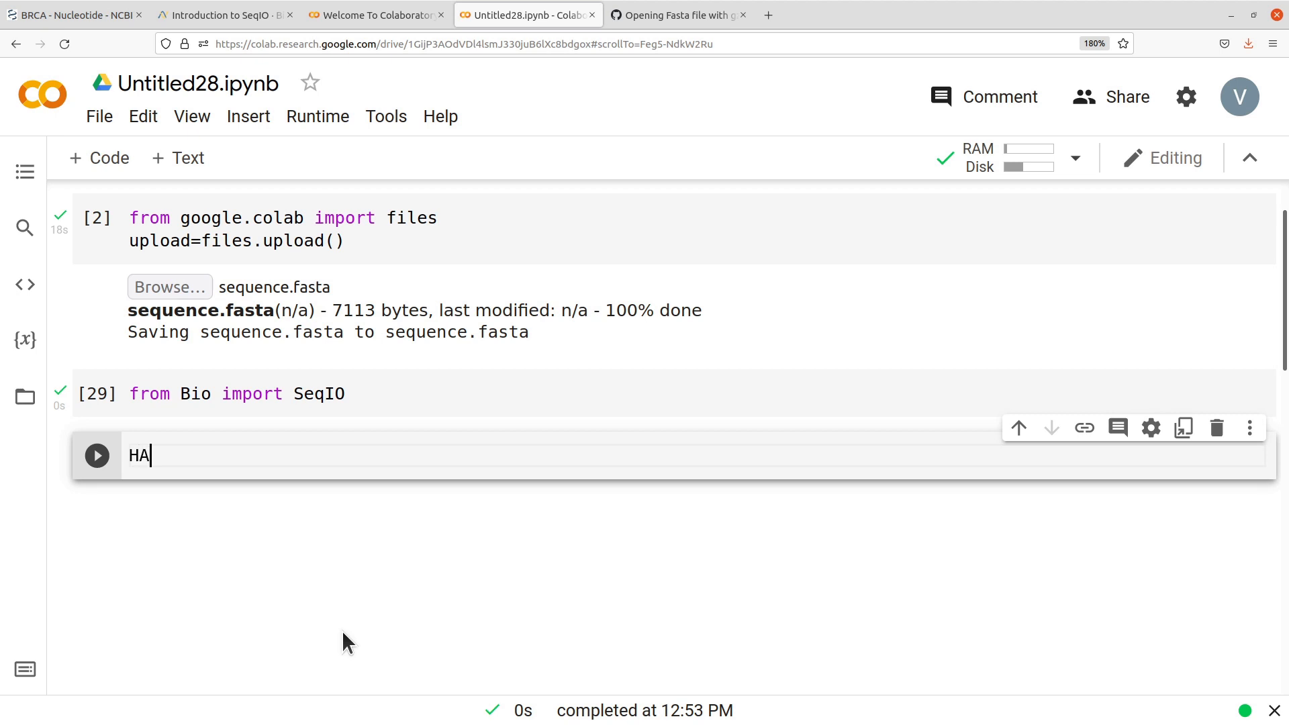
{"action": "type", "text": "handle"}
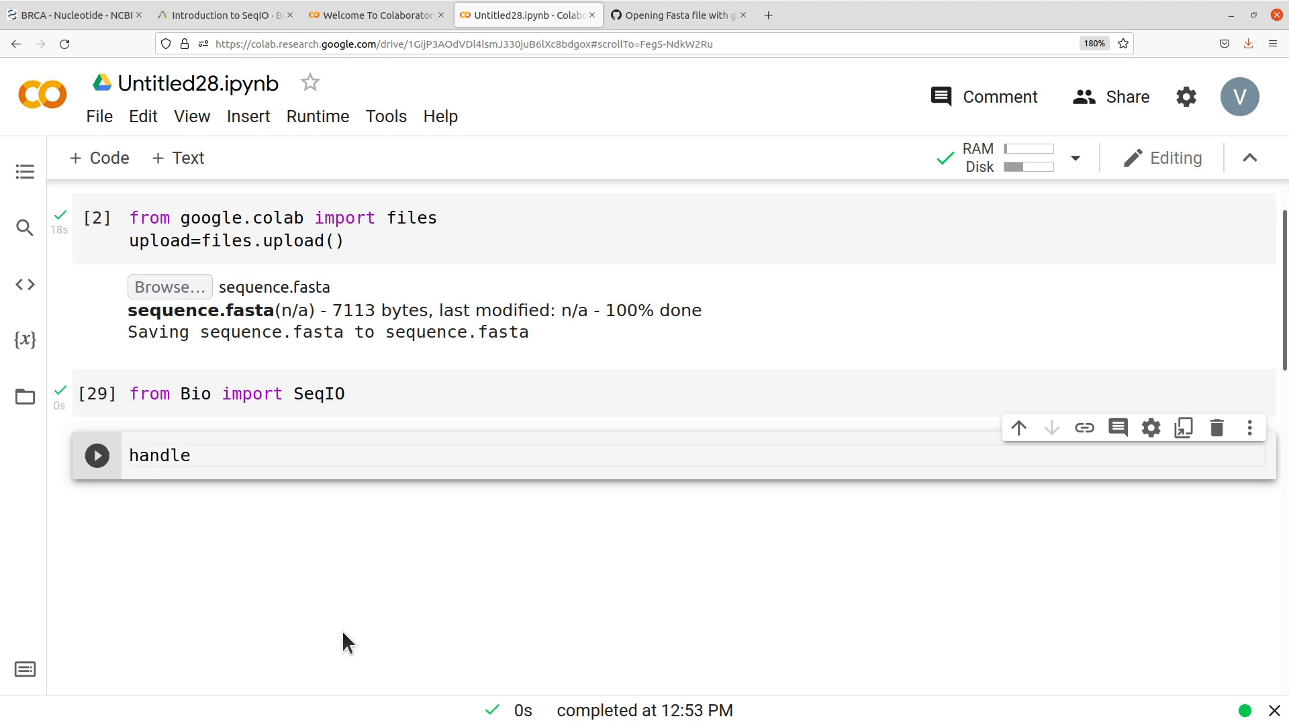
{"action": "type", "text": "=open('sequen"}
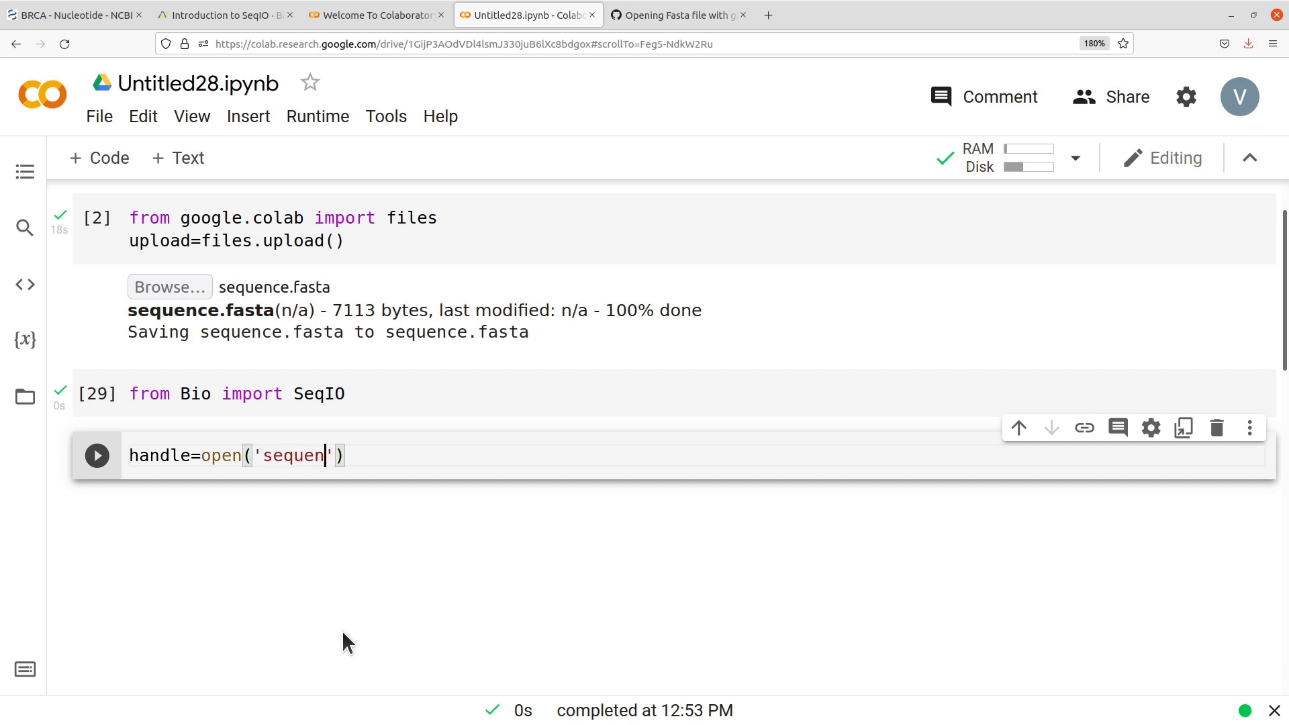
{"action": "type", "text": "ce.fasta"}
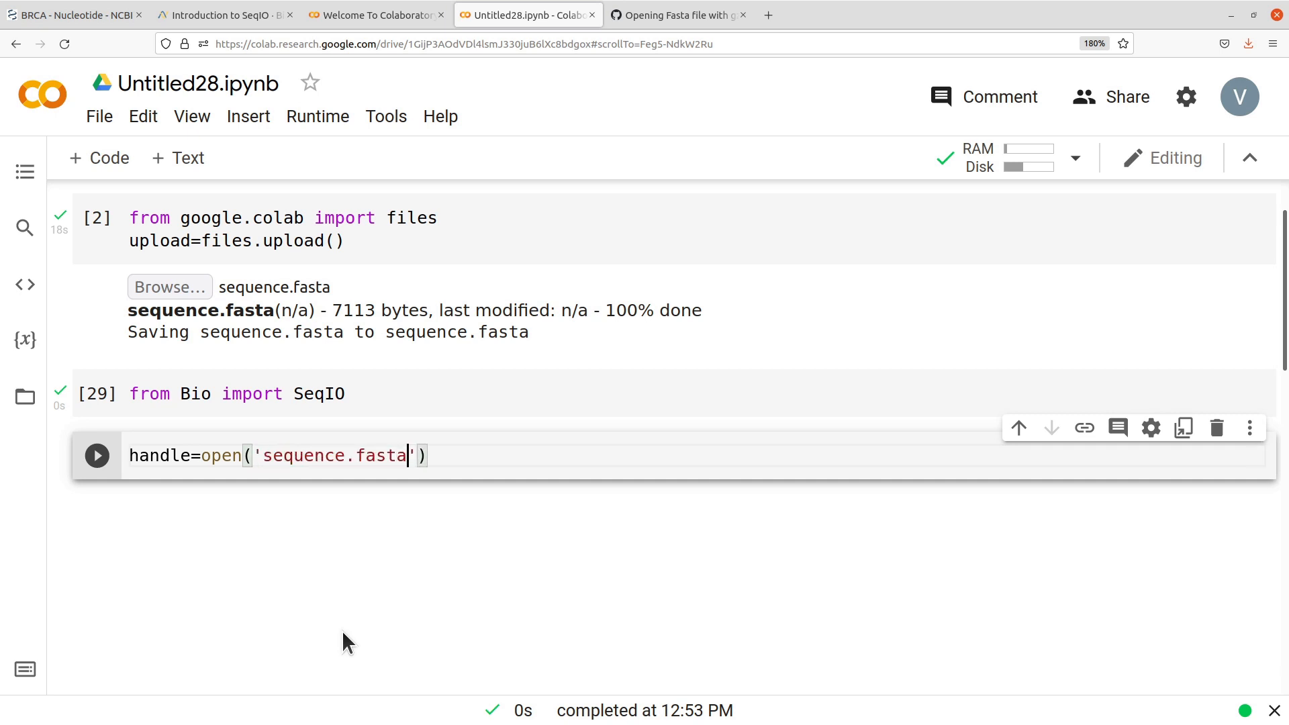
{"action": "type", "text": ","}
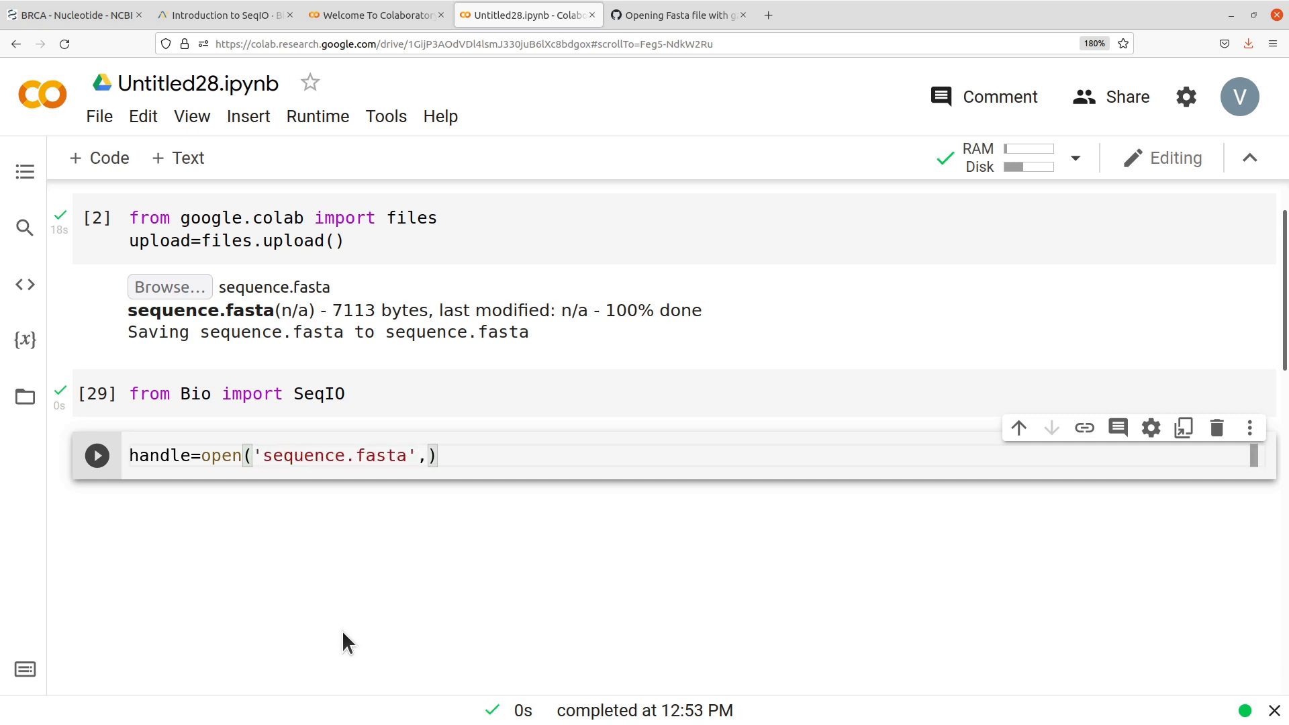
{"action": "type", "text": "'rt'"}
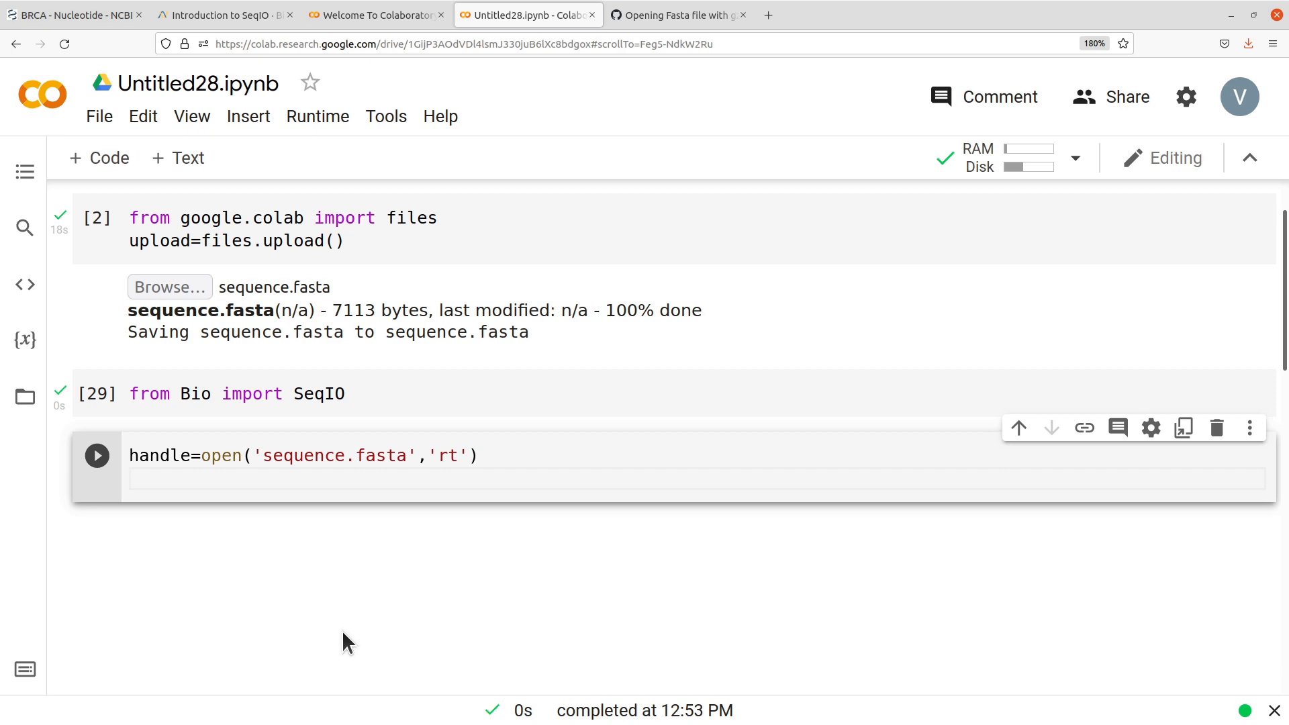
Write seqobj=SeqIO.parse(handle,'fasta') to parse the file as FASTA.
{"action": "type", "text": "seq"}
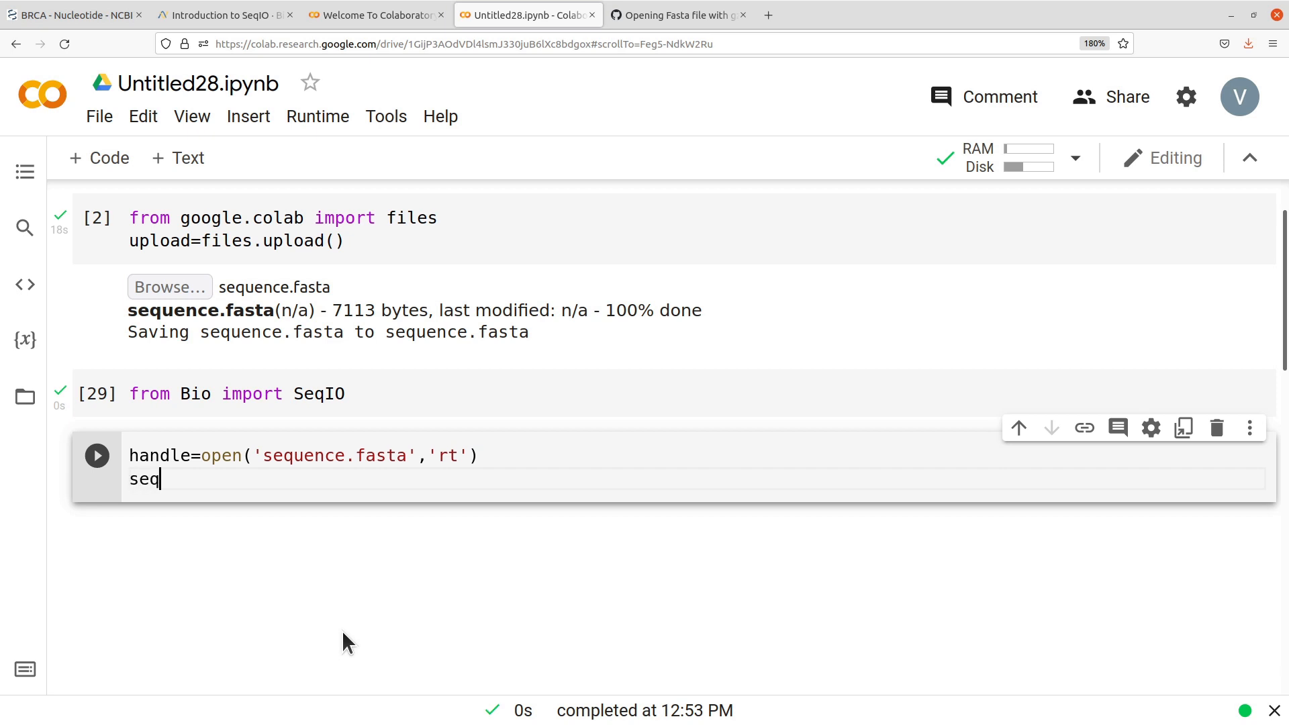
{"action": "type", "text": "obj="}
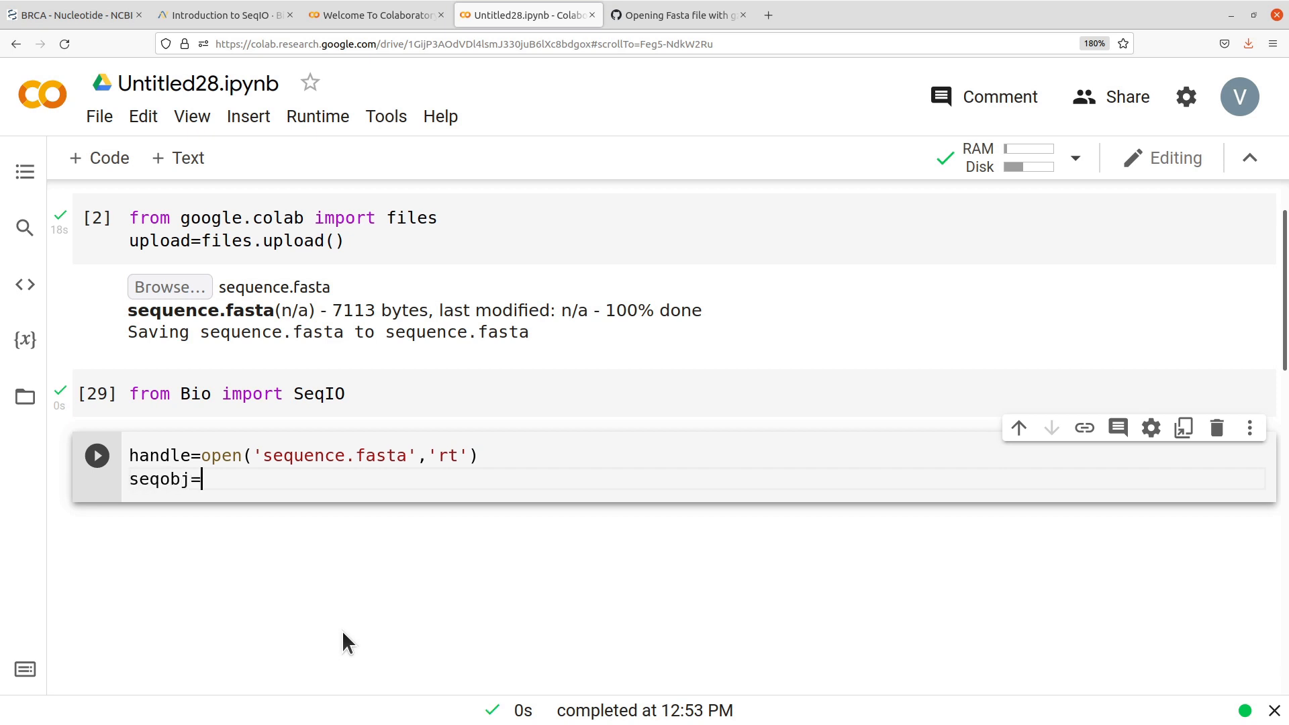
{"action": "type", "text": "SeqIO.par"}
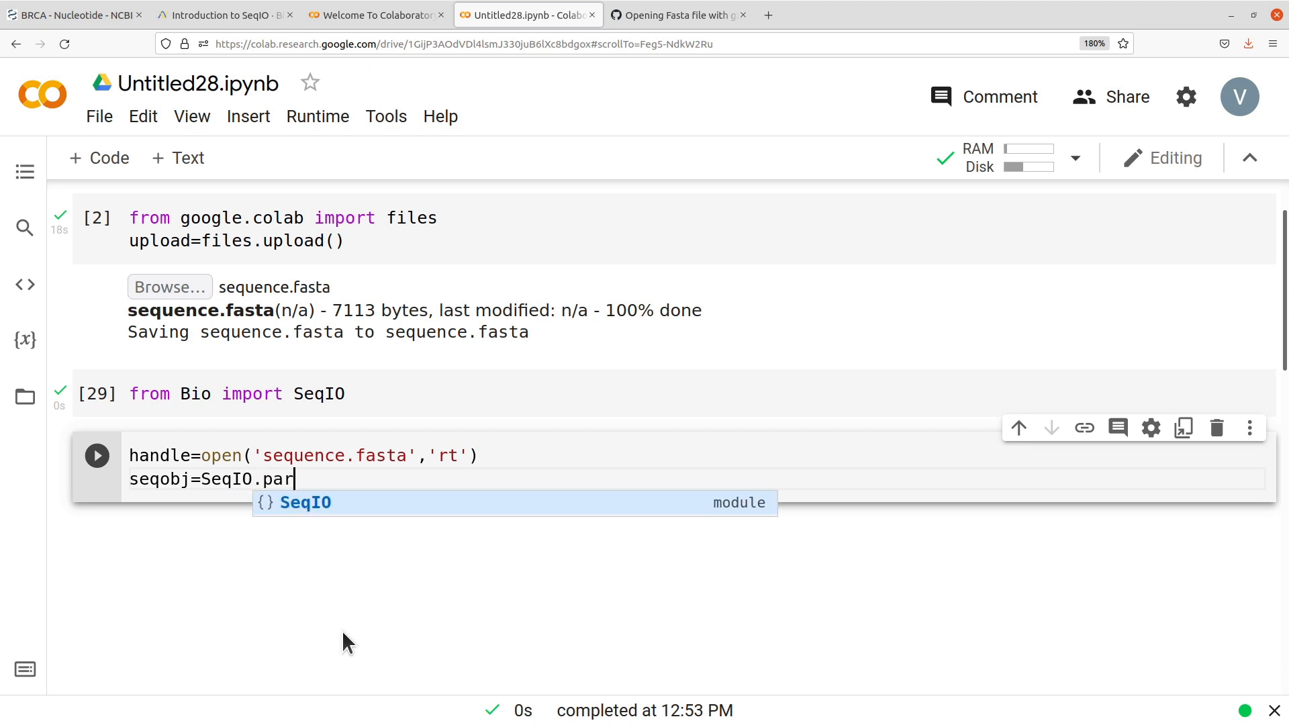
{"action": "type", "text": "se()"}
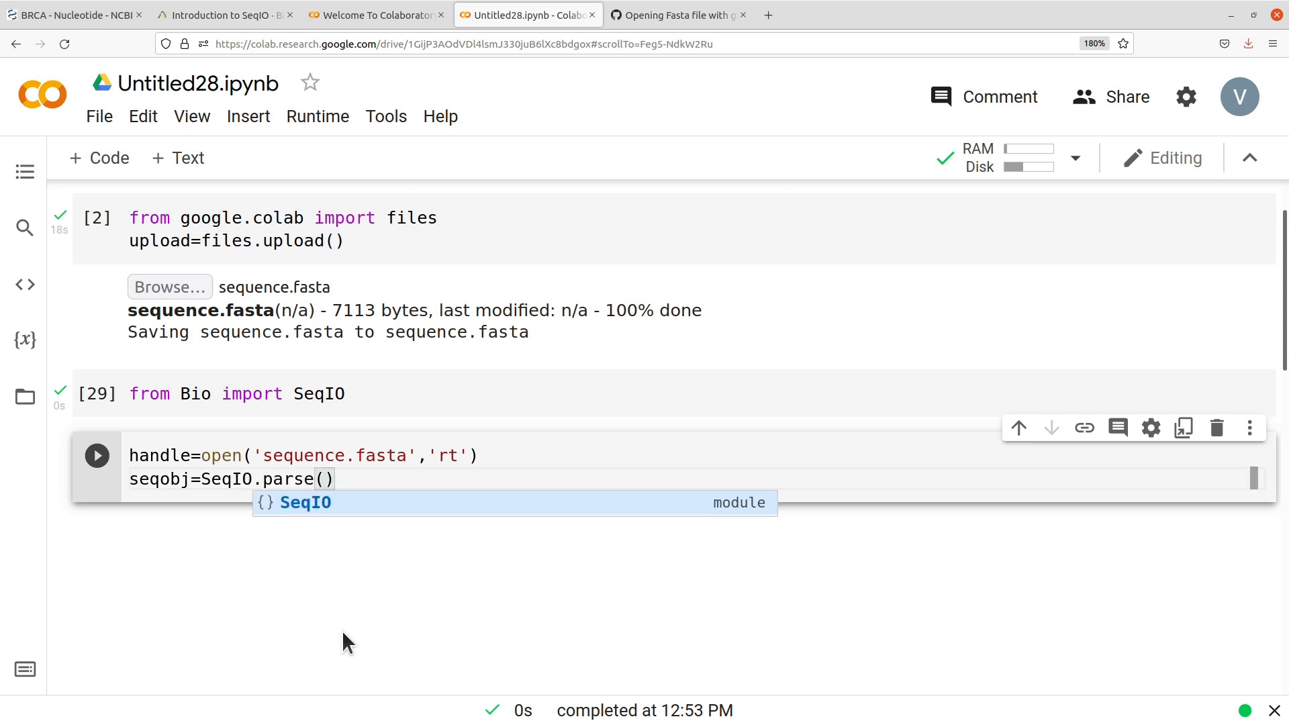
{"action": "type", "text": "handle,'f'"}
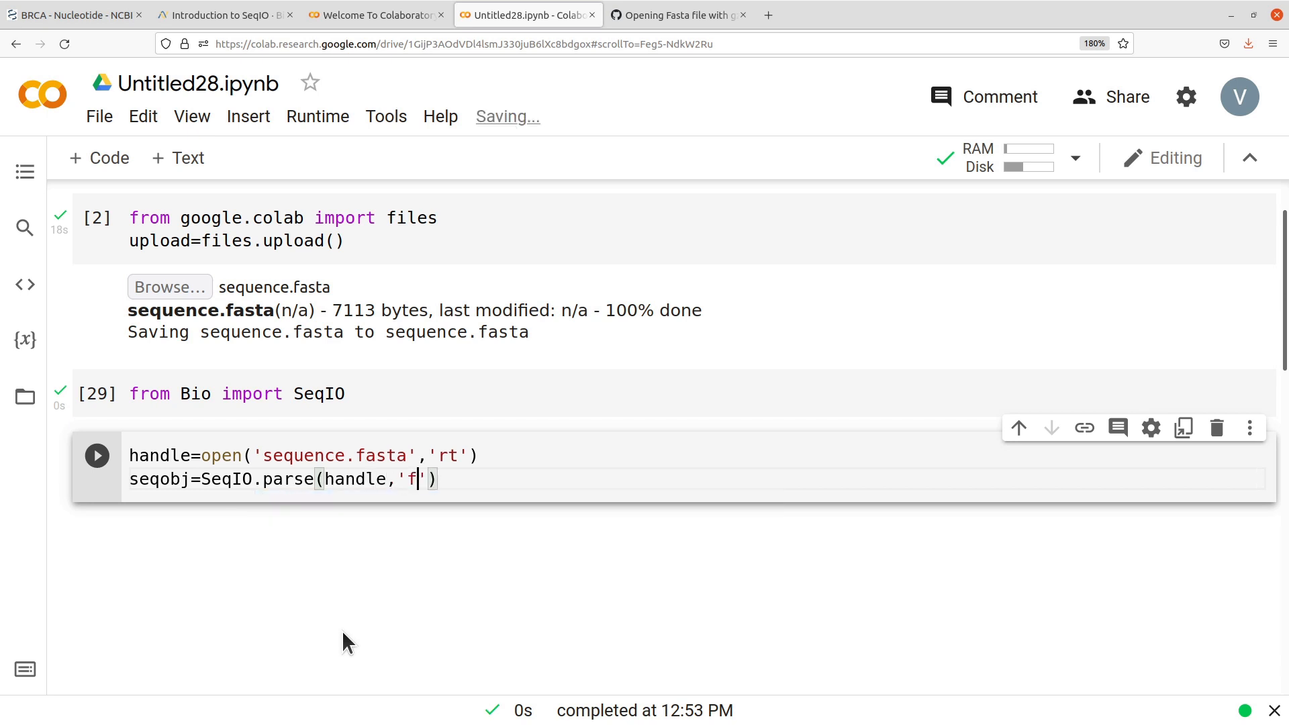
{"action": "type", "text": "asta"}
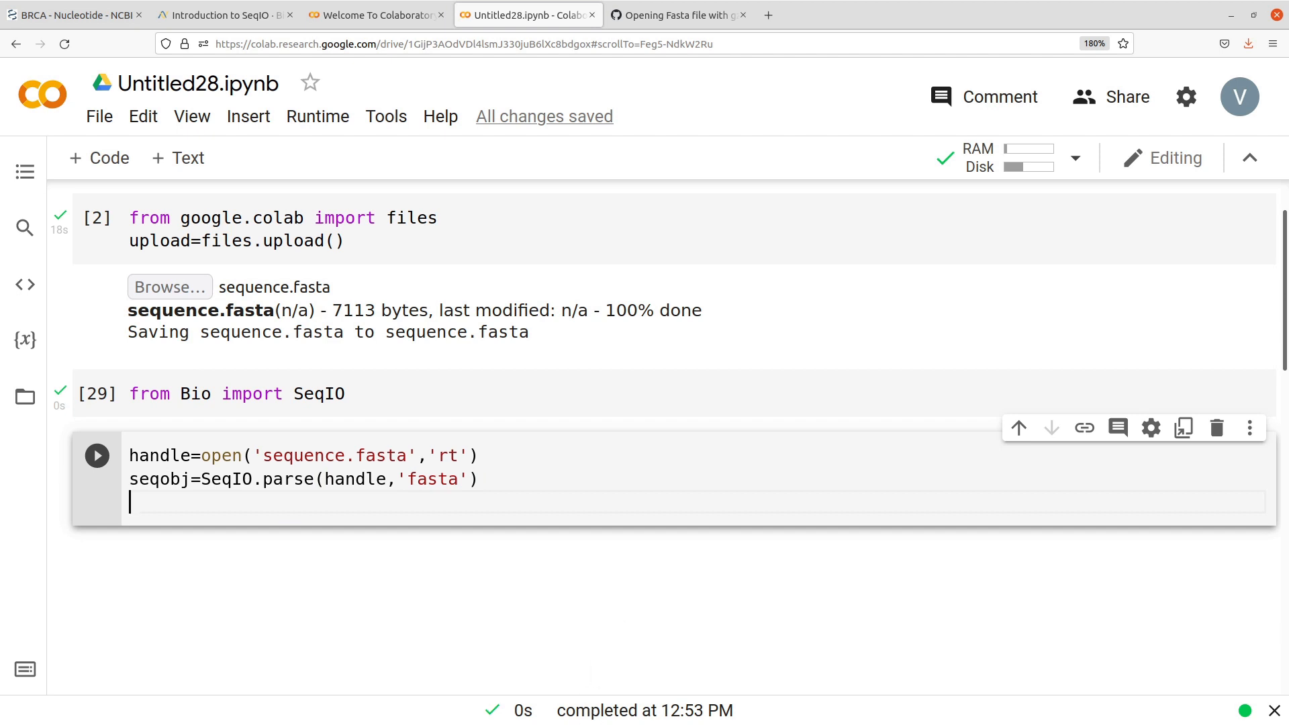
Write sequences=[seq for seq in seqobj], correcting the seqobj typo.
{"action": "type", "text": "sequenc"}
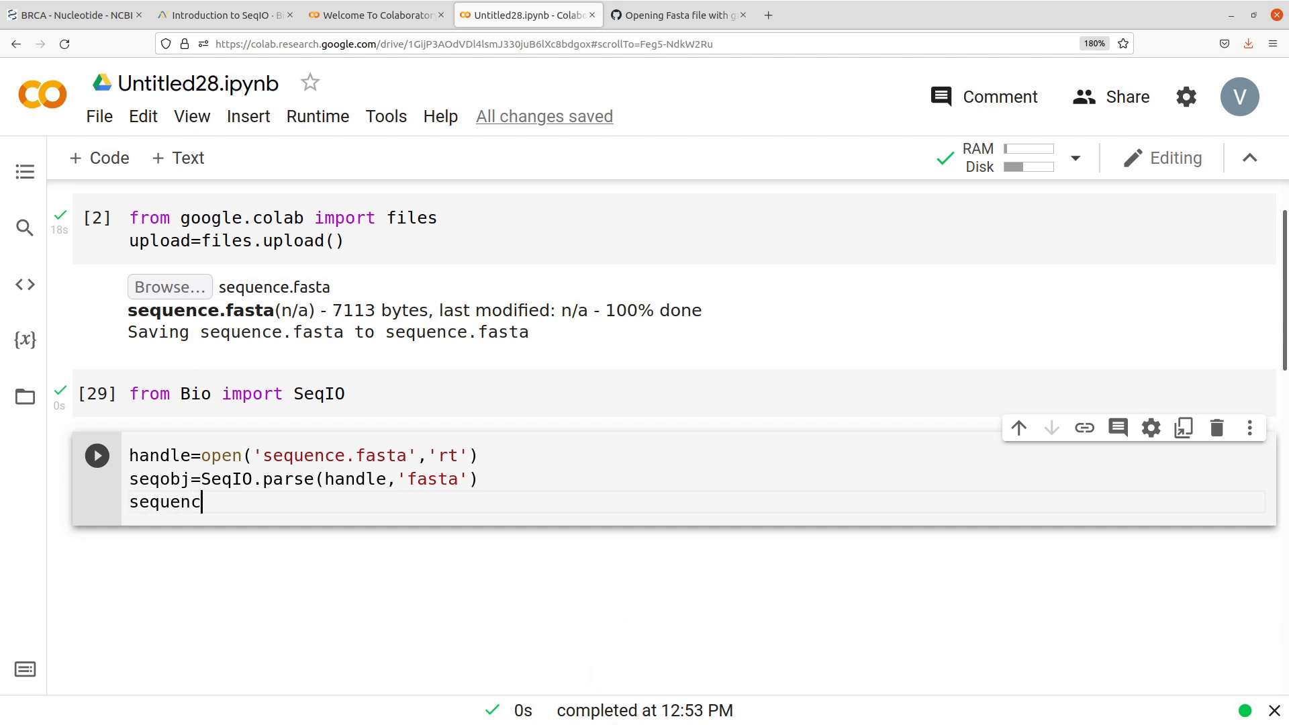
{"action": "type", "text": "es="}
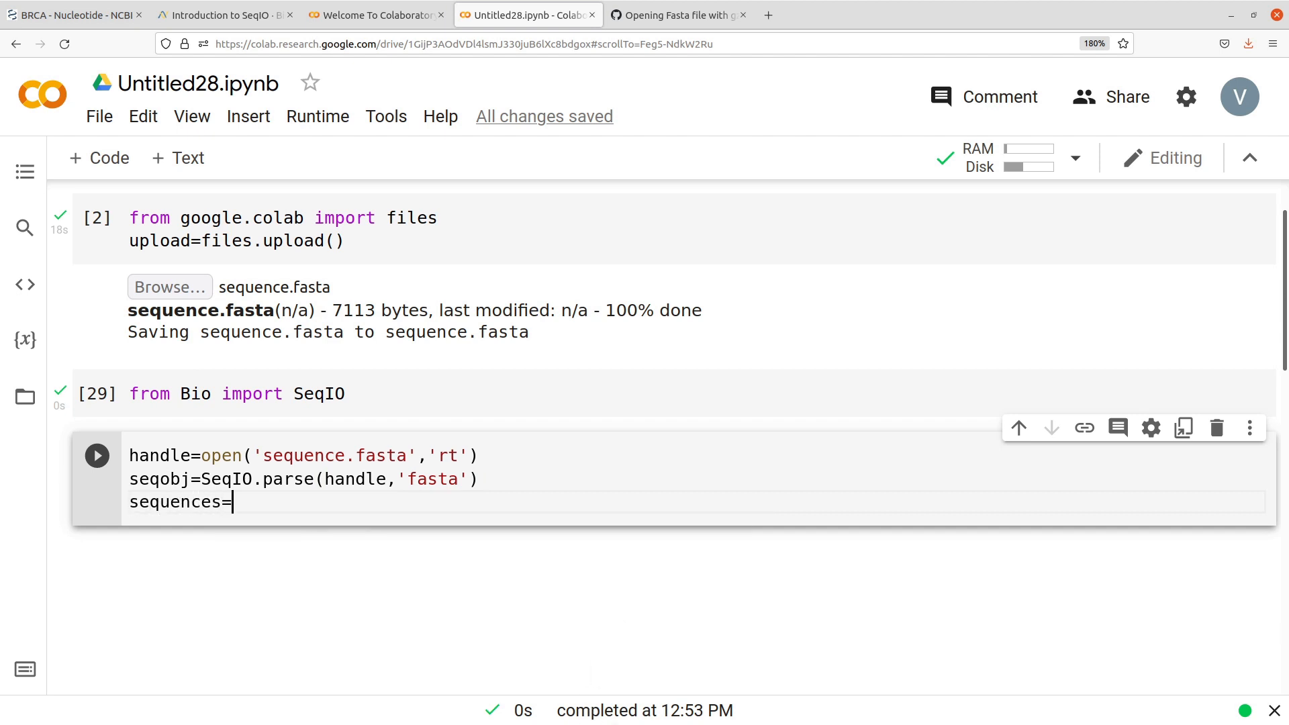
{"action": "type", "text": "[]"}
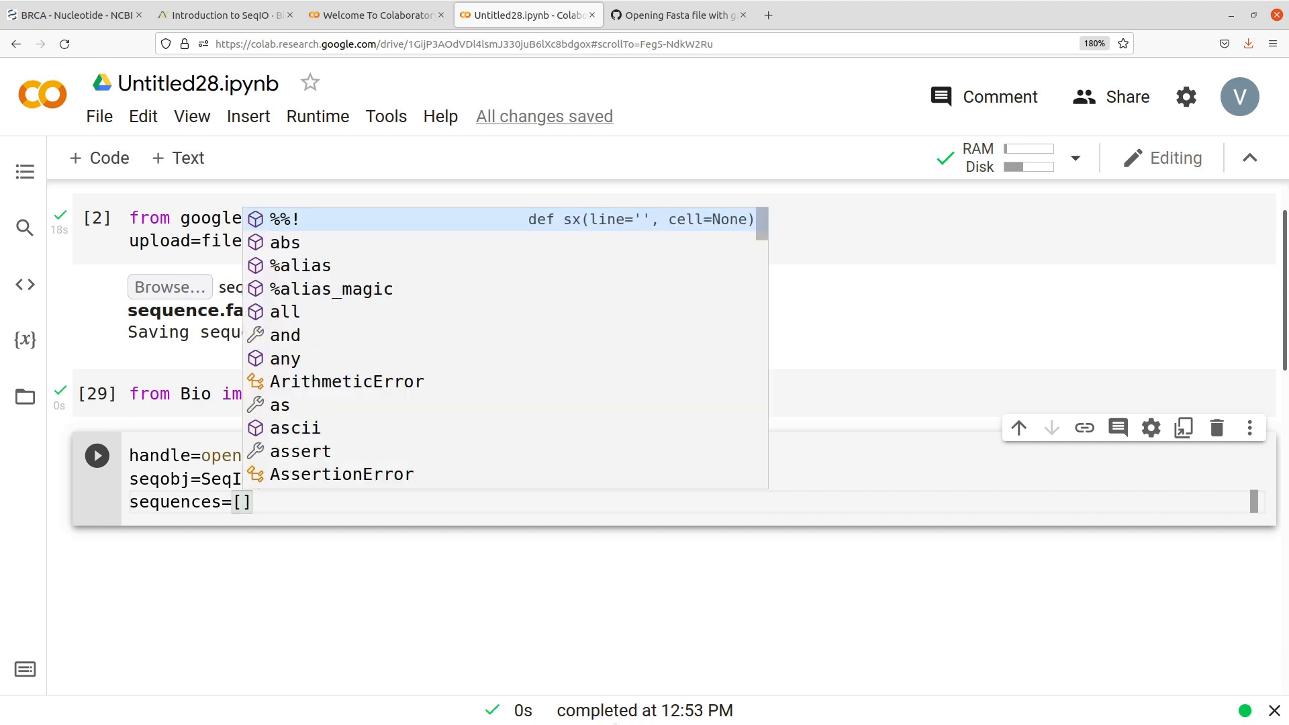
{"action": "mouse_move", "coordinate": [726, 587]}
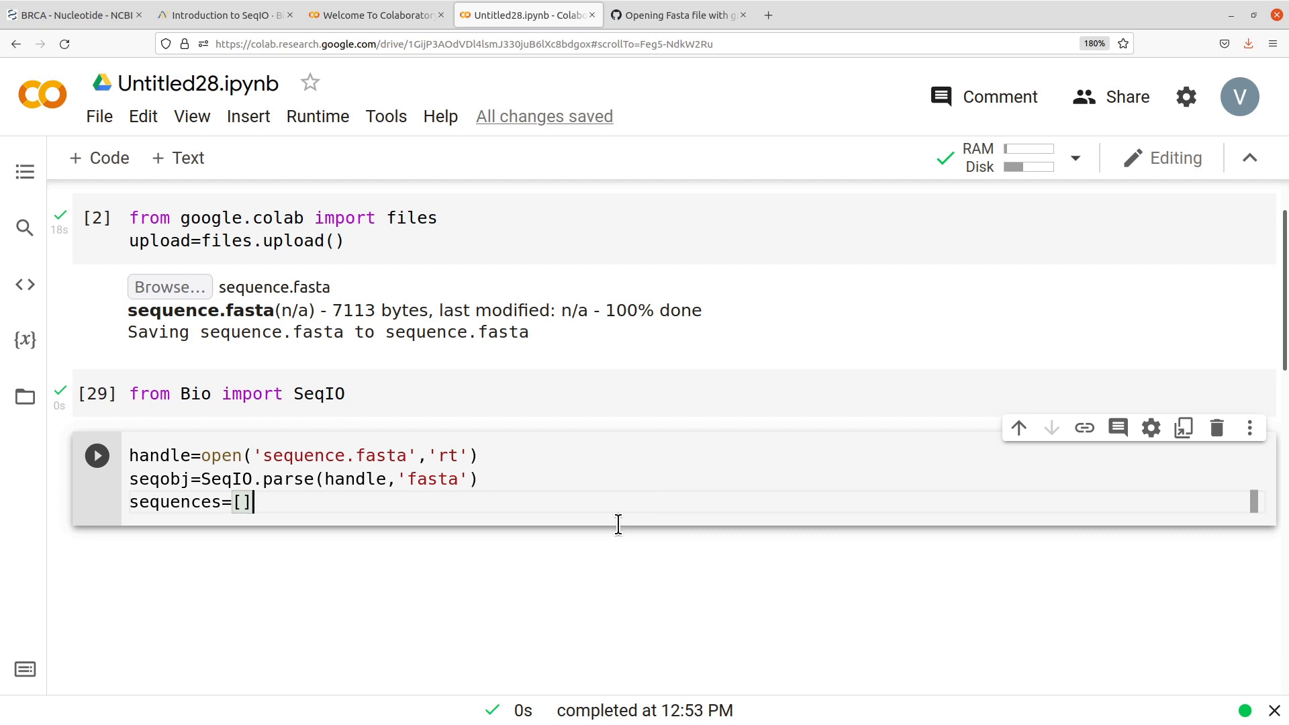
{"action": "type", "text": "s"}
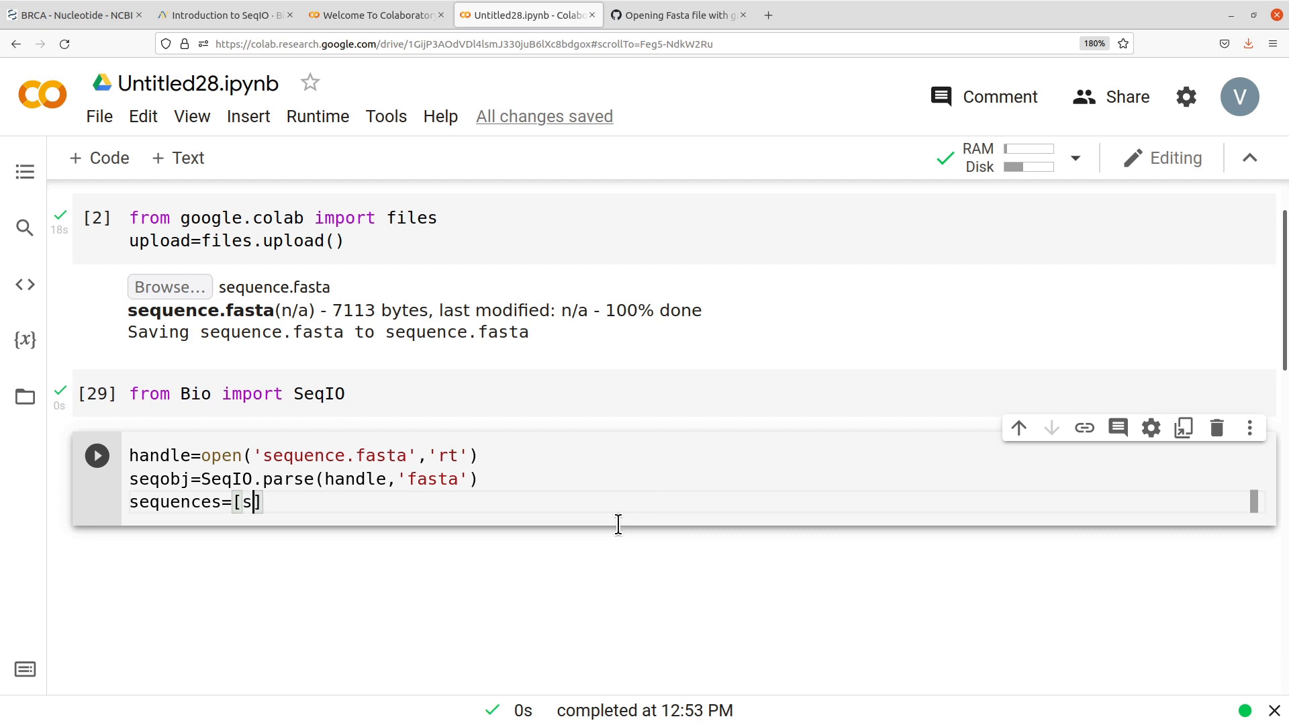
{"action": "type", "text": "eq for seq"}
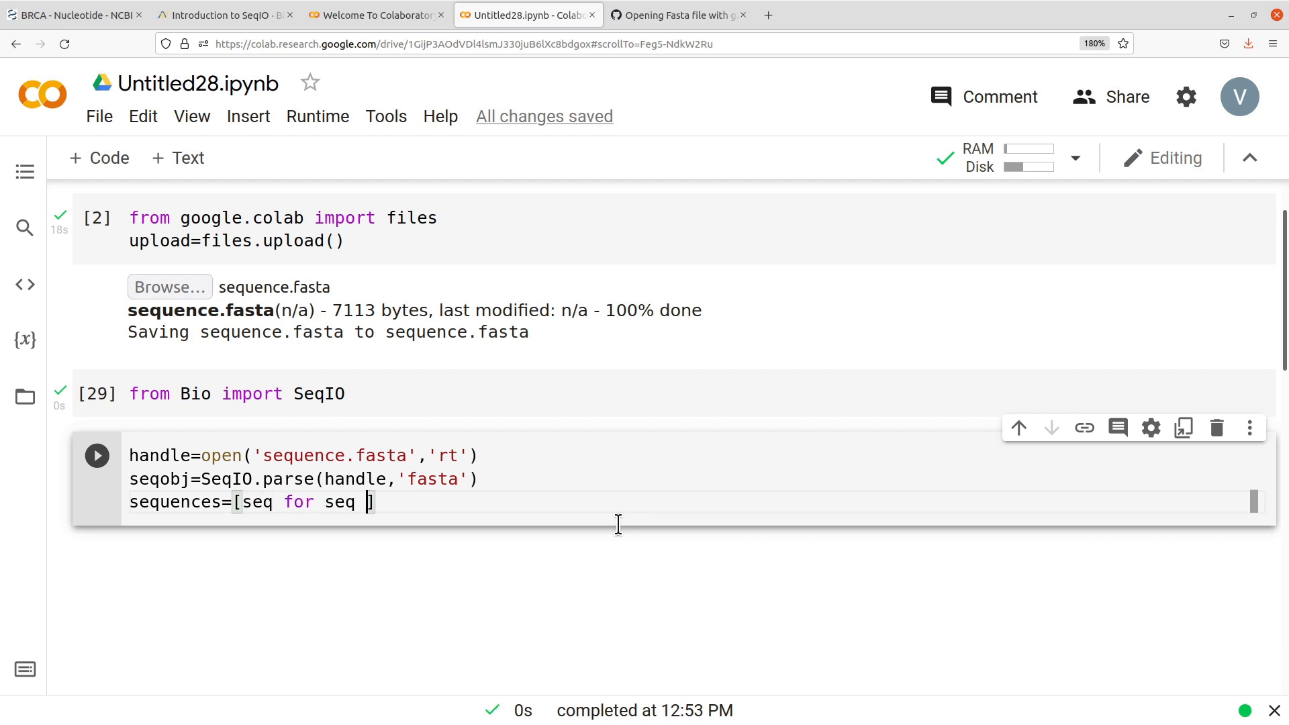
{"action": "type", "text": "in seqojb"}
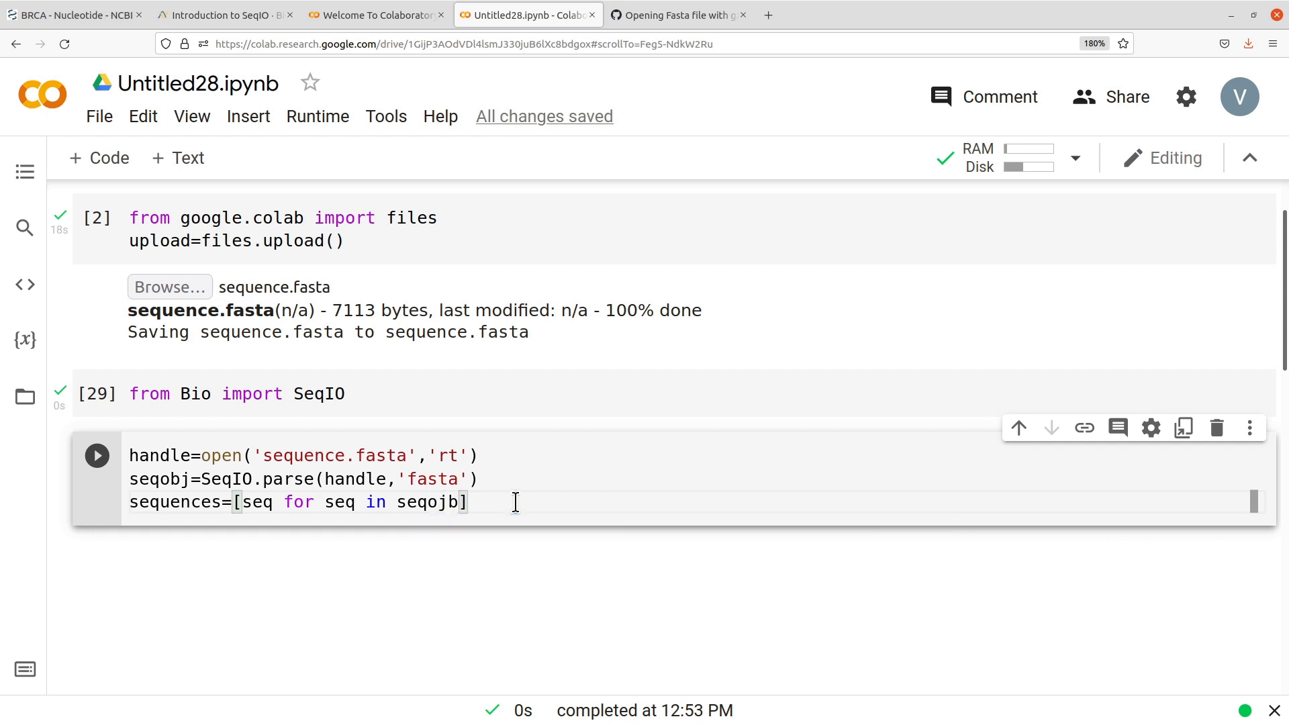
{"action": "key", "text": "Backspace"}
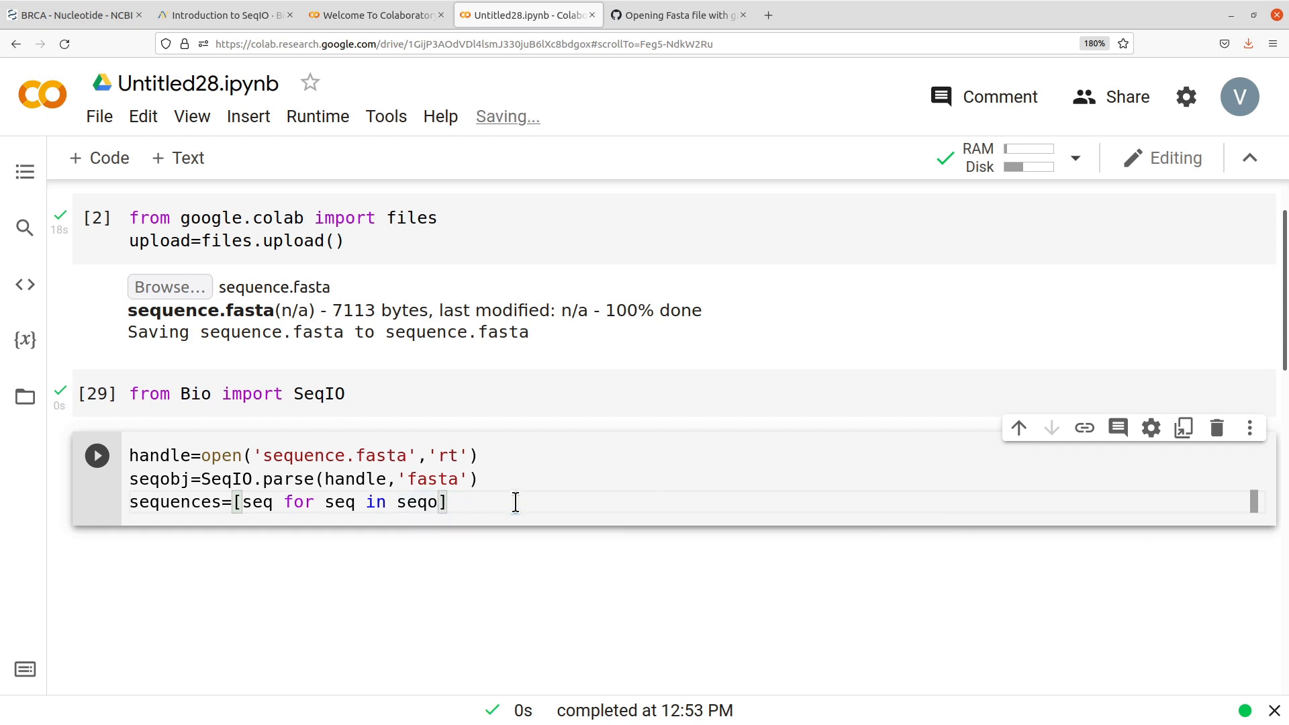
{"action": "type", "text": "bj"}
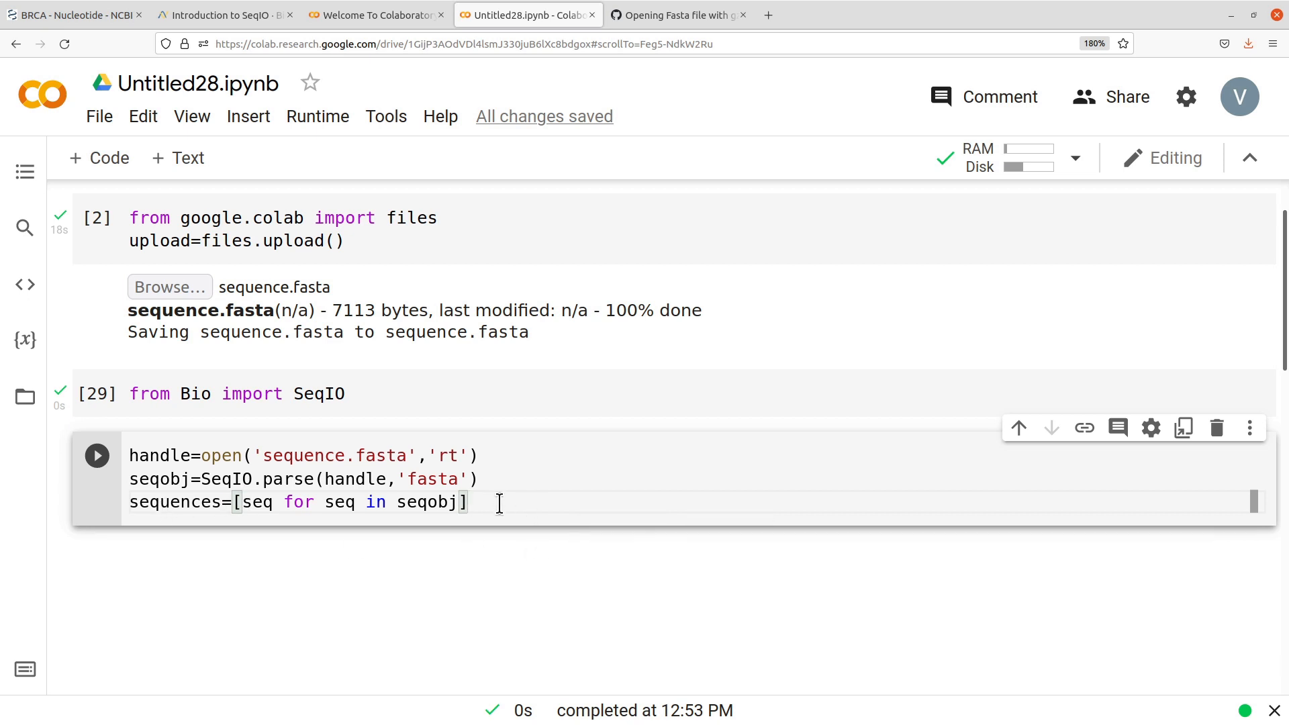
Run the parsing cell so sequences holds the records from sequence.fasta.
{"action": "left_click", "coordinate": [469, 503]}
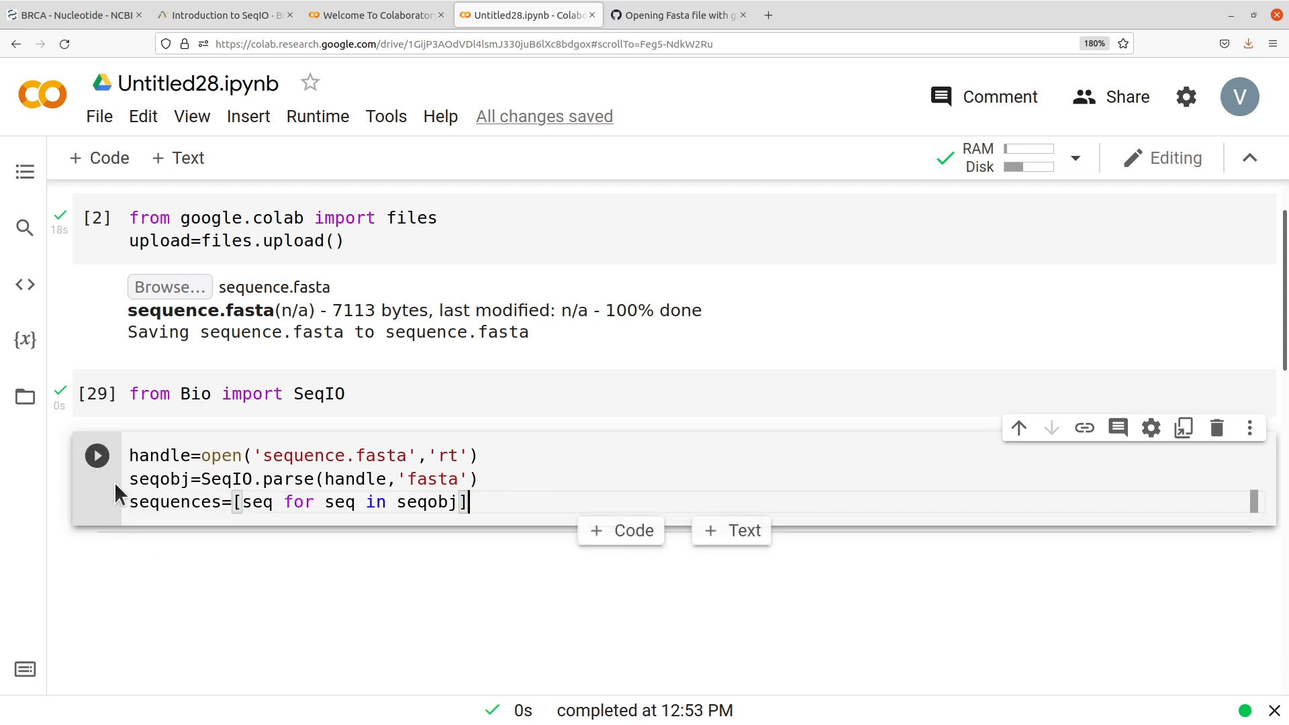
{"action": "left_click", "coordinate": [97, 456]}
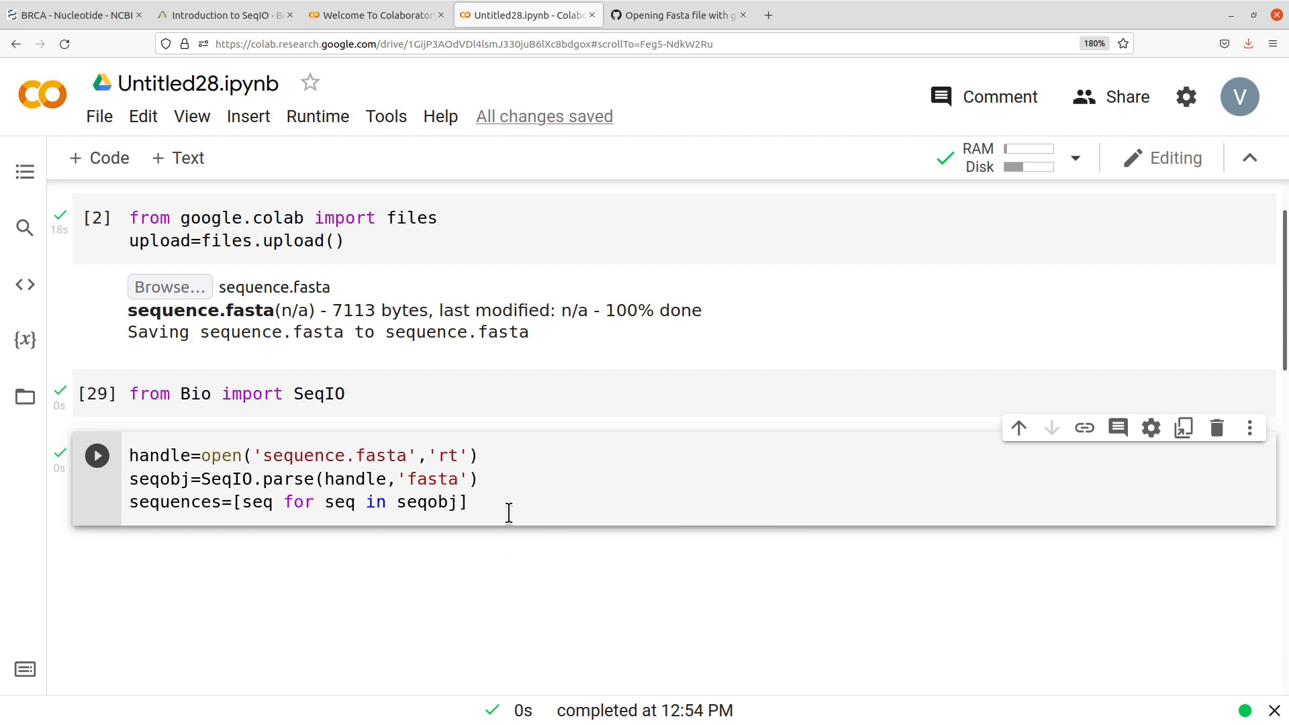
{"action": "mouse_move", "coordinate": [99, 159]}
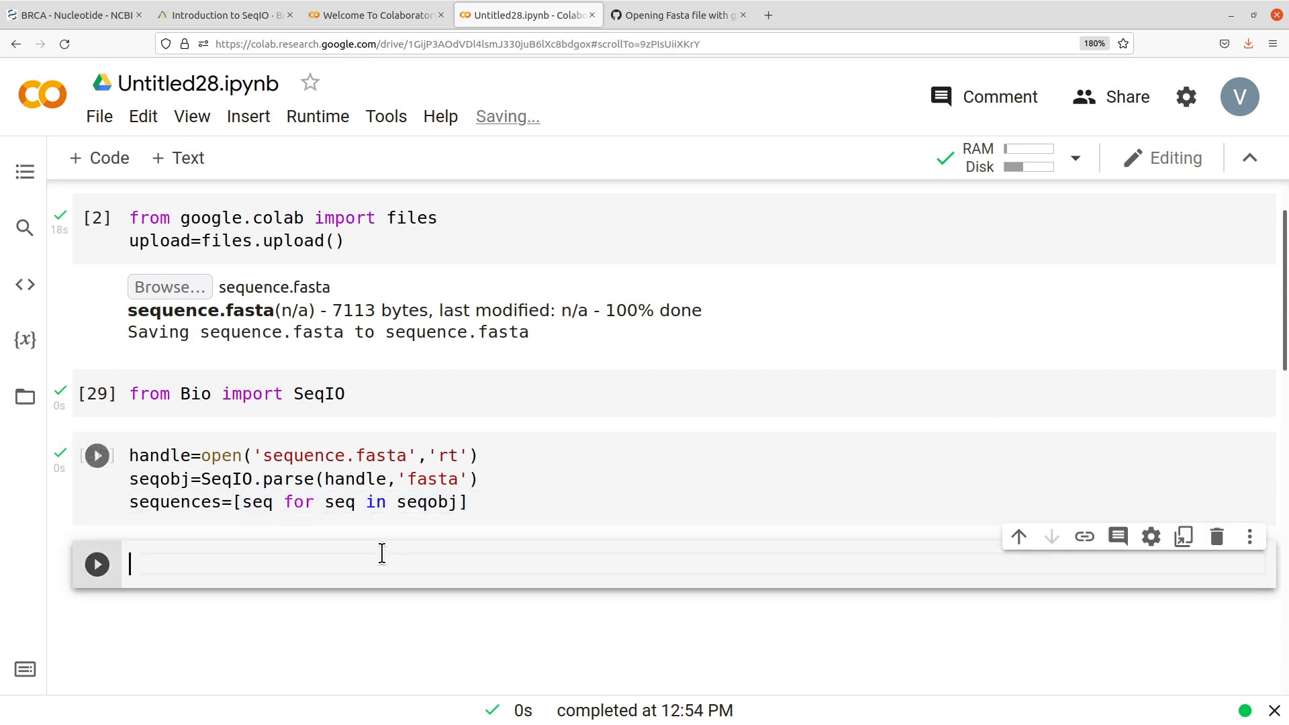
Write len(sequences) and run it, showing 10 records.
{"action": "type", "text": "len"}
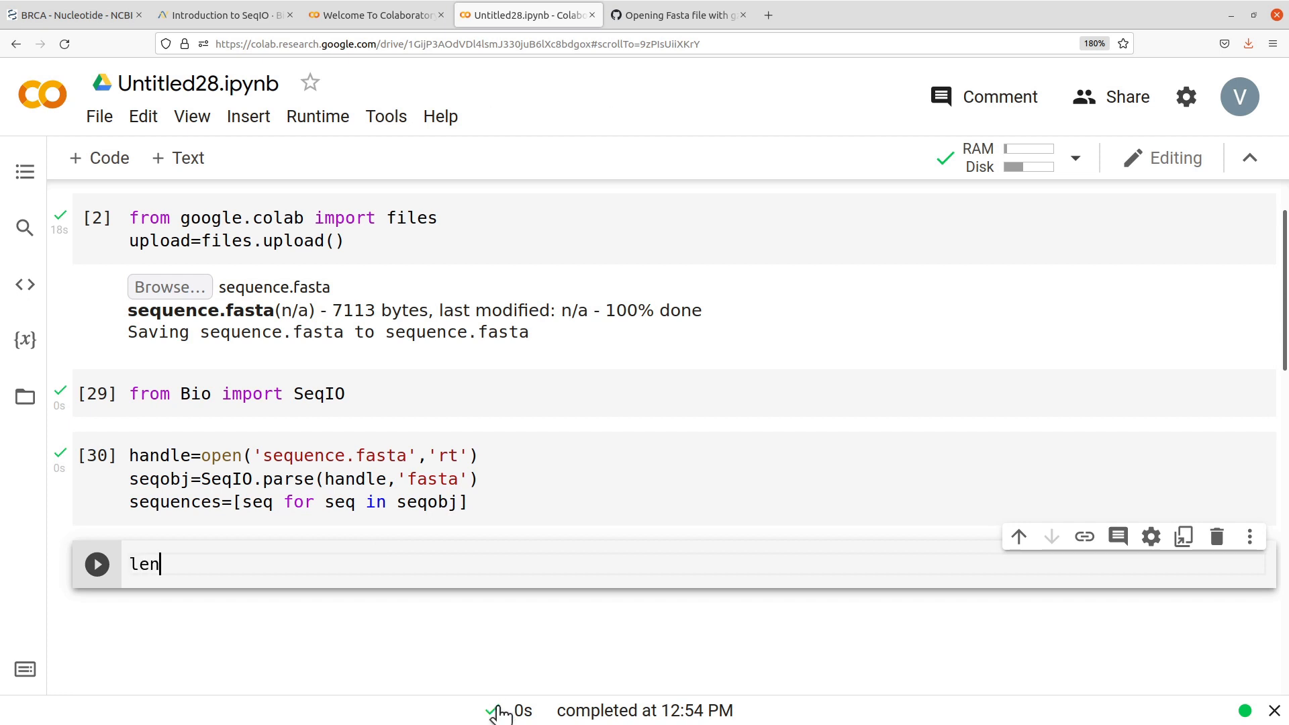
{"action": "type", "text": "(sequences"}
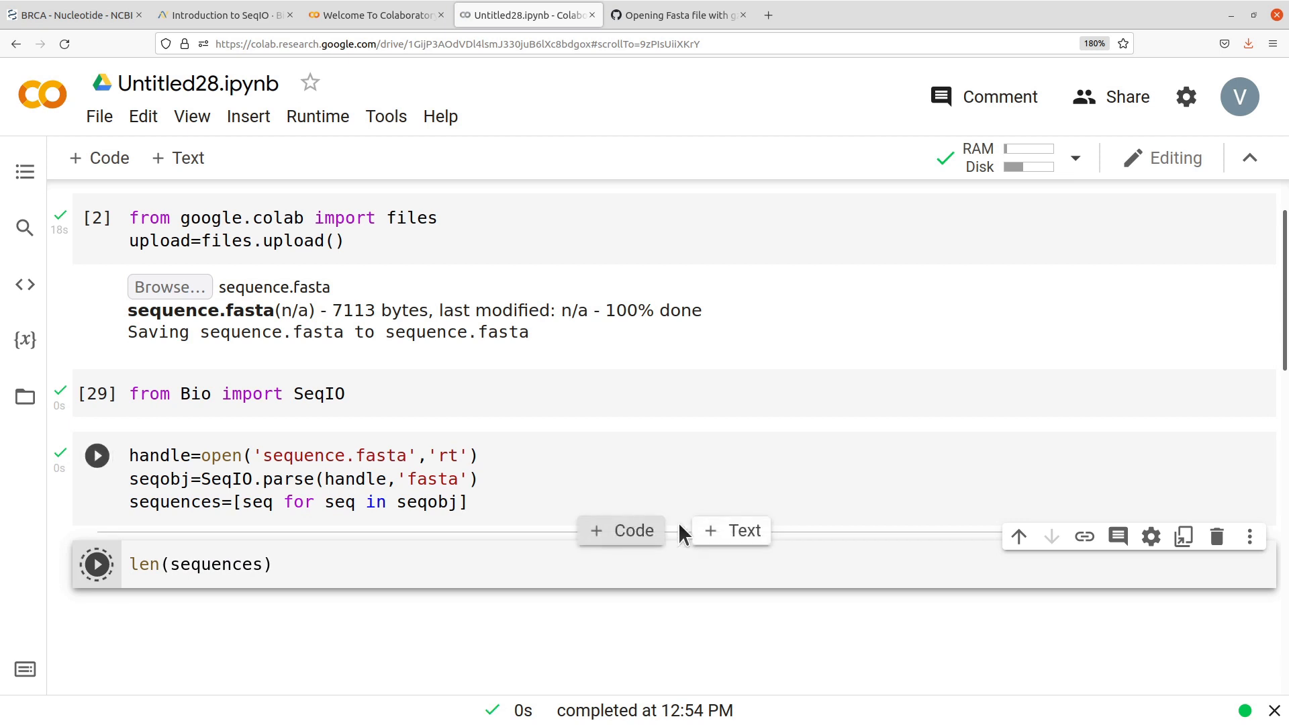
{"action": "left_click", "coordinate": [97, 564]}
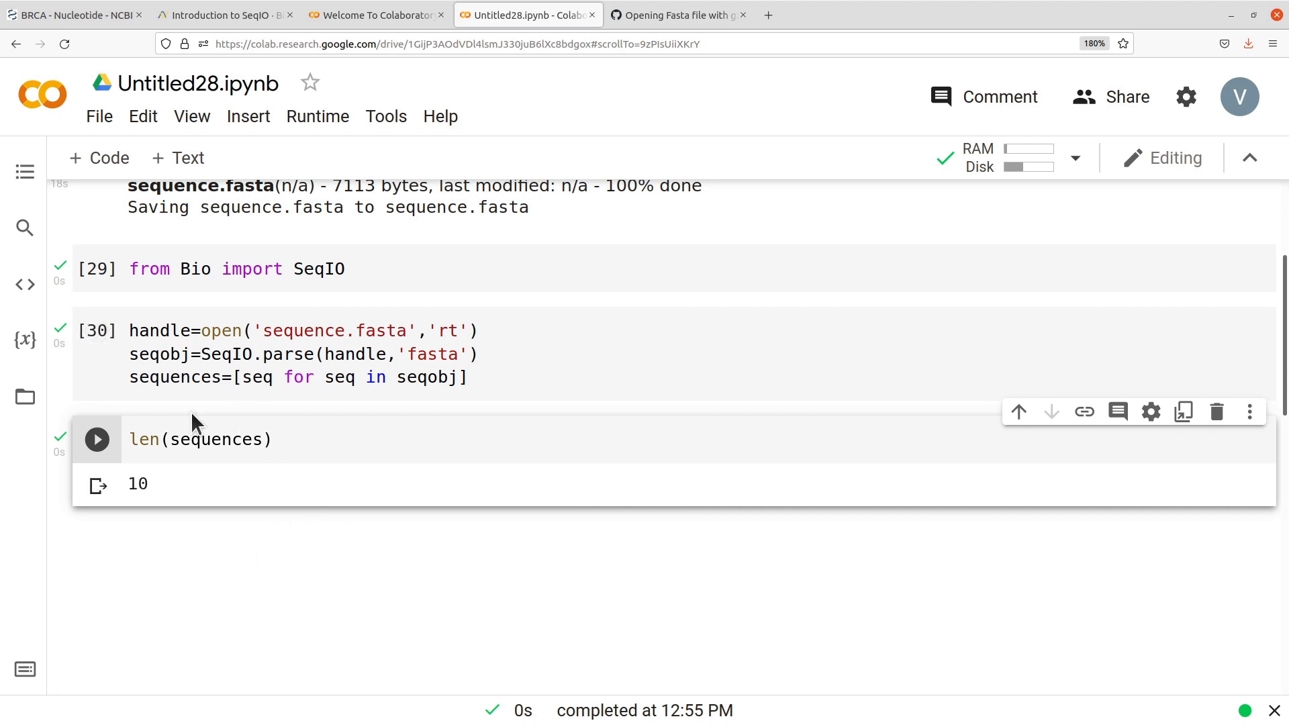
Add a new empty code cell below the count output.
{"action": "left_click", "coordinate": [136, 395]}
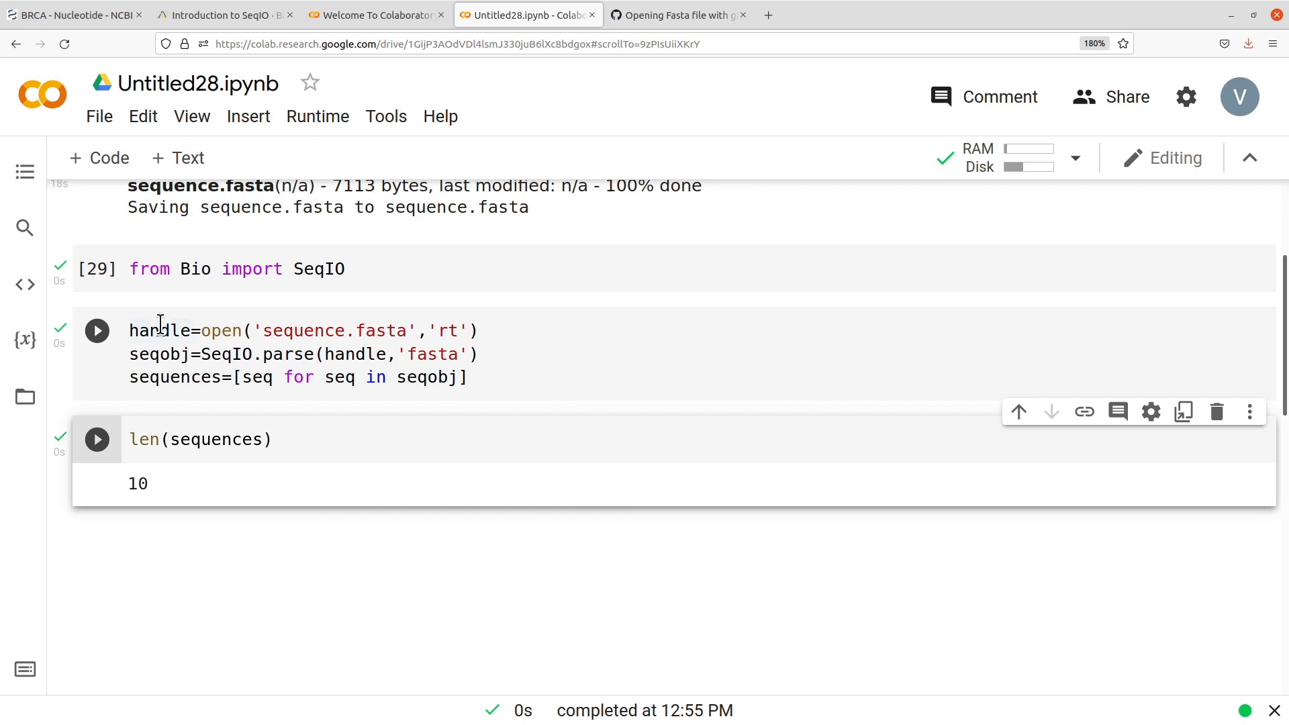
{"action": "left_click", "coordinate": [97, 330]}
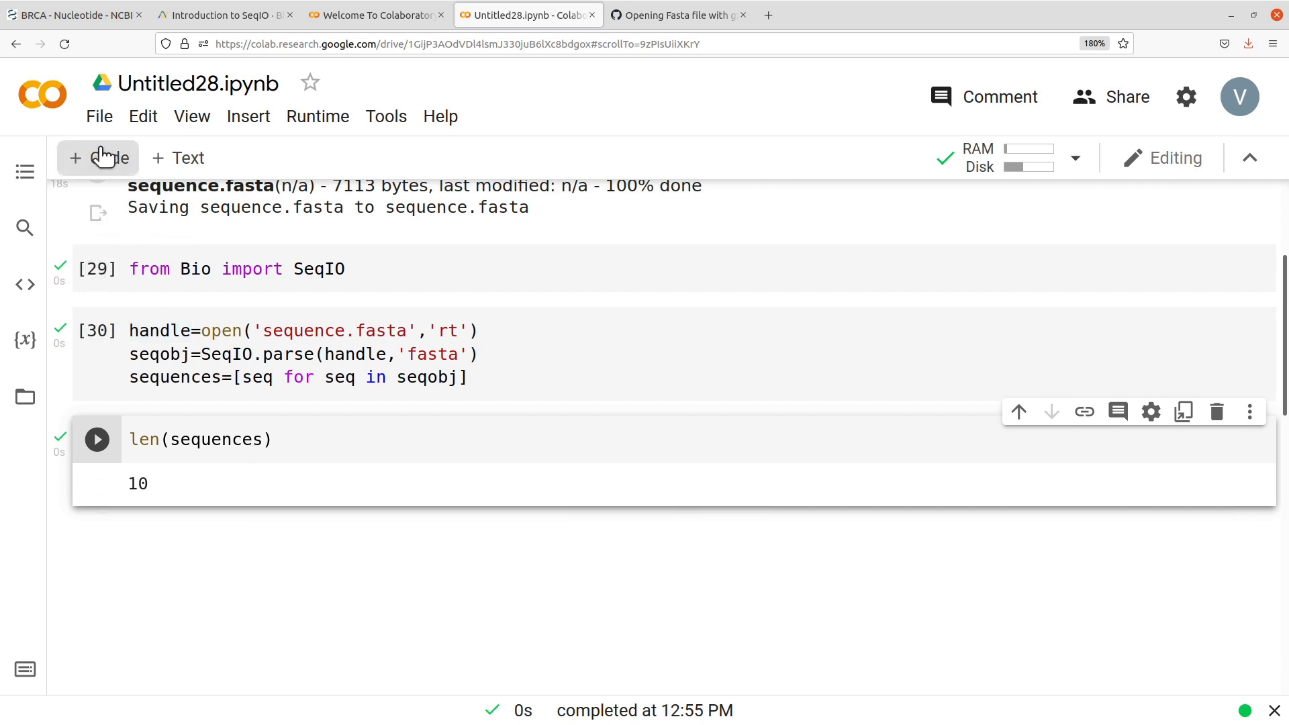
{"action": "left_click", "coordinate": [98, 158]}
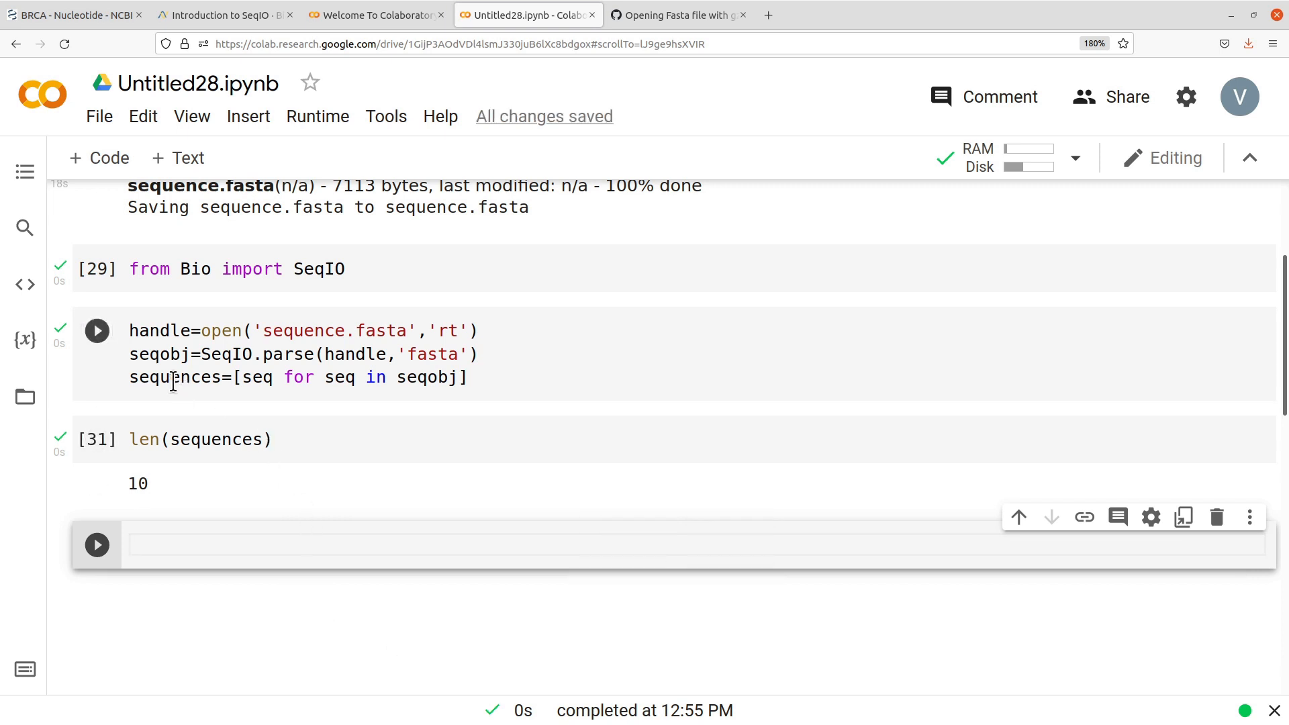
Write sequences[0].name and run it, returning 'MW761004.1'.
{"action": "type", "text": "seque"}
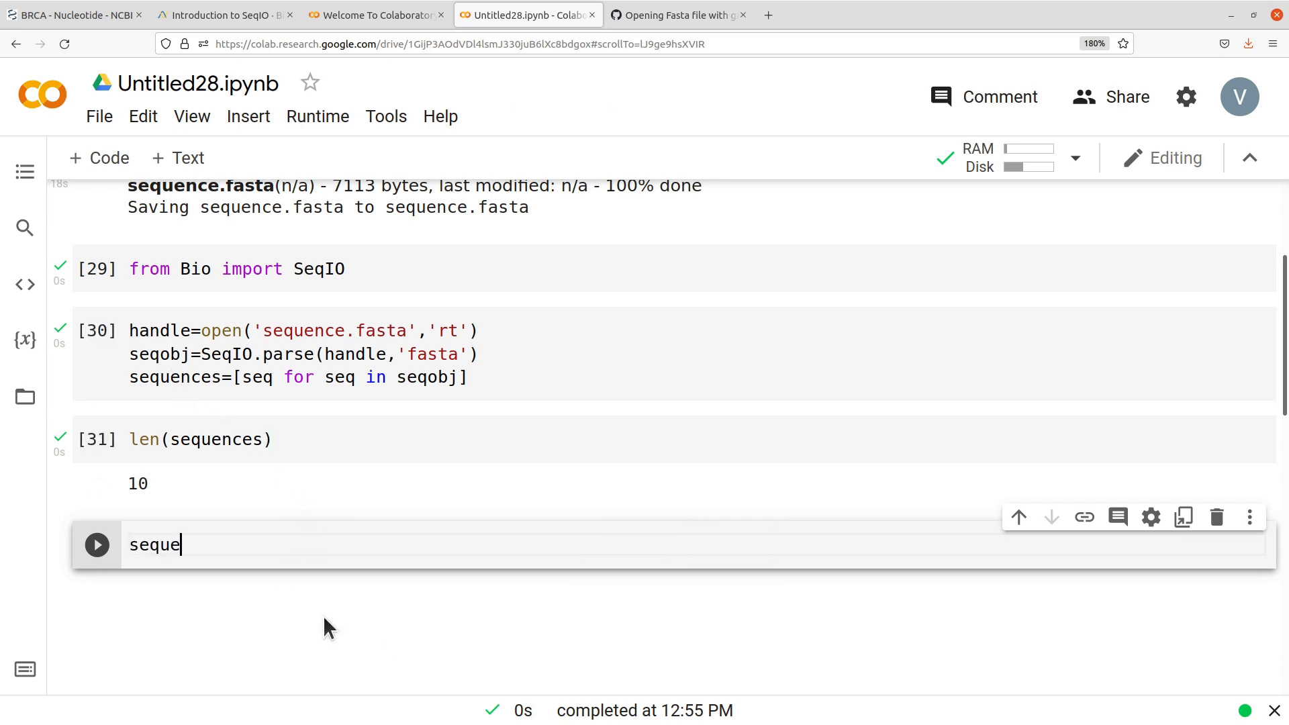
{"action": "type", "text": "nces[0]"}
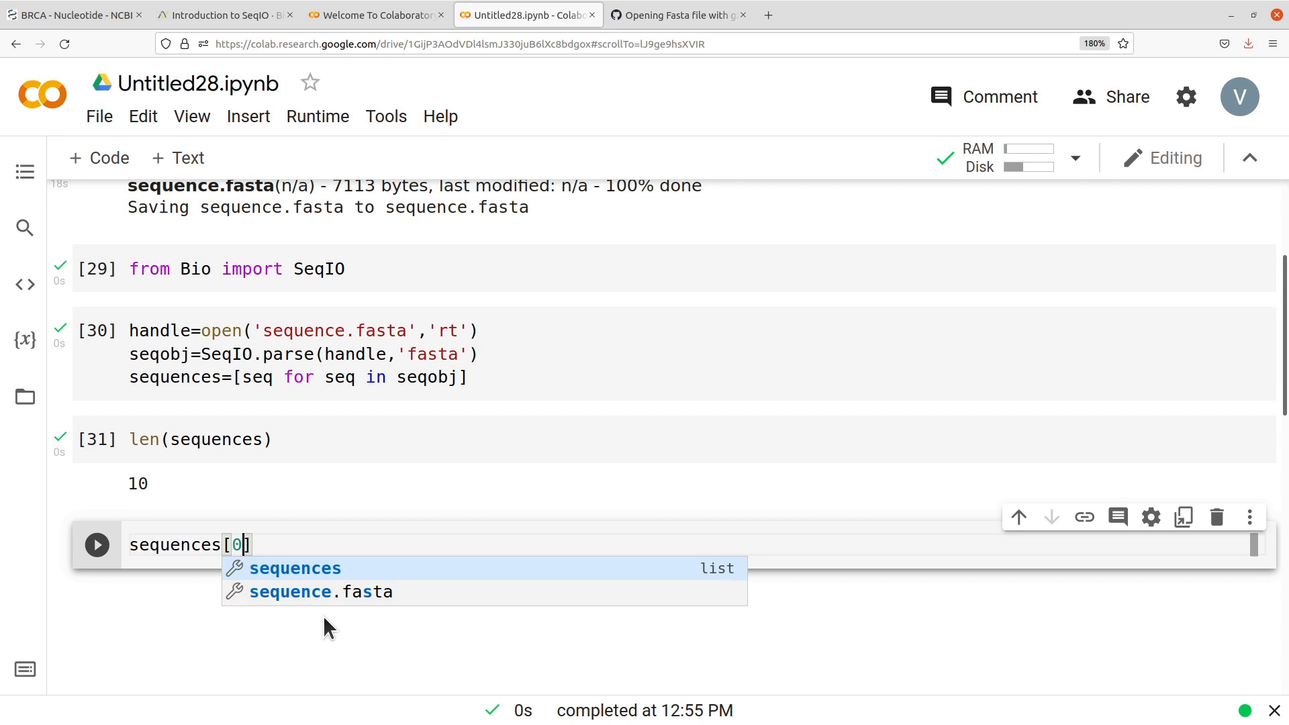
{"action": "type", "text": ".name"}
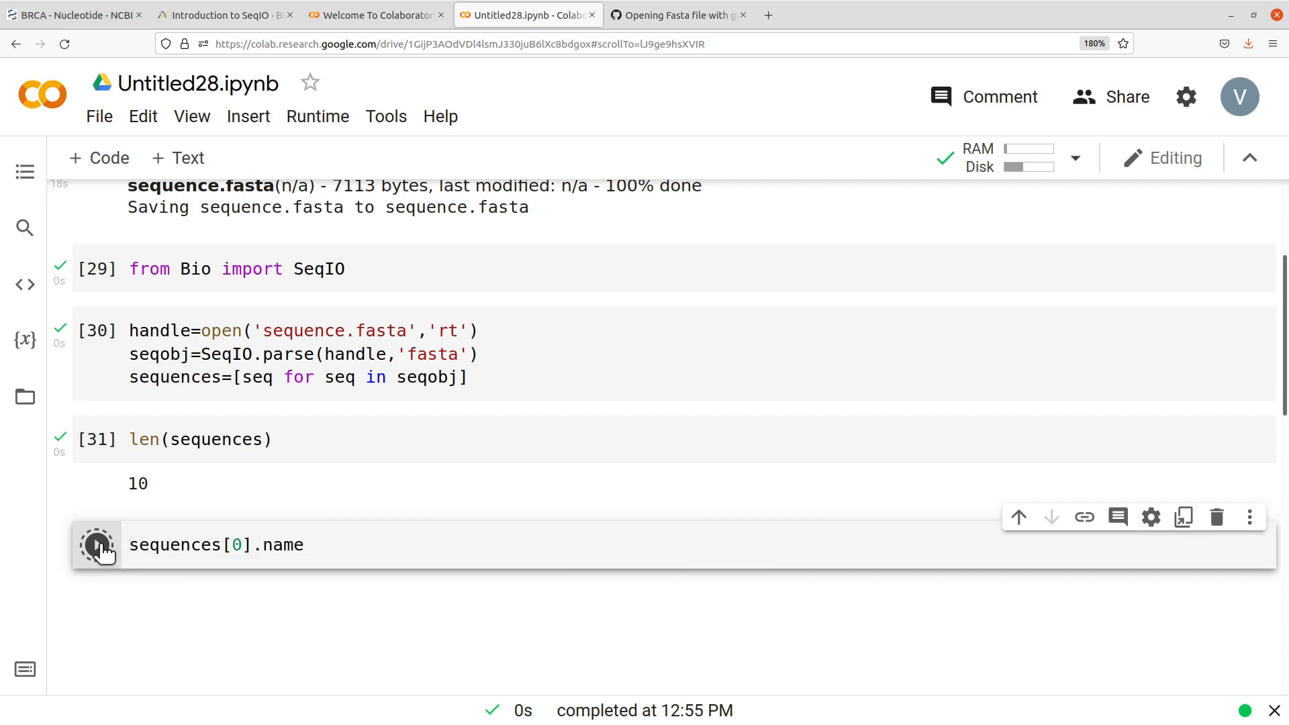
{"action": "left_click", "coordinate": [97, 543]}
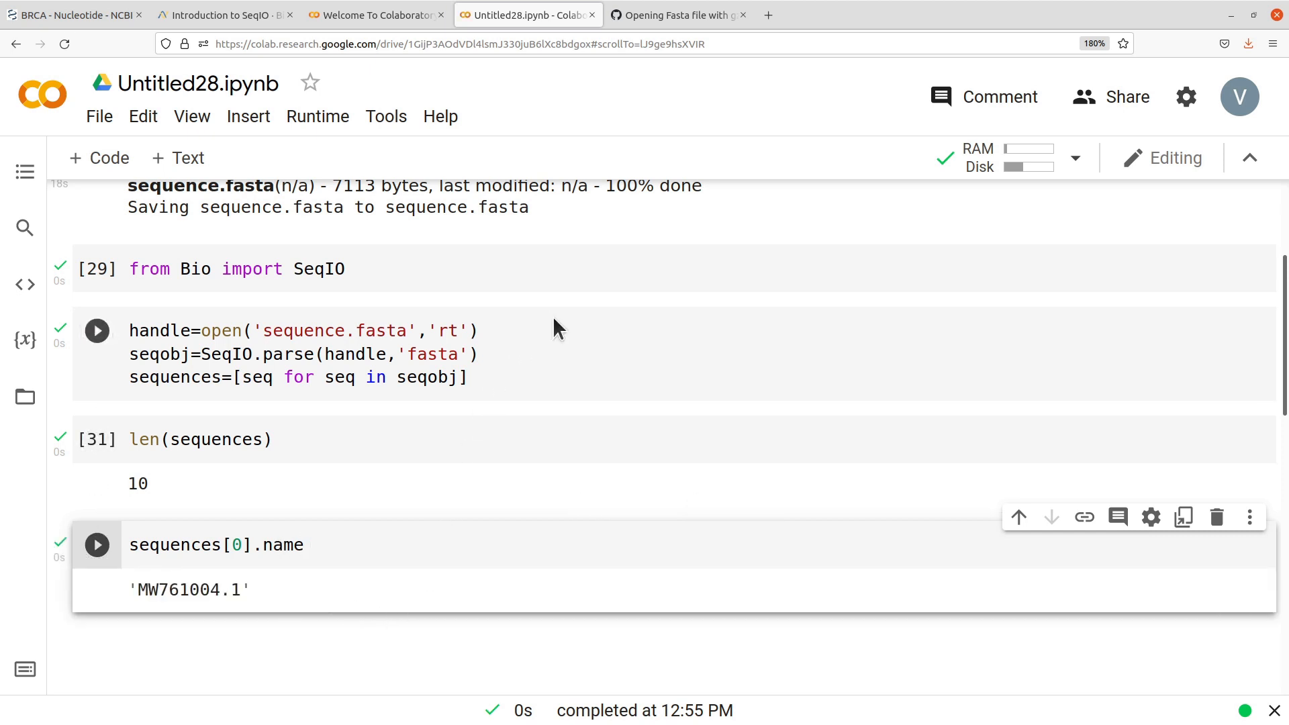
{"action": "left_click", "coordinate": [97, 331]}
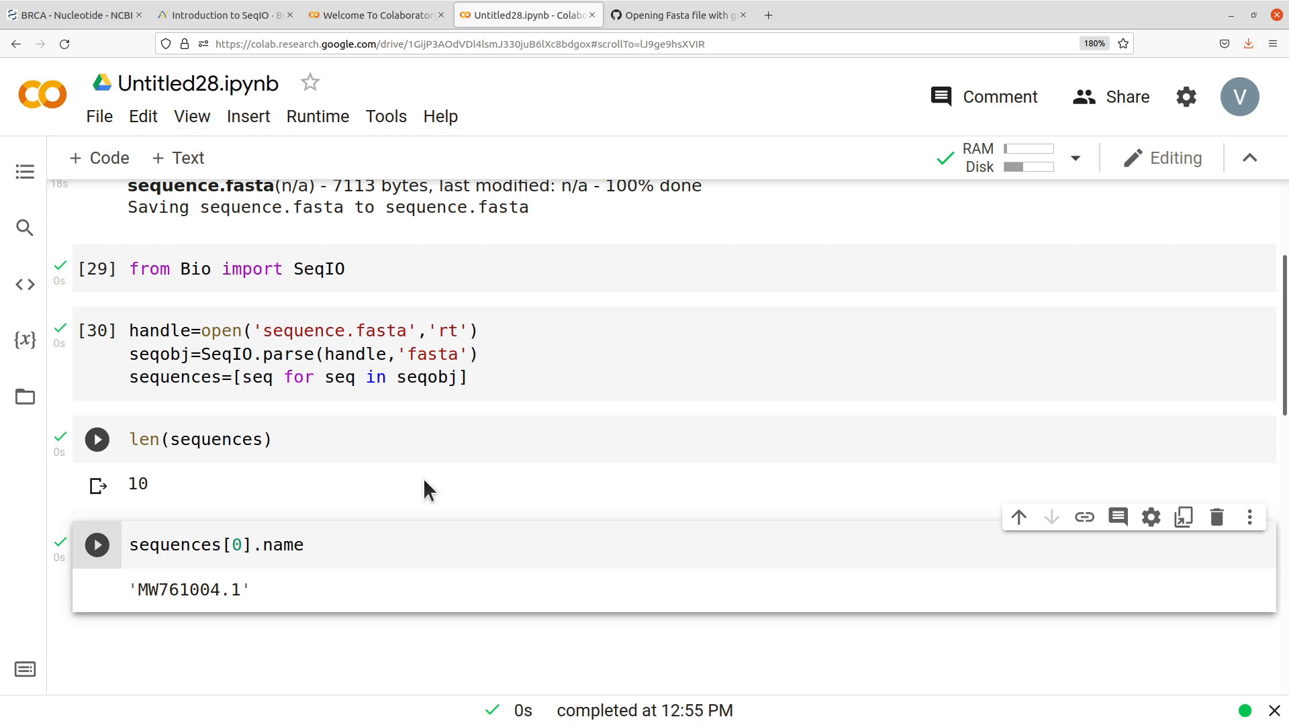
{"action": "mouse_move", "coordinate": [440, 515]}
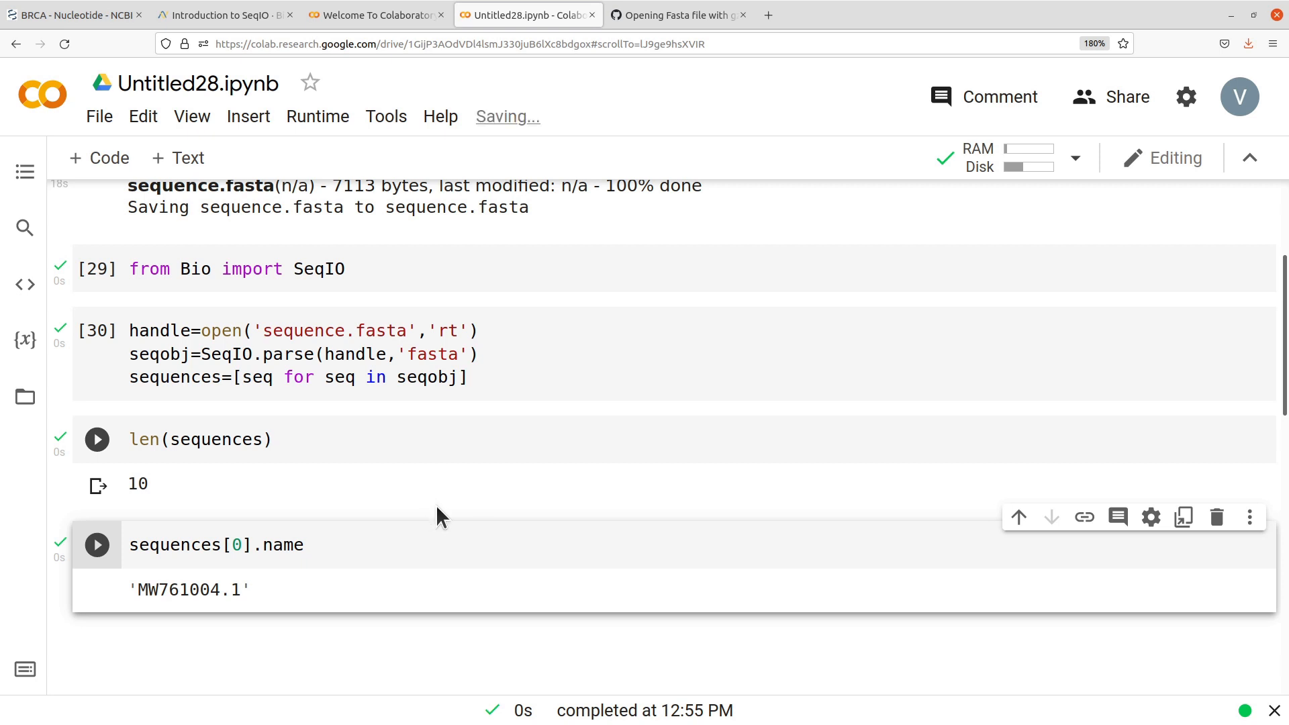
{"action": "left_click", "coordinate": [97, 439]}
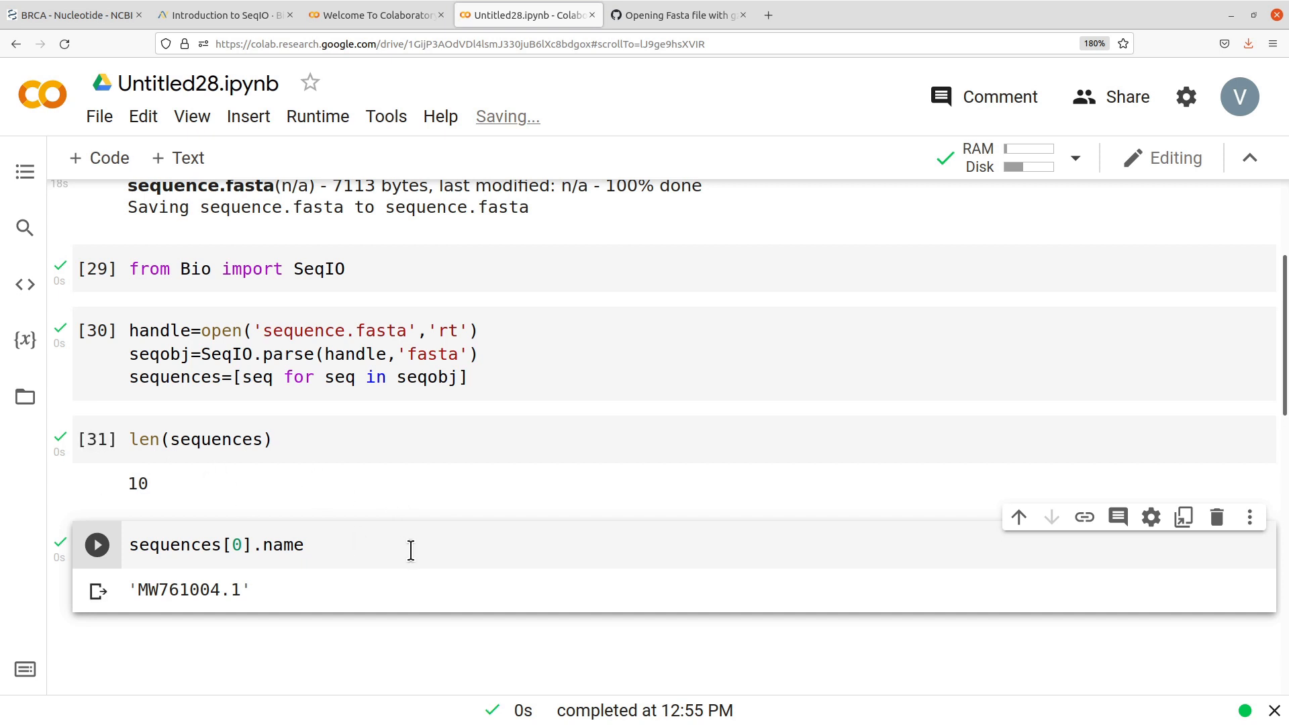